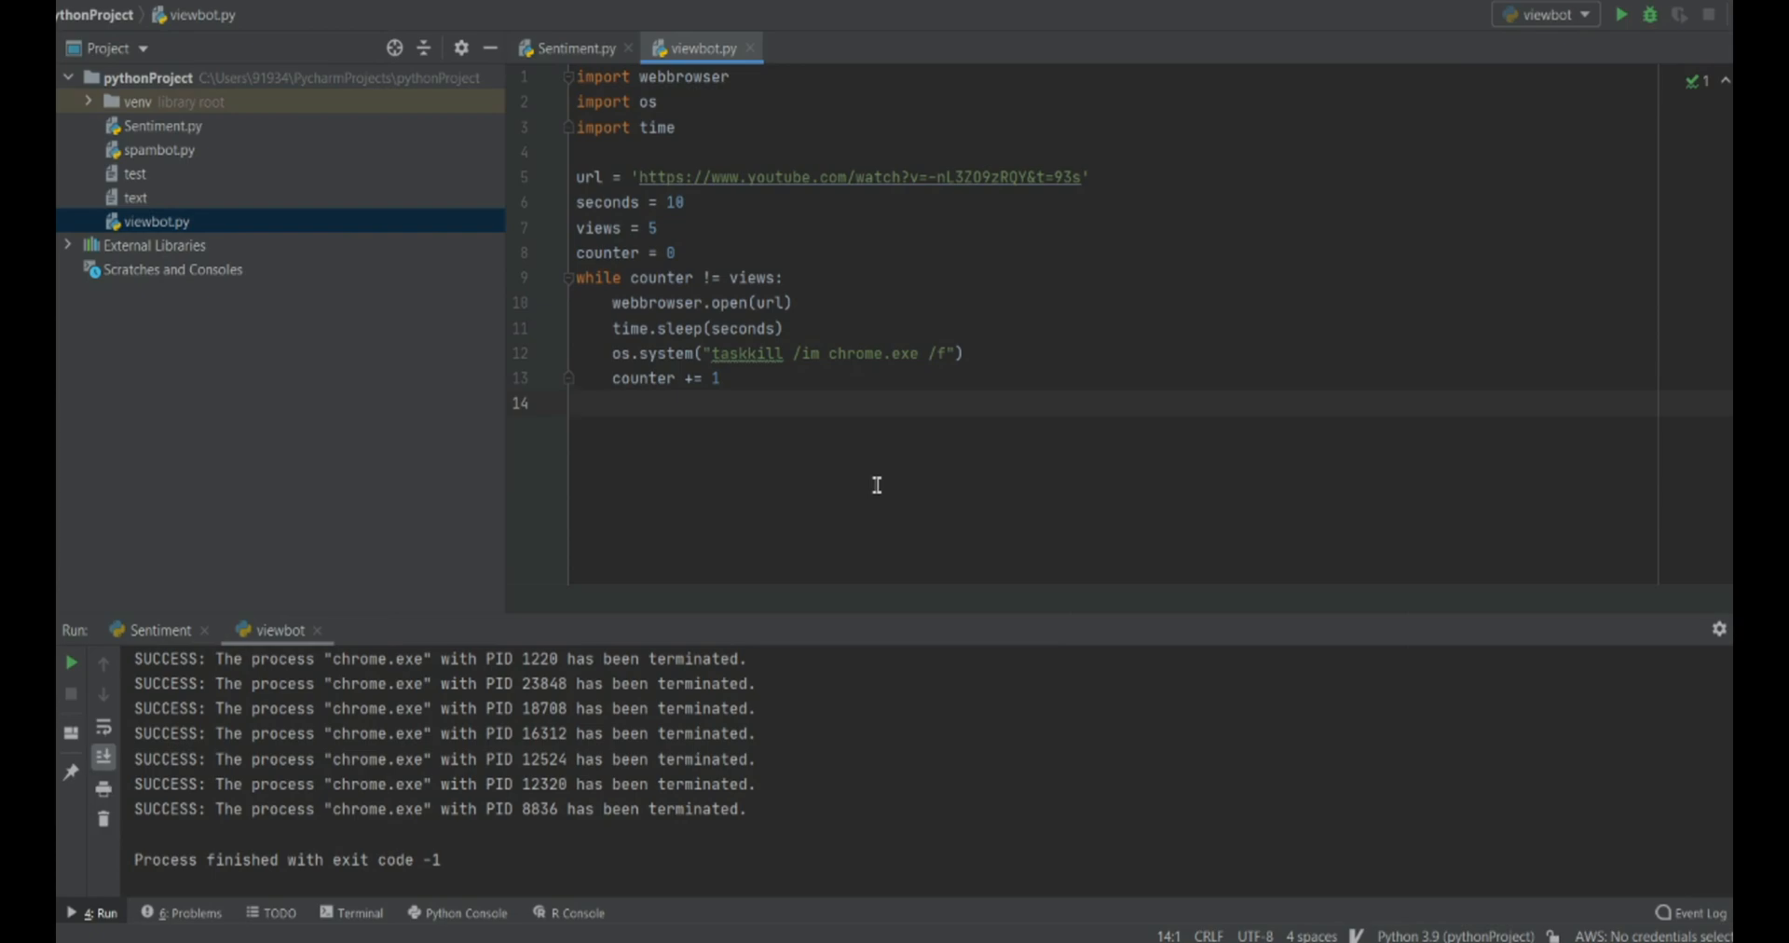
{"action": "mouse_move", "coordinate": [1621, 4]}
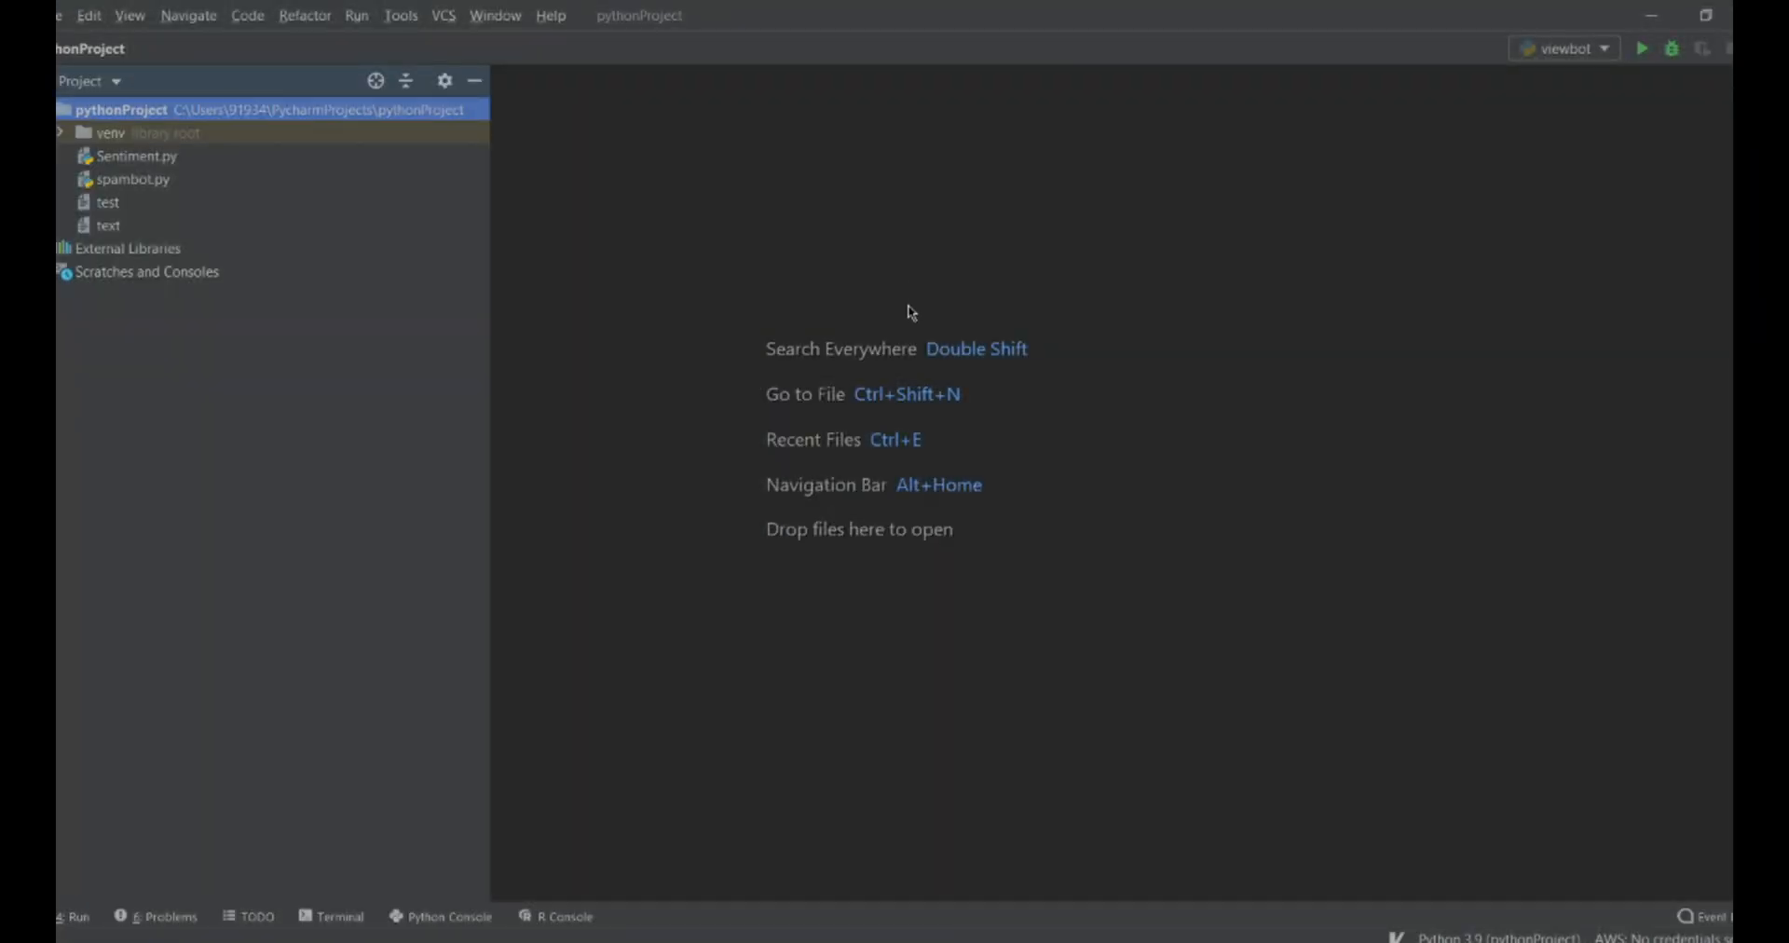
{"action": "mouse_move", "coordinate": [803, 142]}
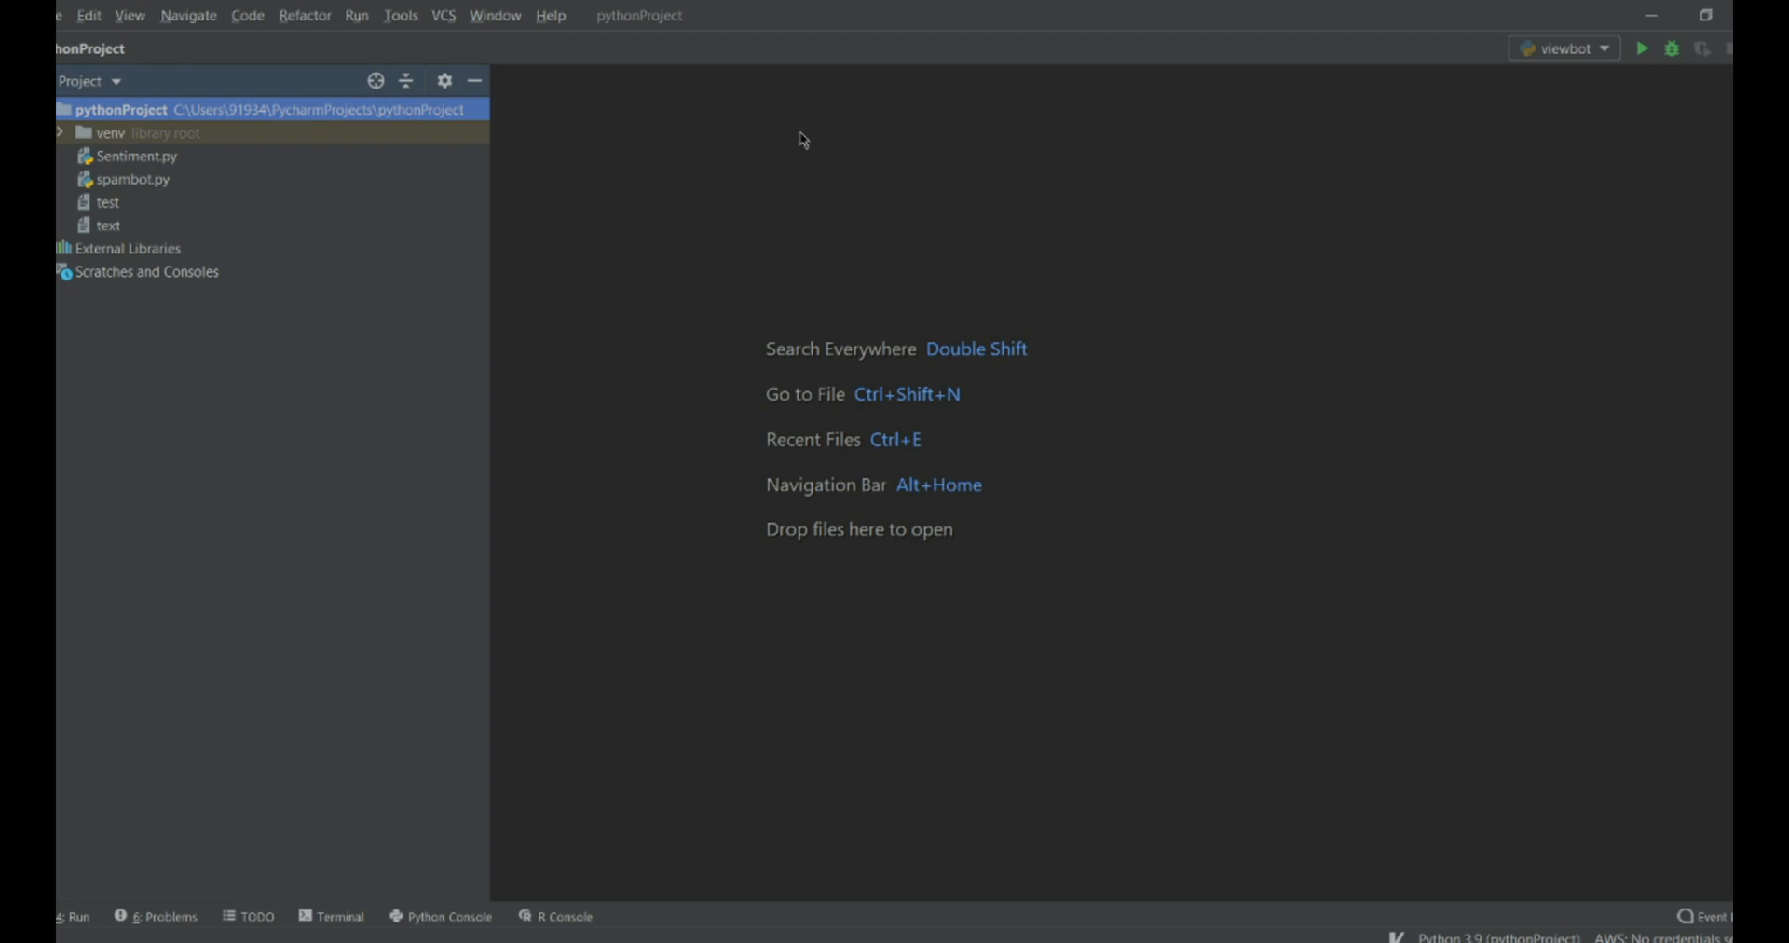
{"action": "mouse_move", "coordinate": [715, 161]}
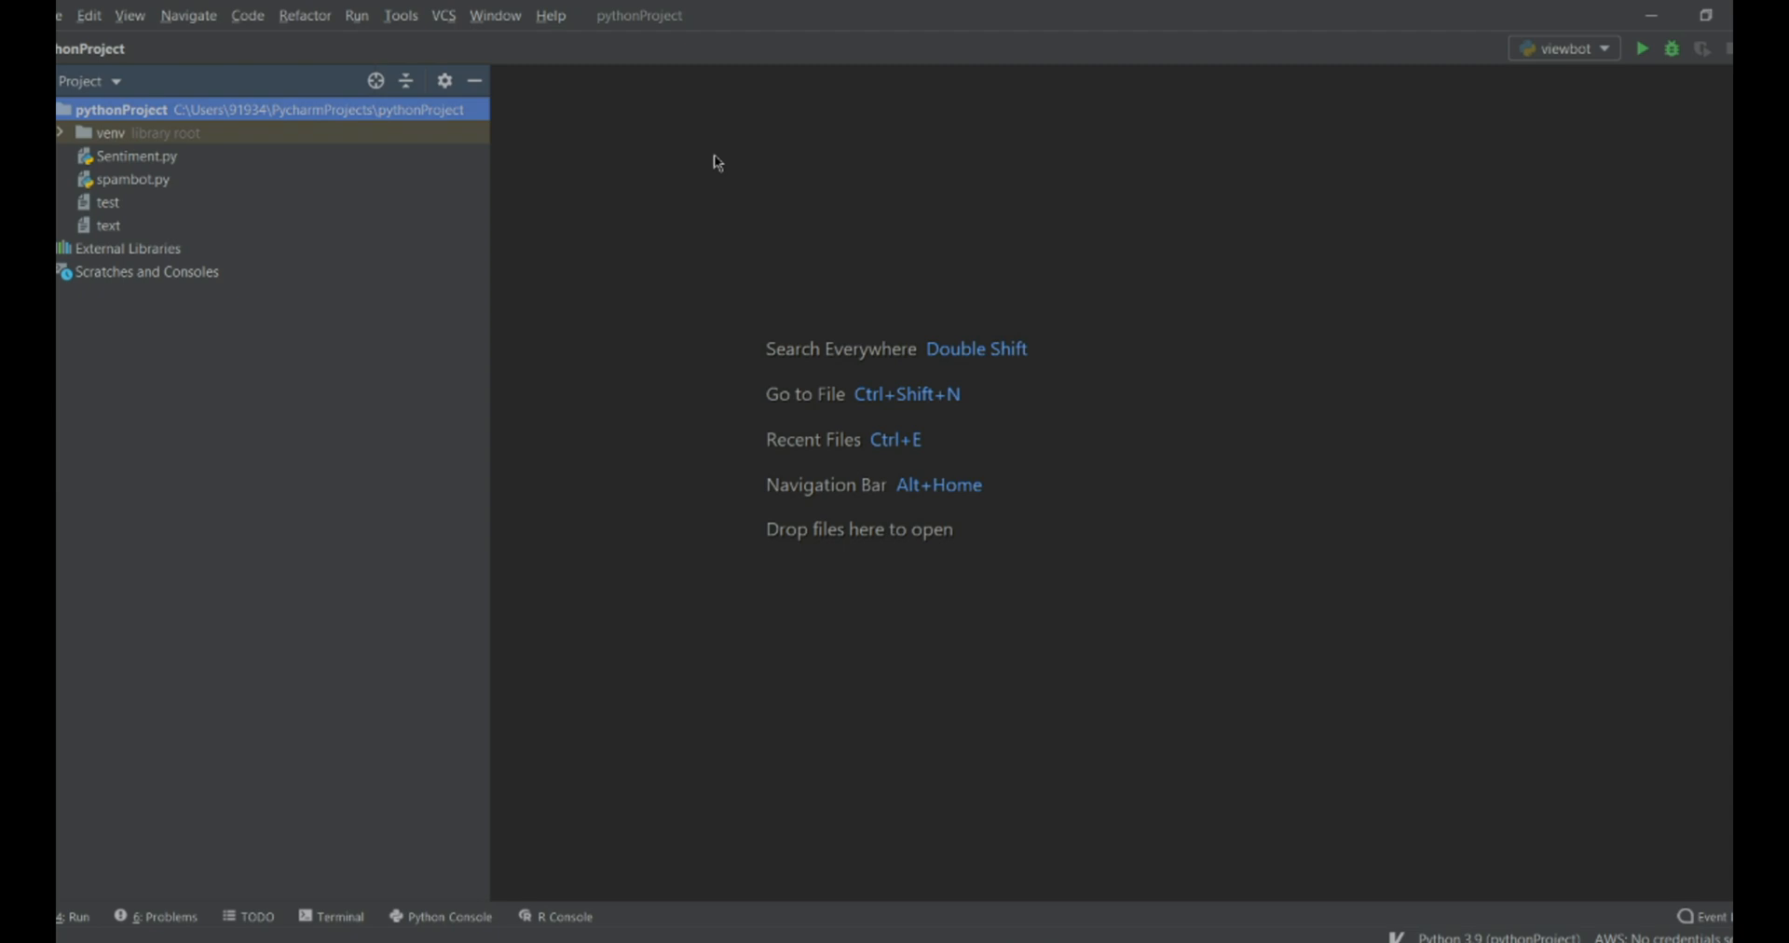
{"action": "mouse_move", "coordinate": [970, 379]}
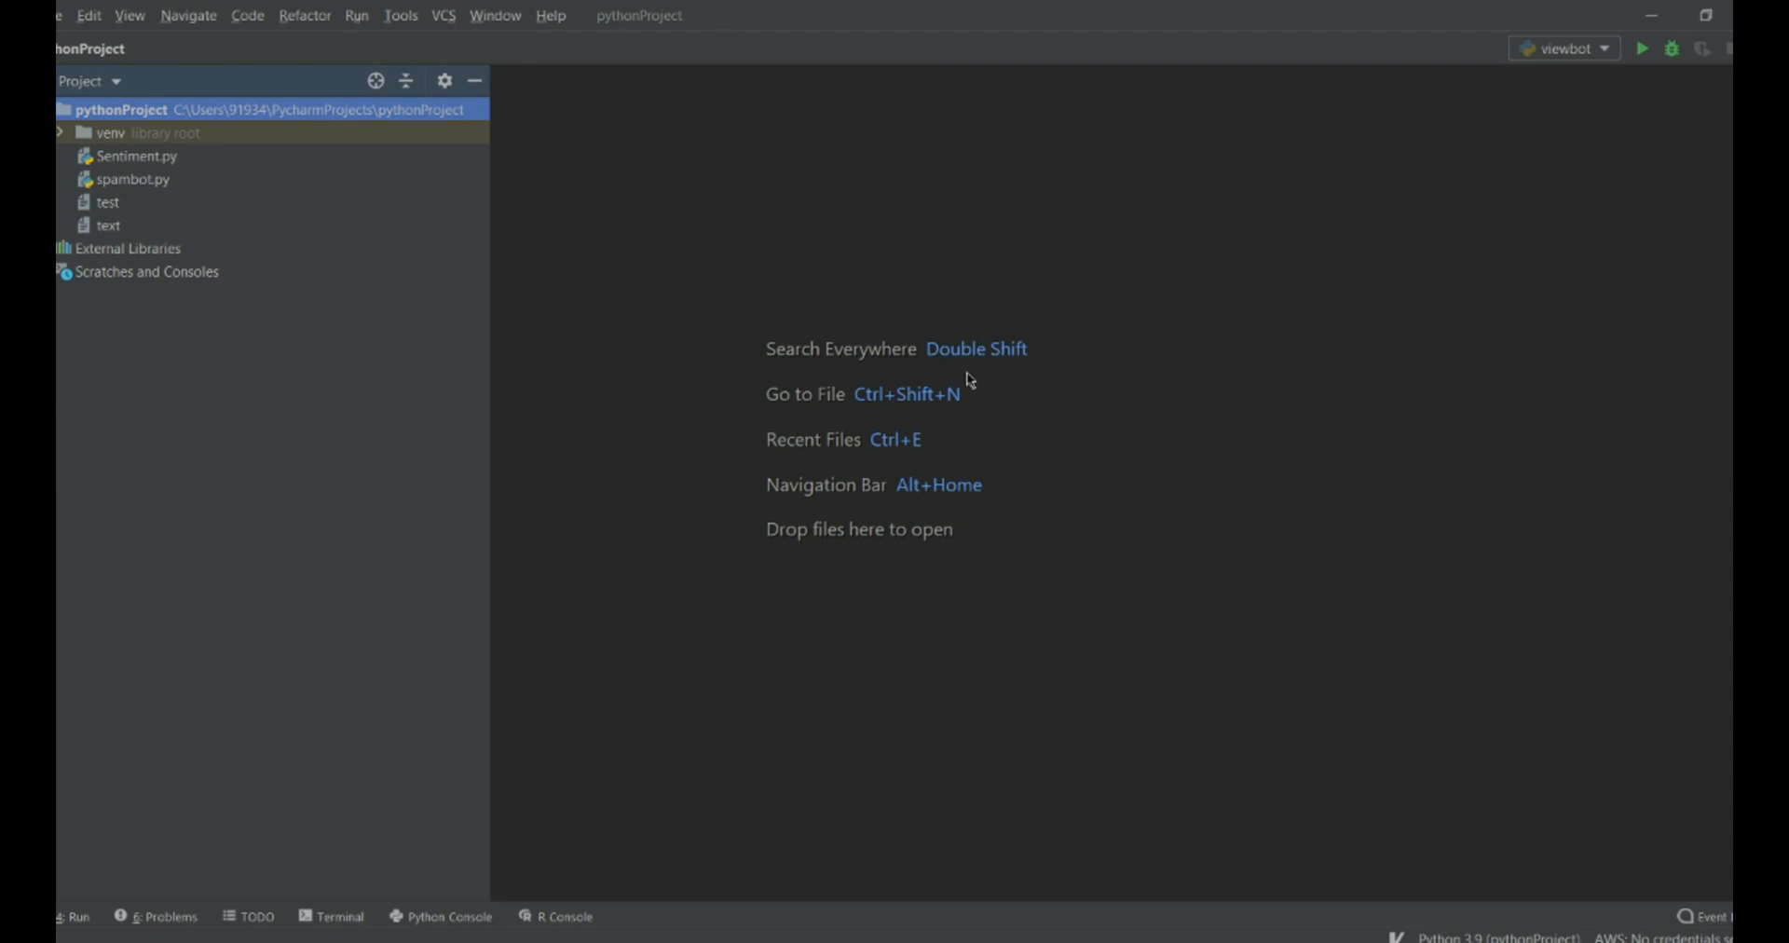
{"action": "mouse_move", "coordinate": [634, 263]}
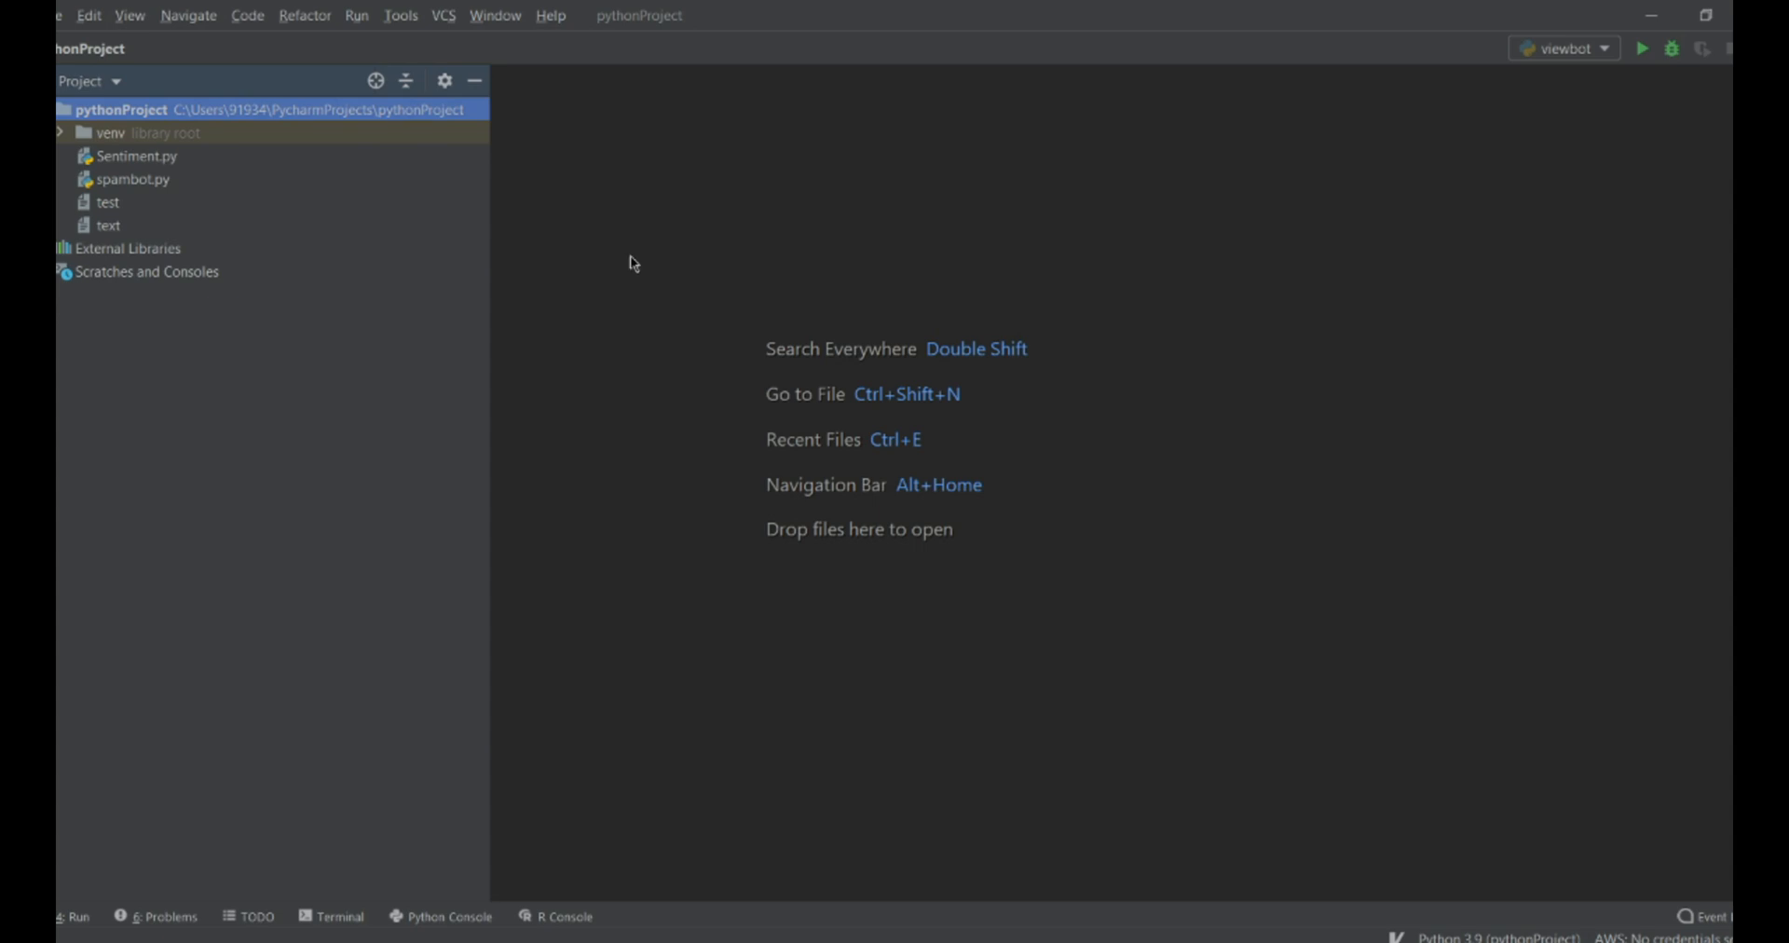
{"action": "mouse_move", "coordinate": [192, 77]}
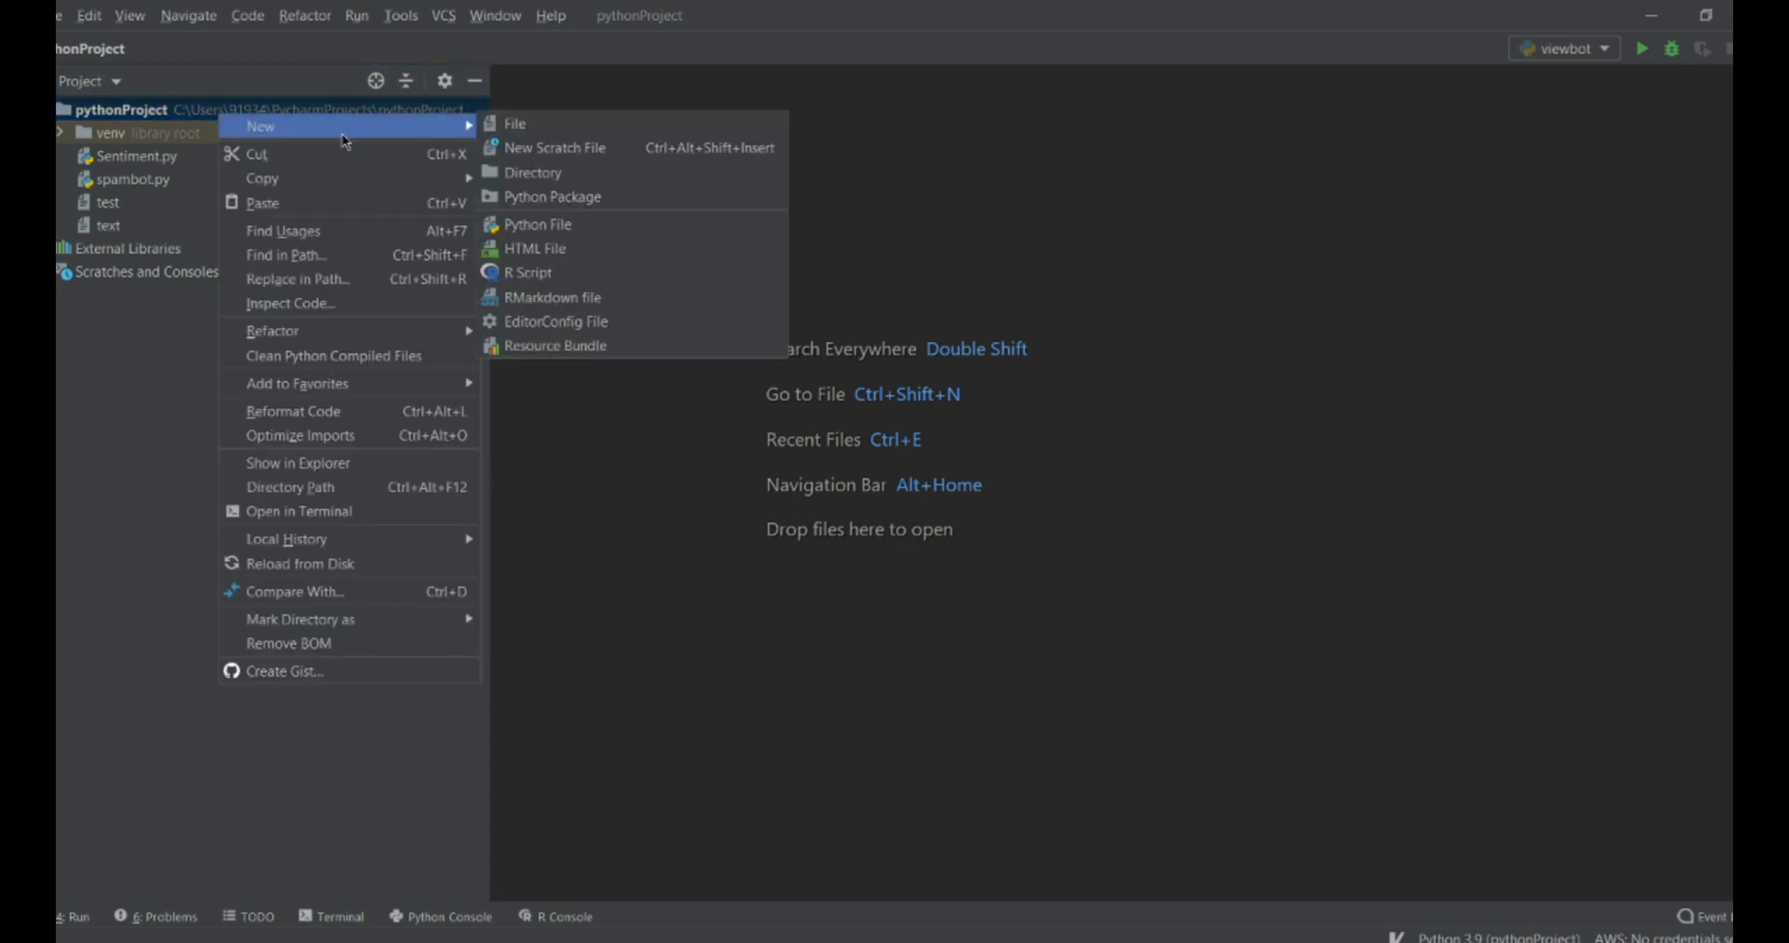
Step: Add a new Python file named viewbot to pythonProject
{"action": "left_click", "coordinate": [538, 223]}
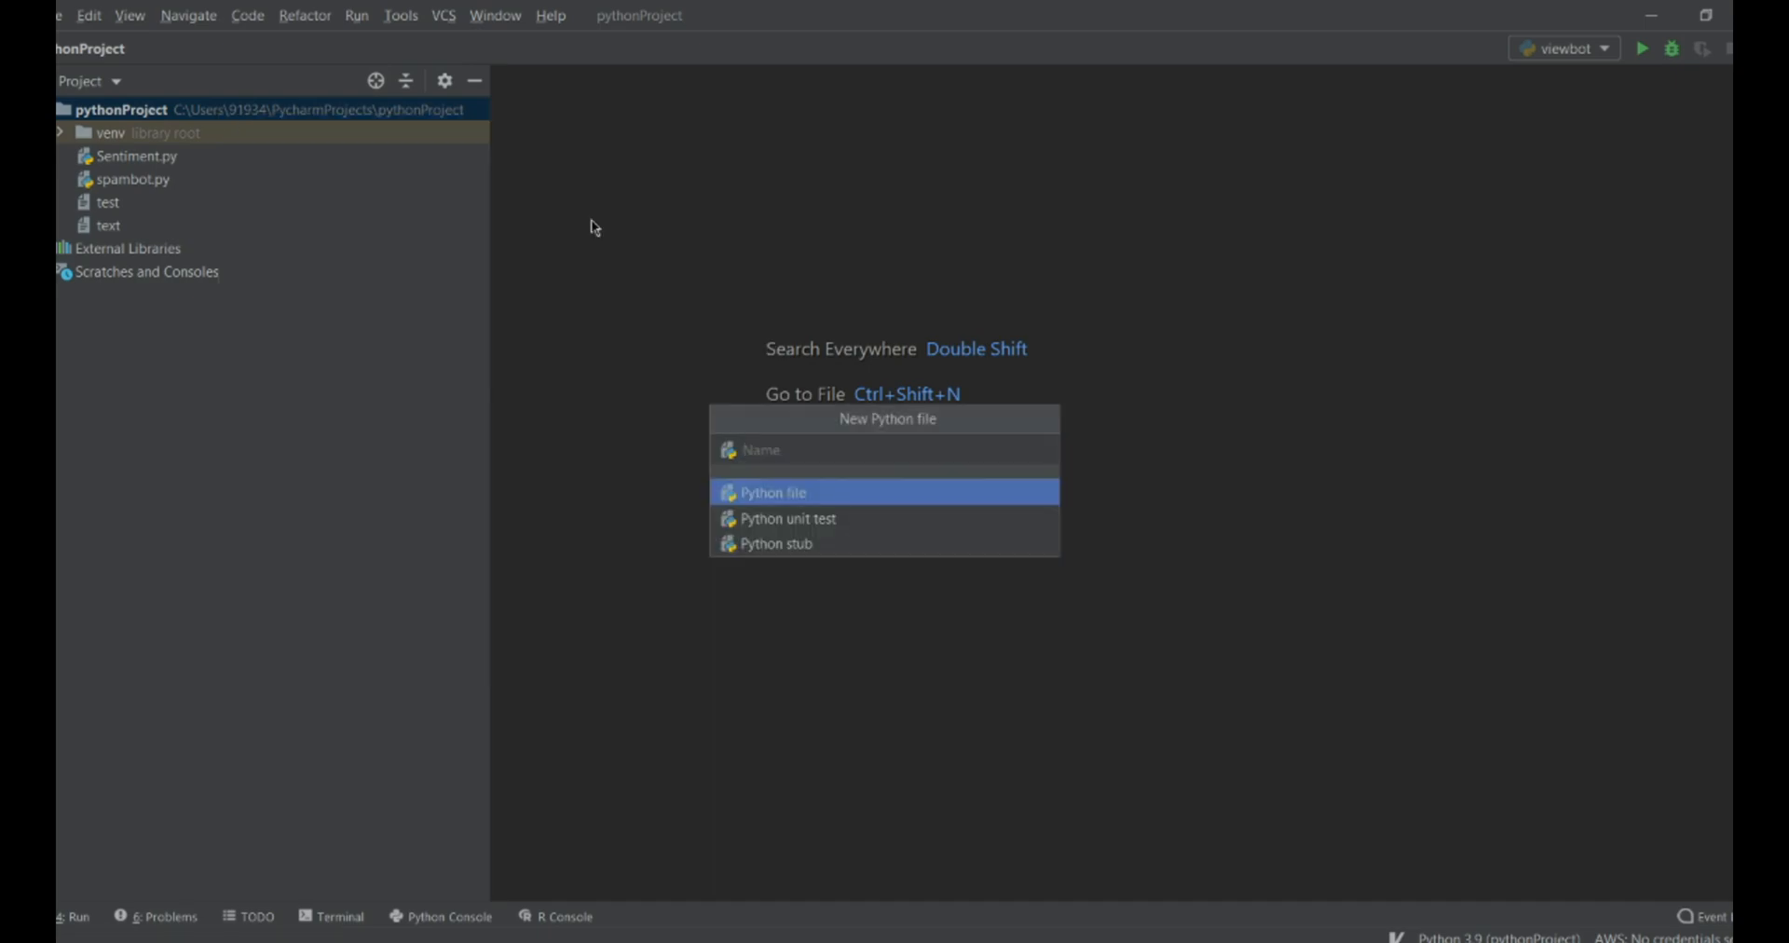
{"action": "type", "text": "viewbot"}
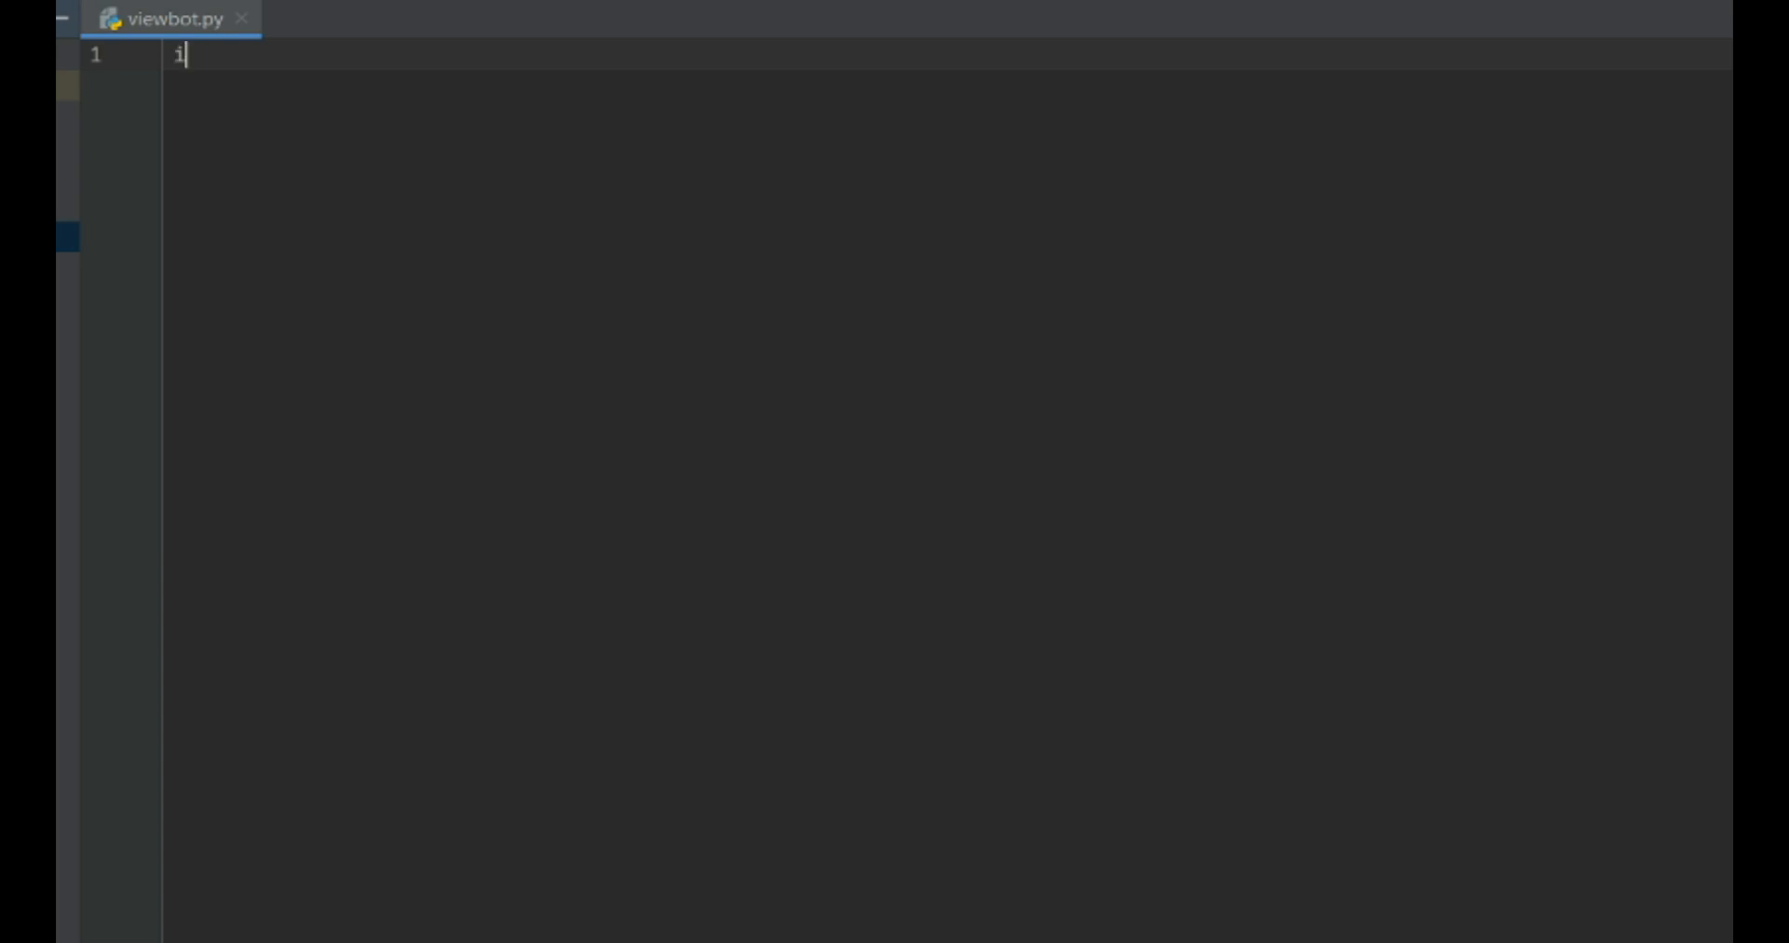
Step: Write the import os and import webbrowser lines, correcting typos along the way
{"action": "type", "text": "mport os"}
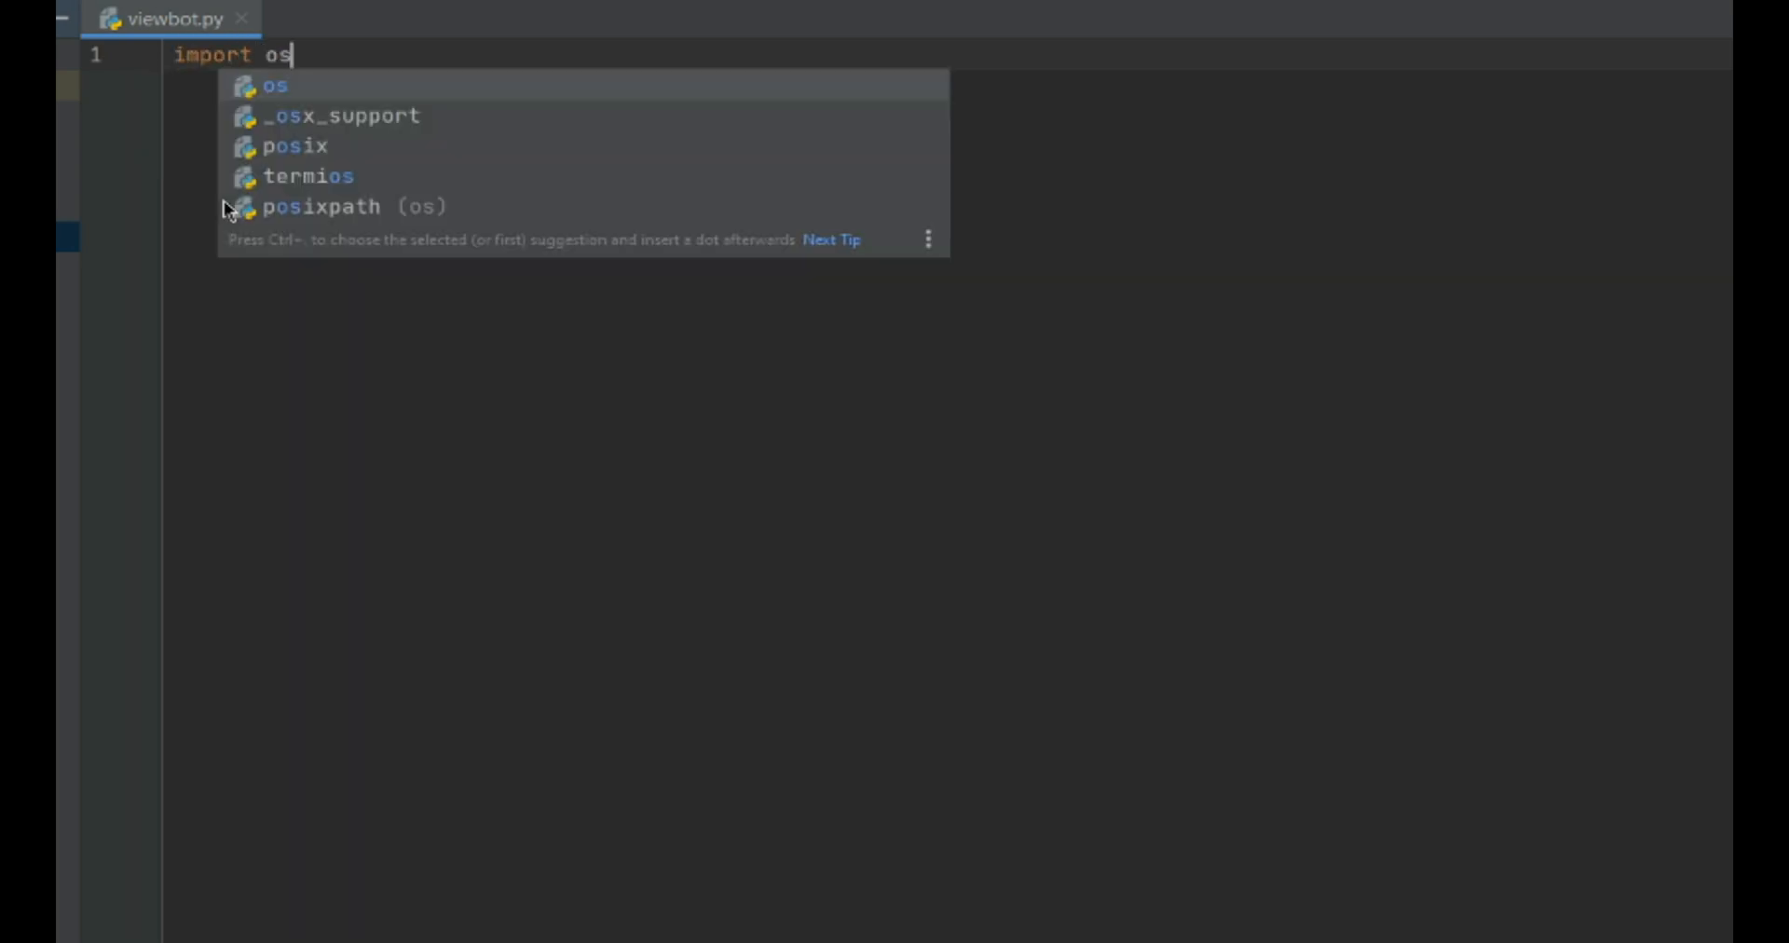
{"action": "type", "text": "import"}
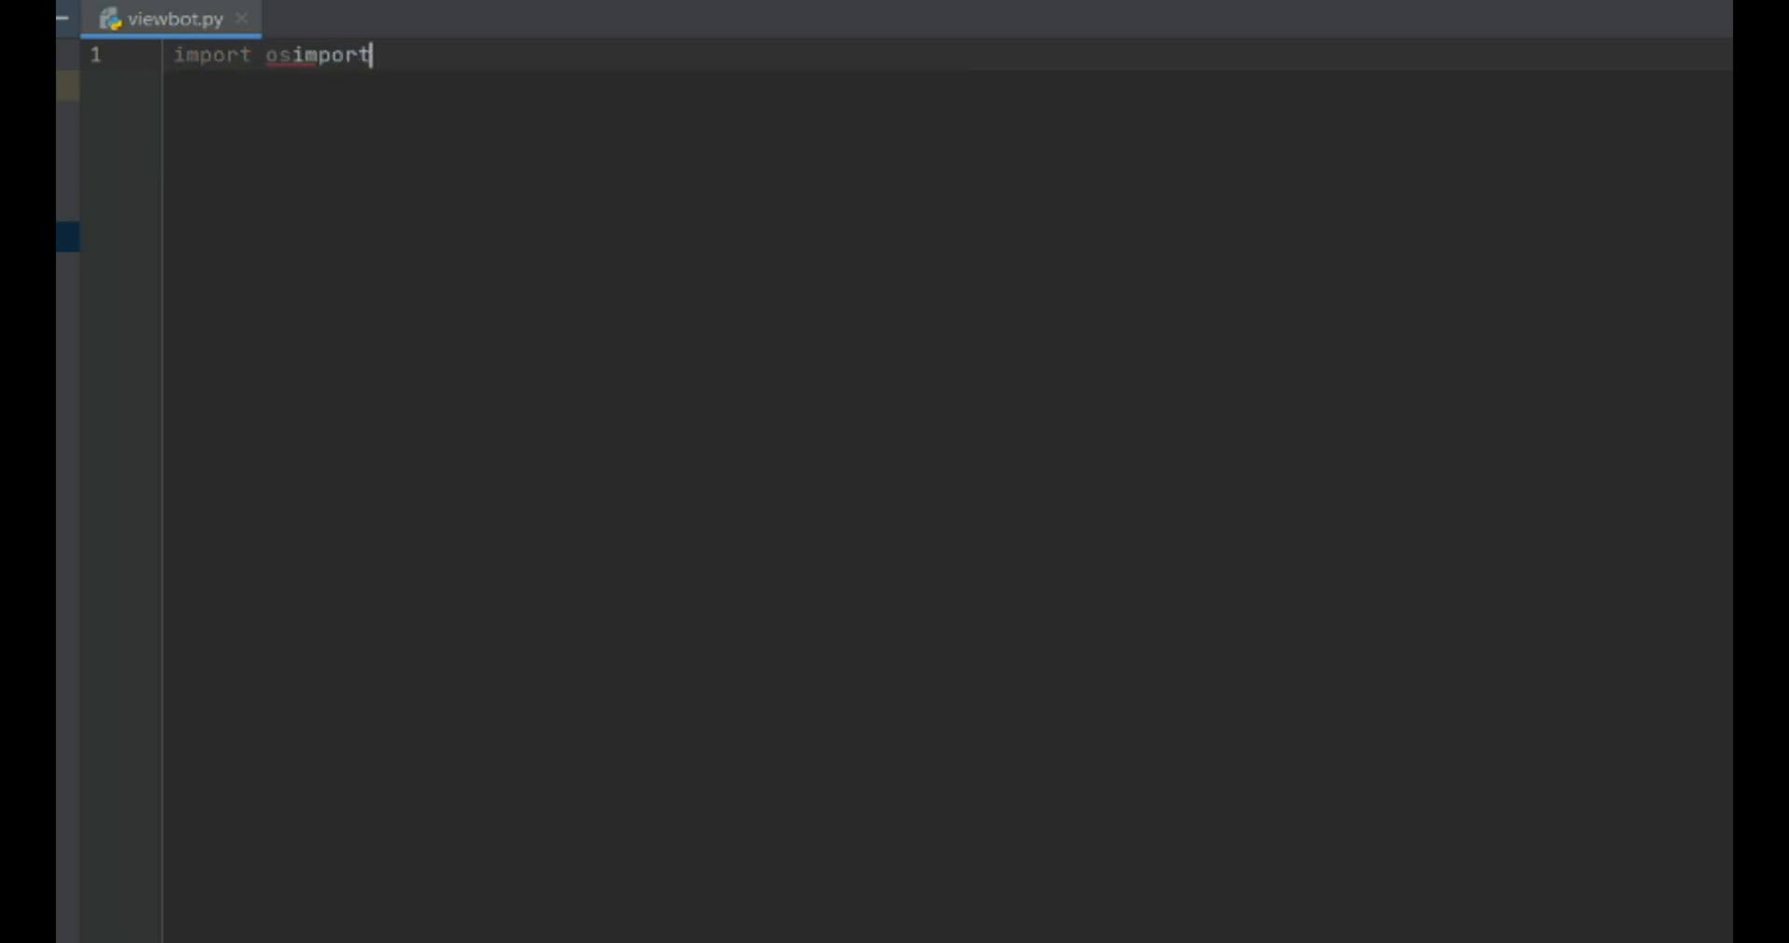
{"action": "key", "text": "BackSpace"}
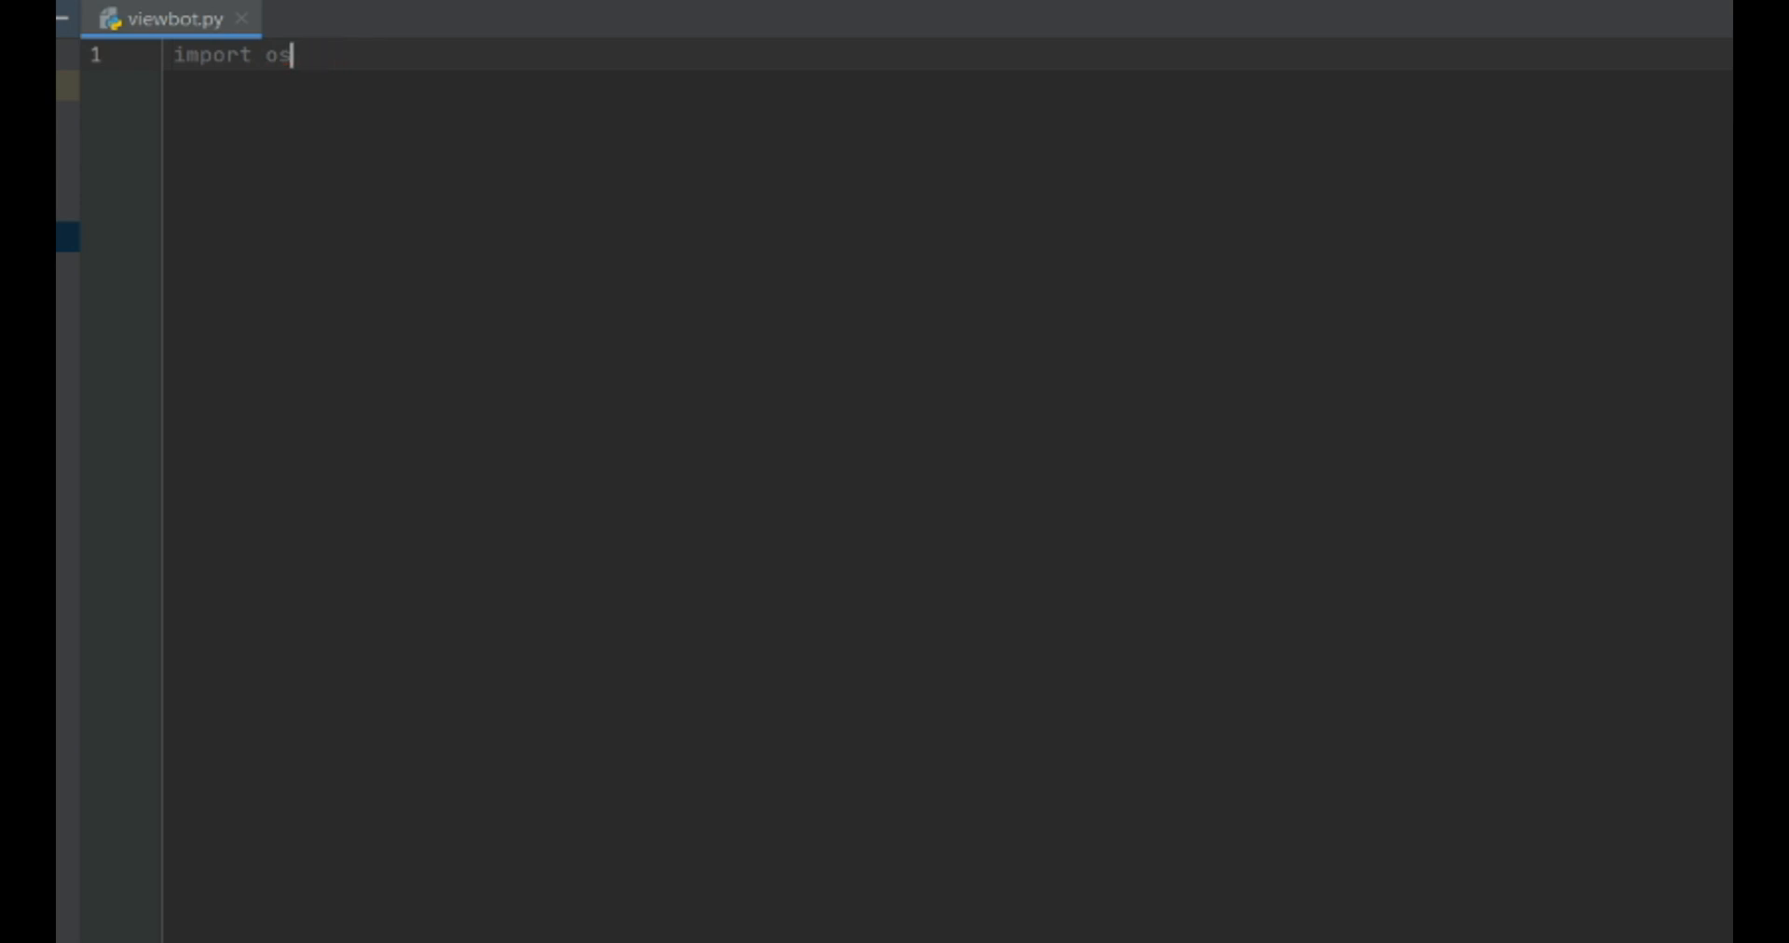
{"action": "type", "text": "imoprt"}
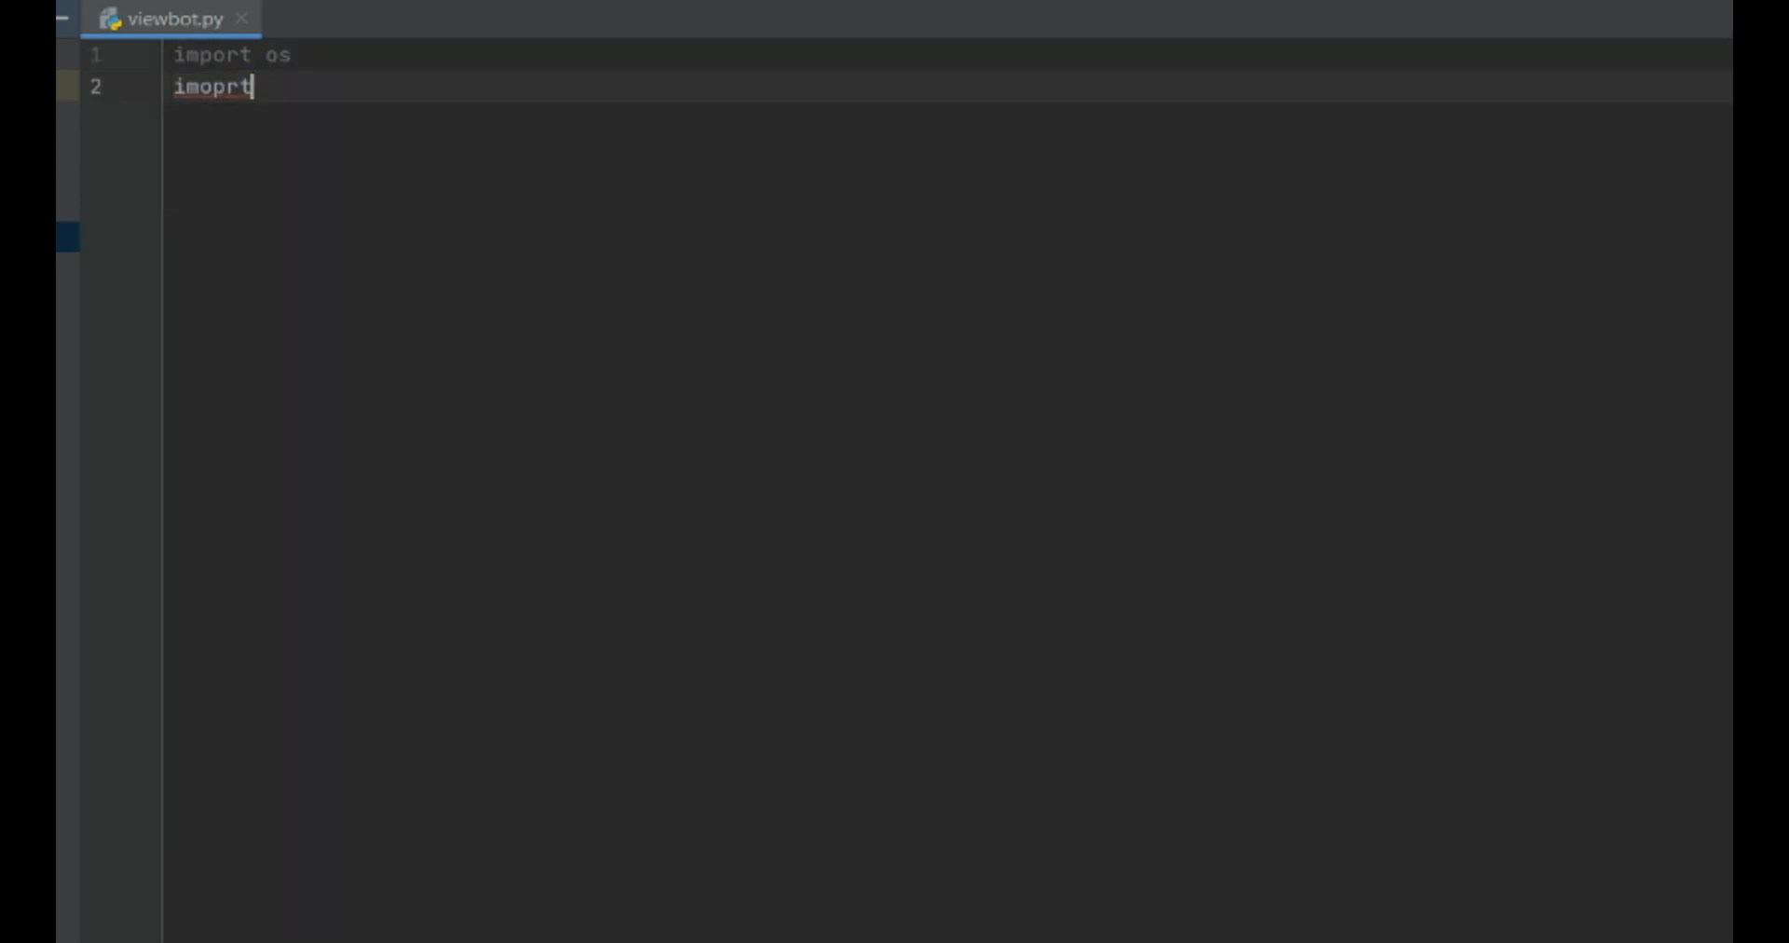
{"action": "key", "text": "BackSpace"}
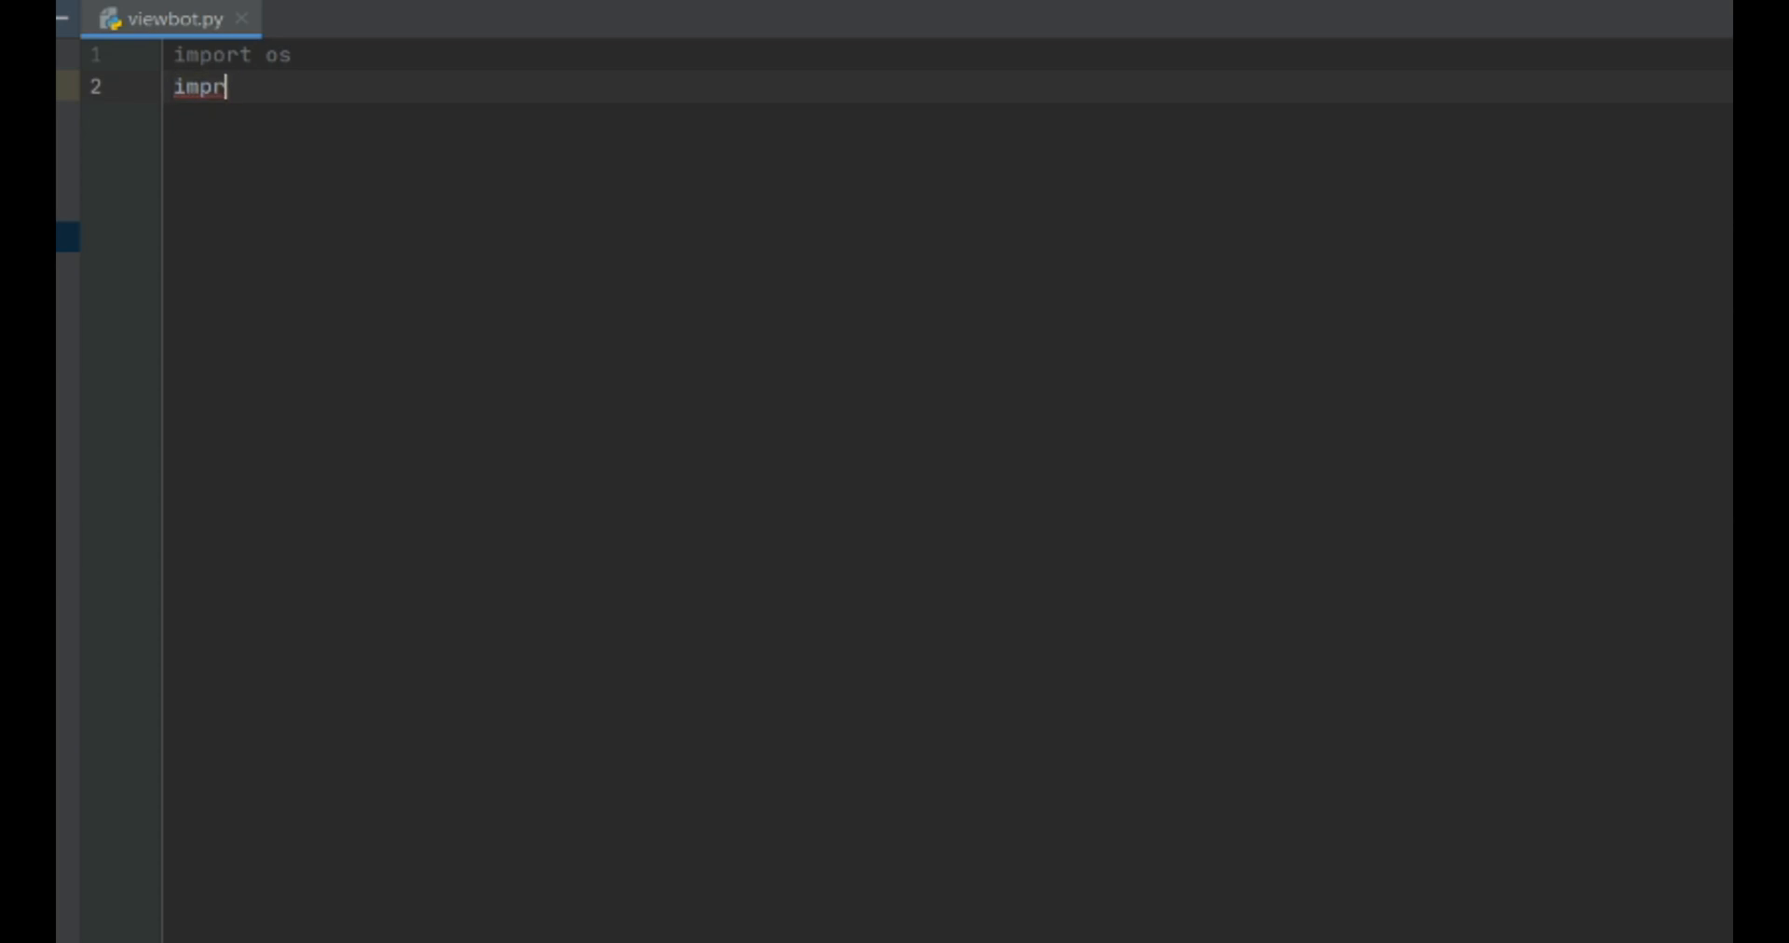
{"action": "type", "text": "ort"}
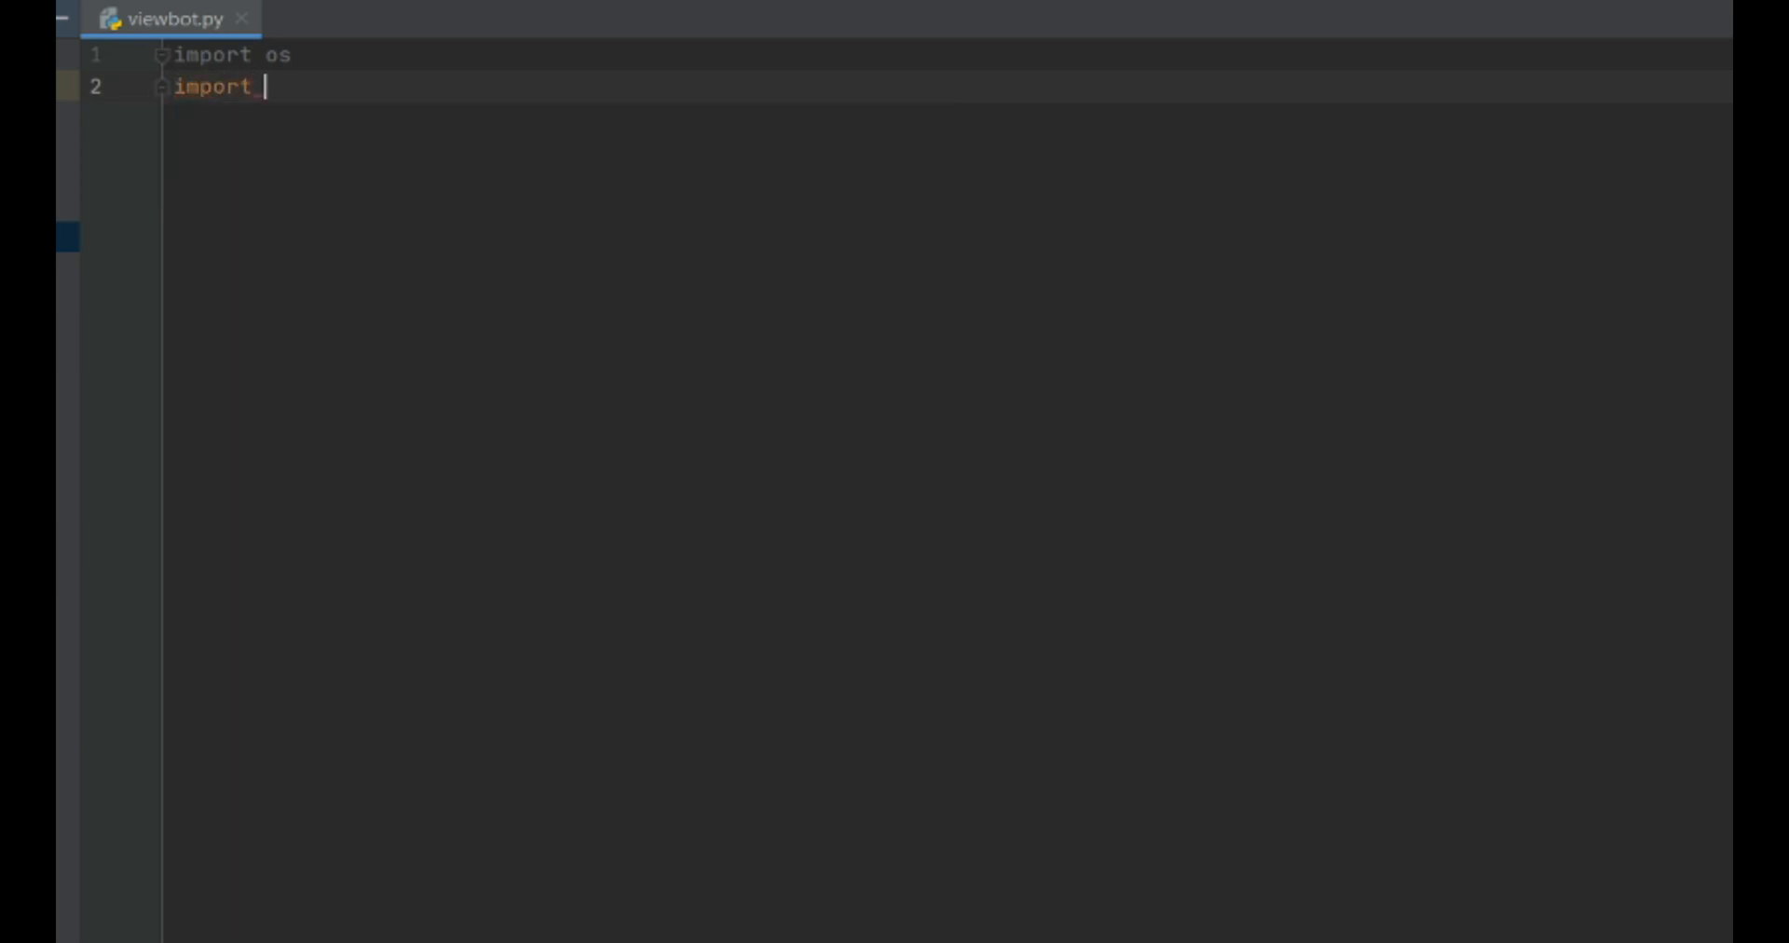
{"action": "type", "text": "webbrowser"}
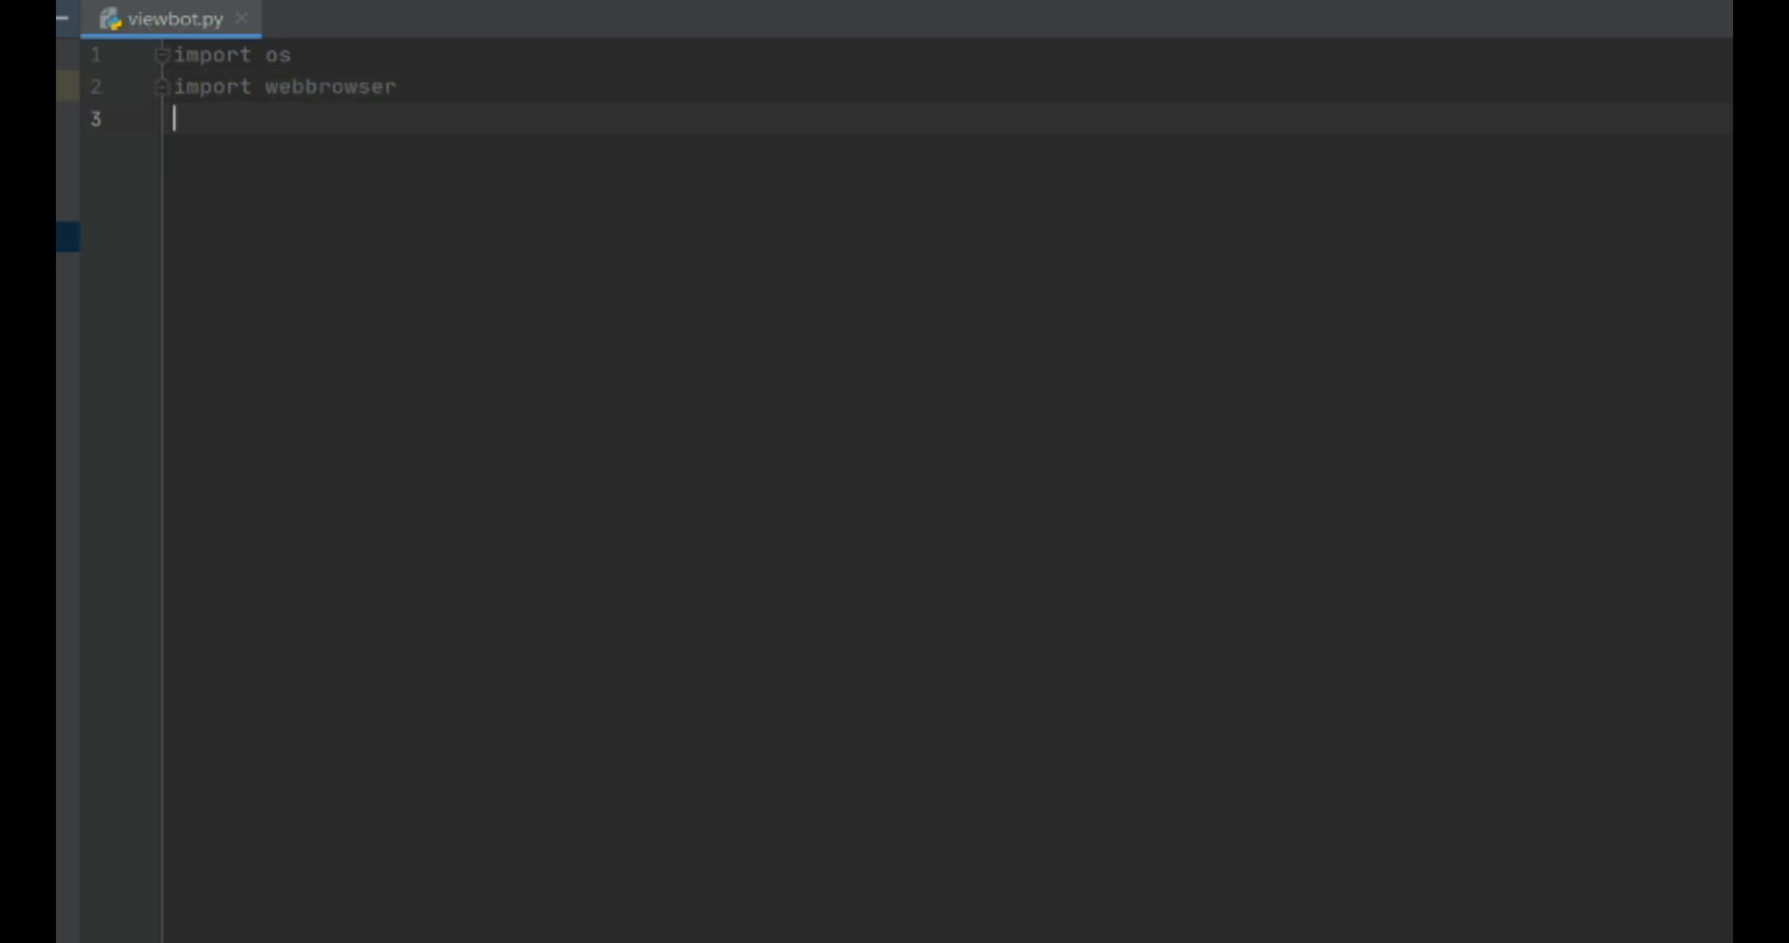
{"action": "type", "text": "import"}
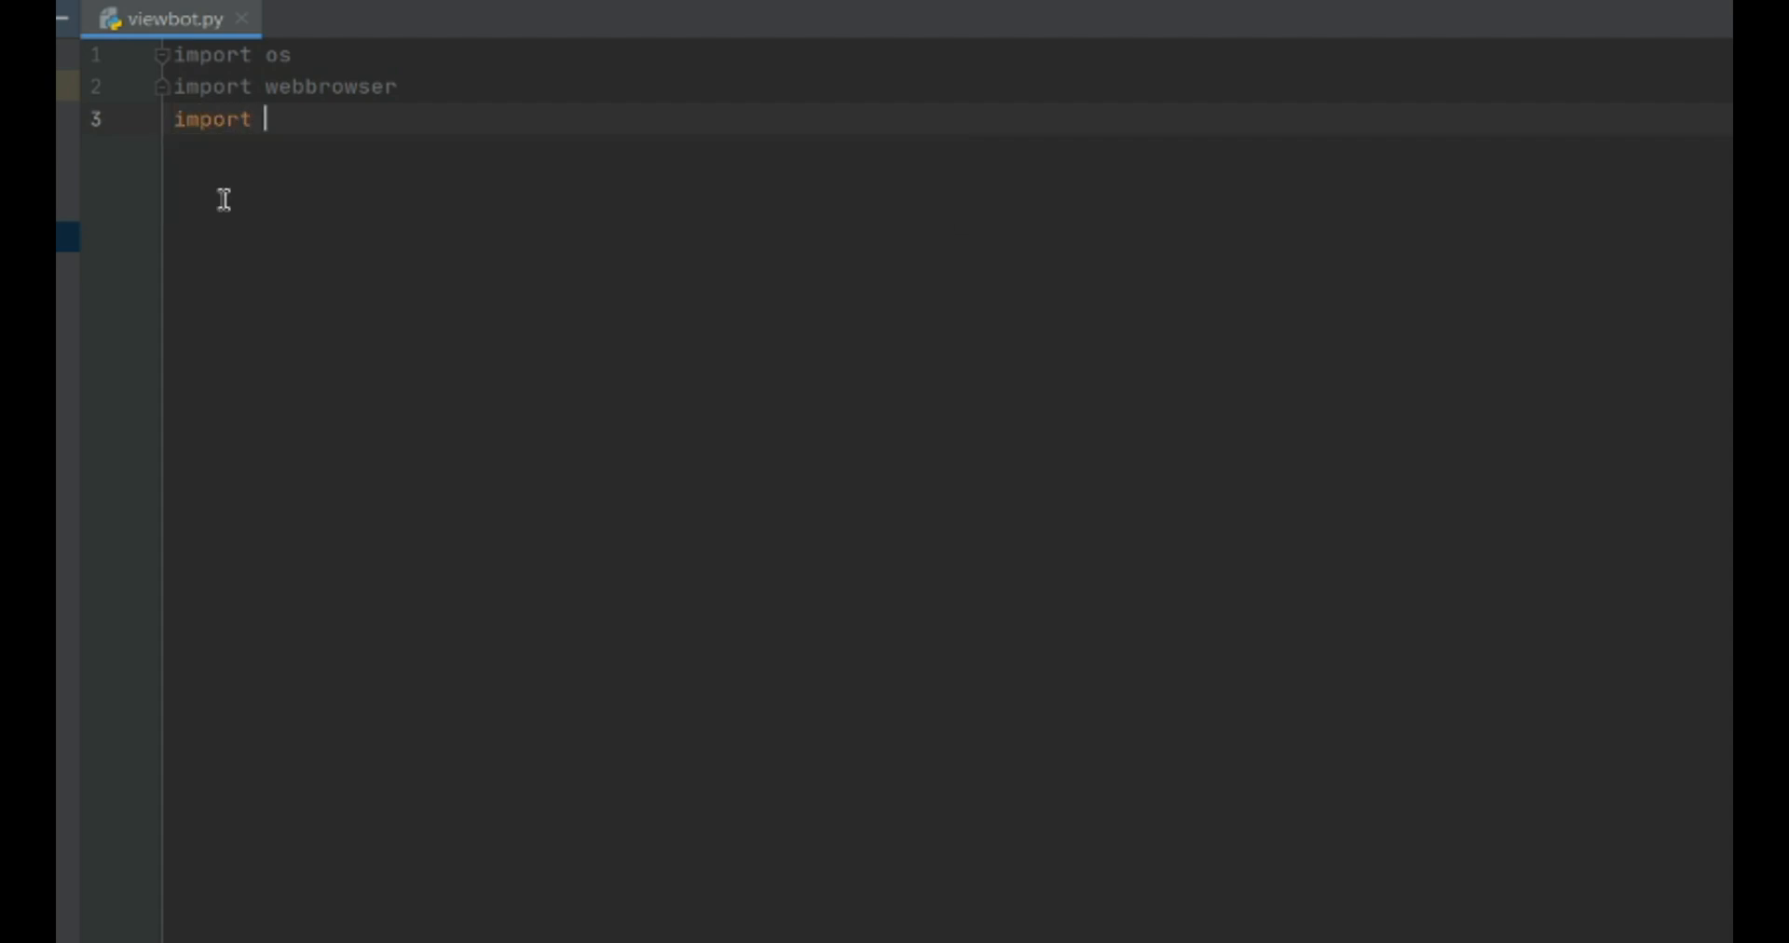
{"action": "type", "text": "time"}
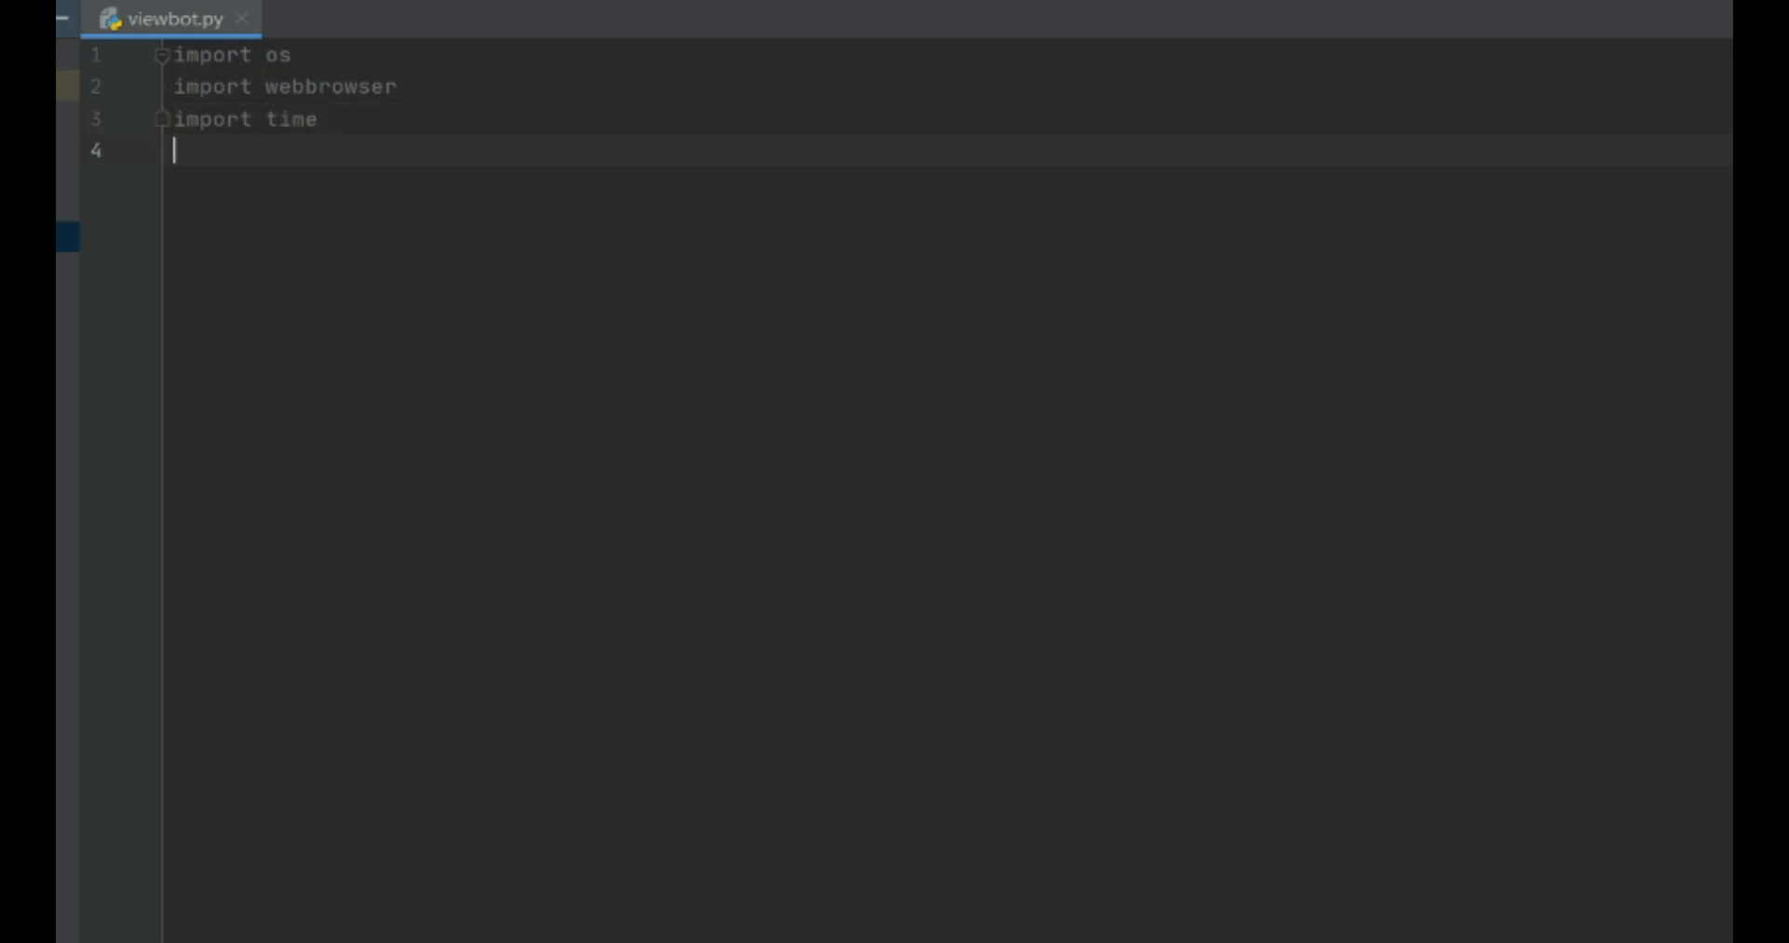
{"action": "type", "text": "url"}
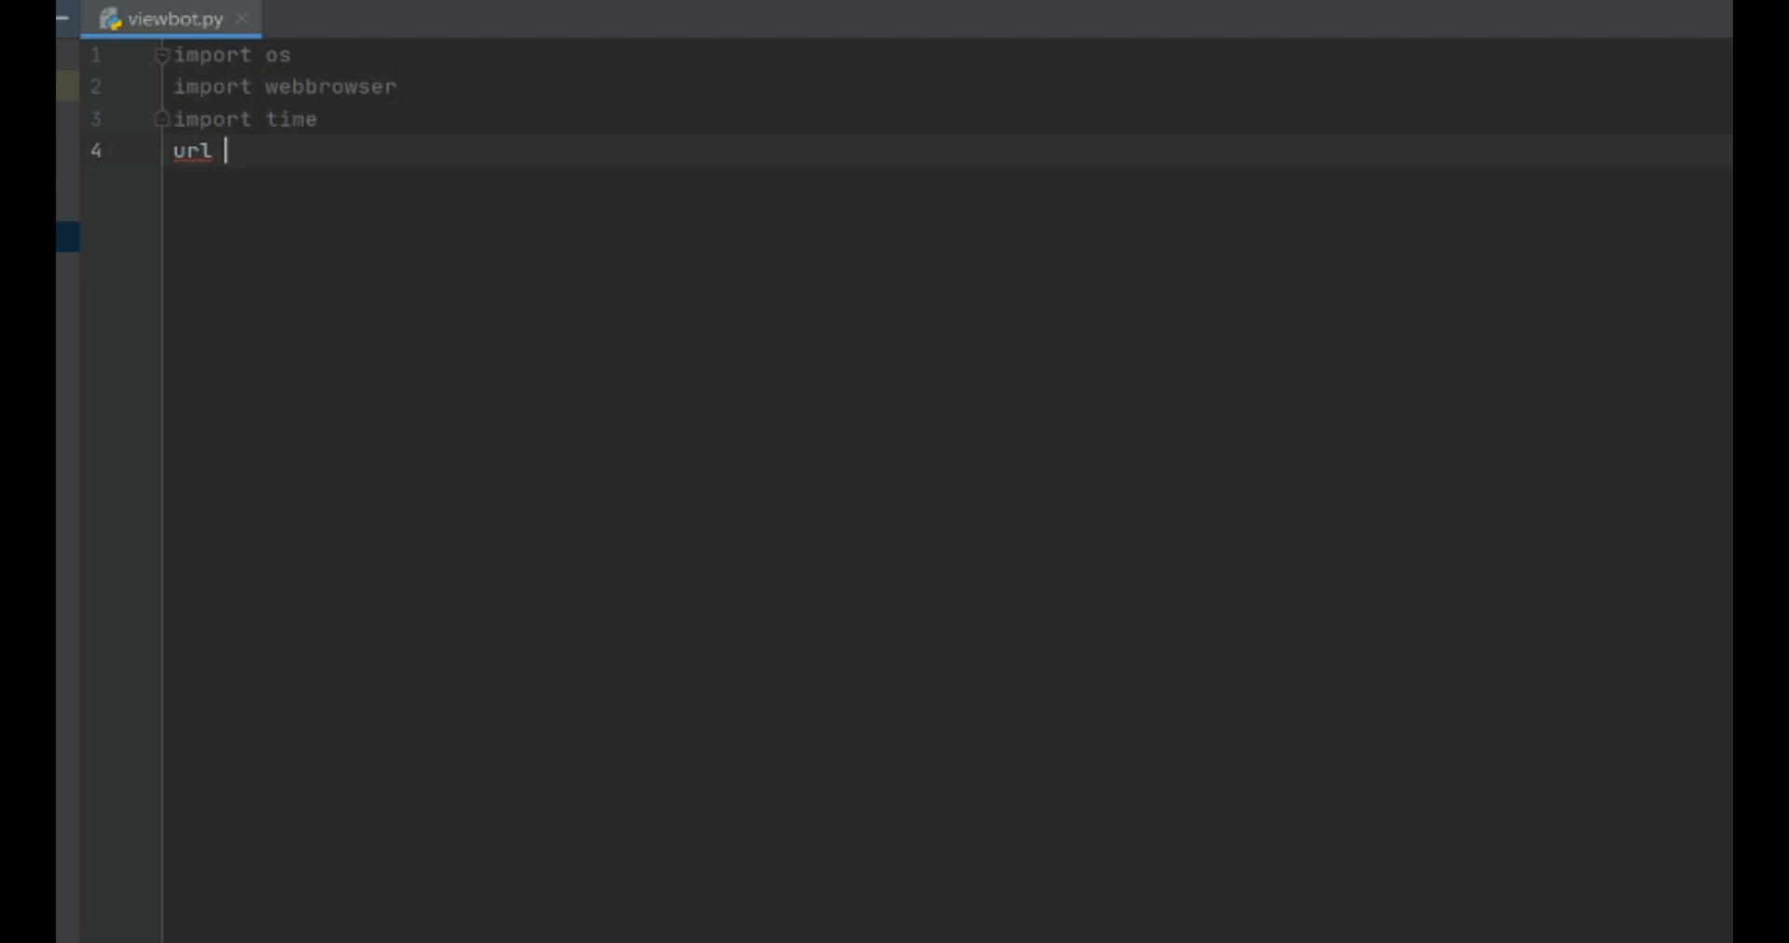
{"action": "type", "text": "="}
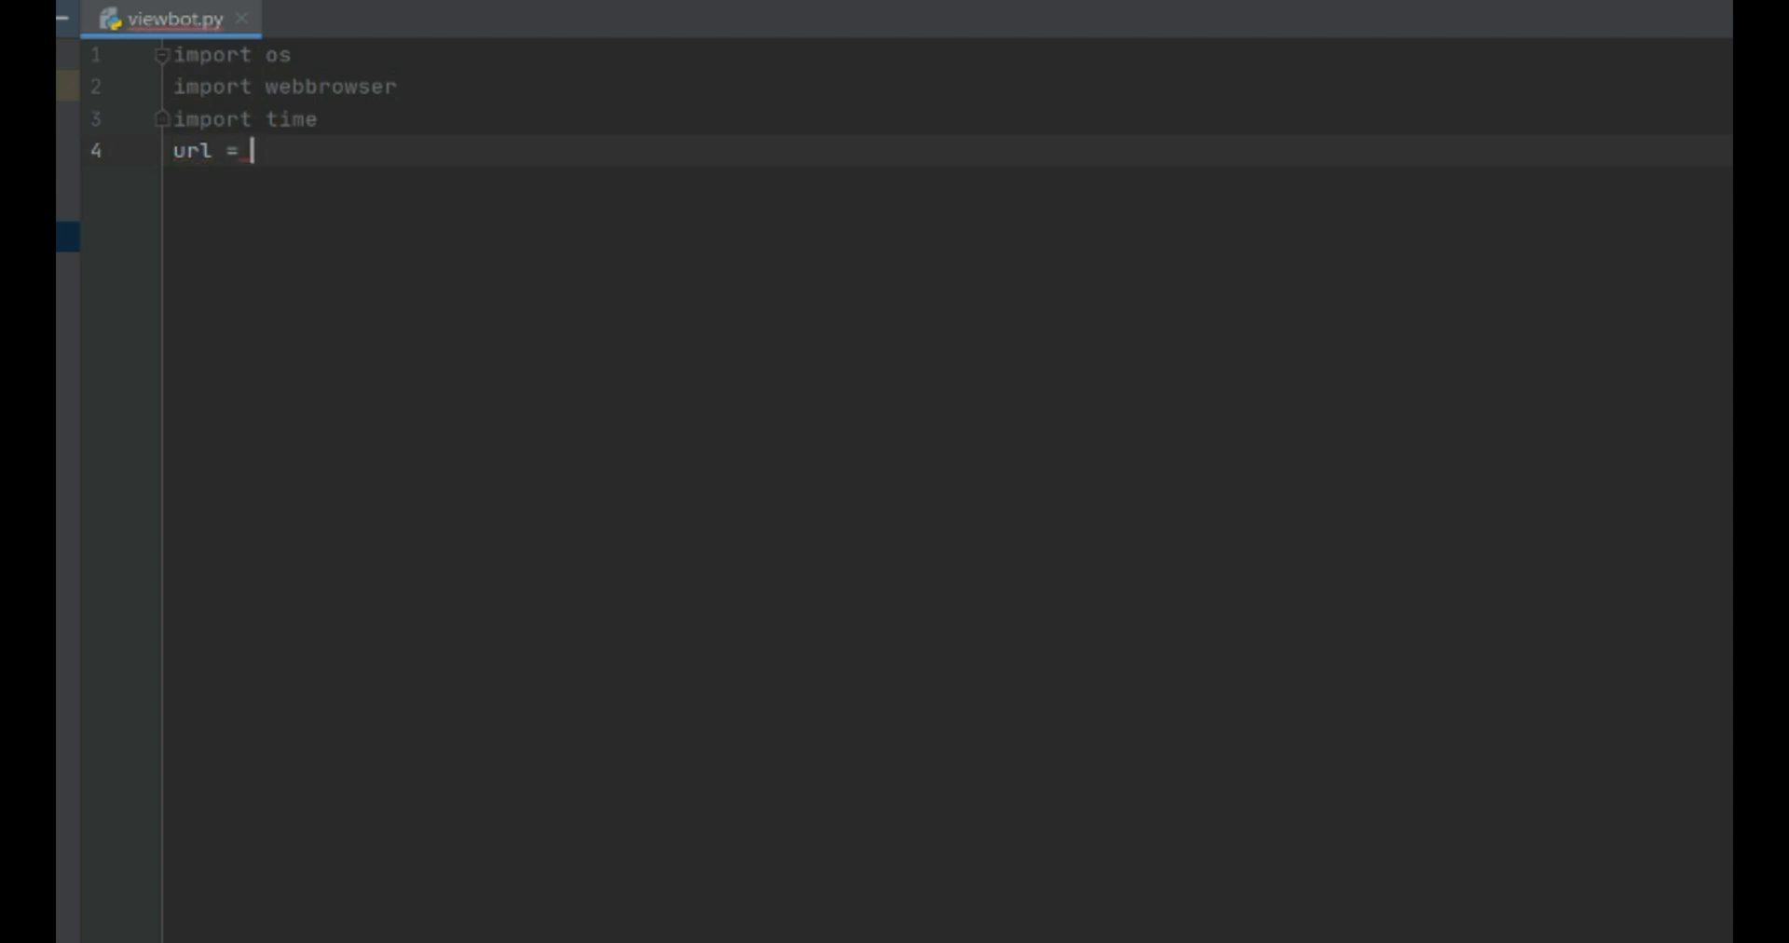
{"action": "type", "text": "https://www.youtube.com/watch?v=-nL3ZO9zRQY&t=93s"}
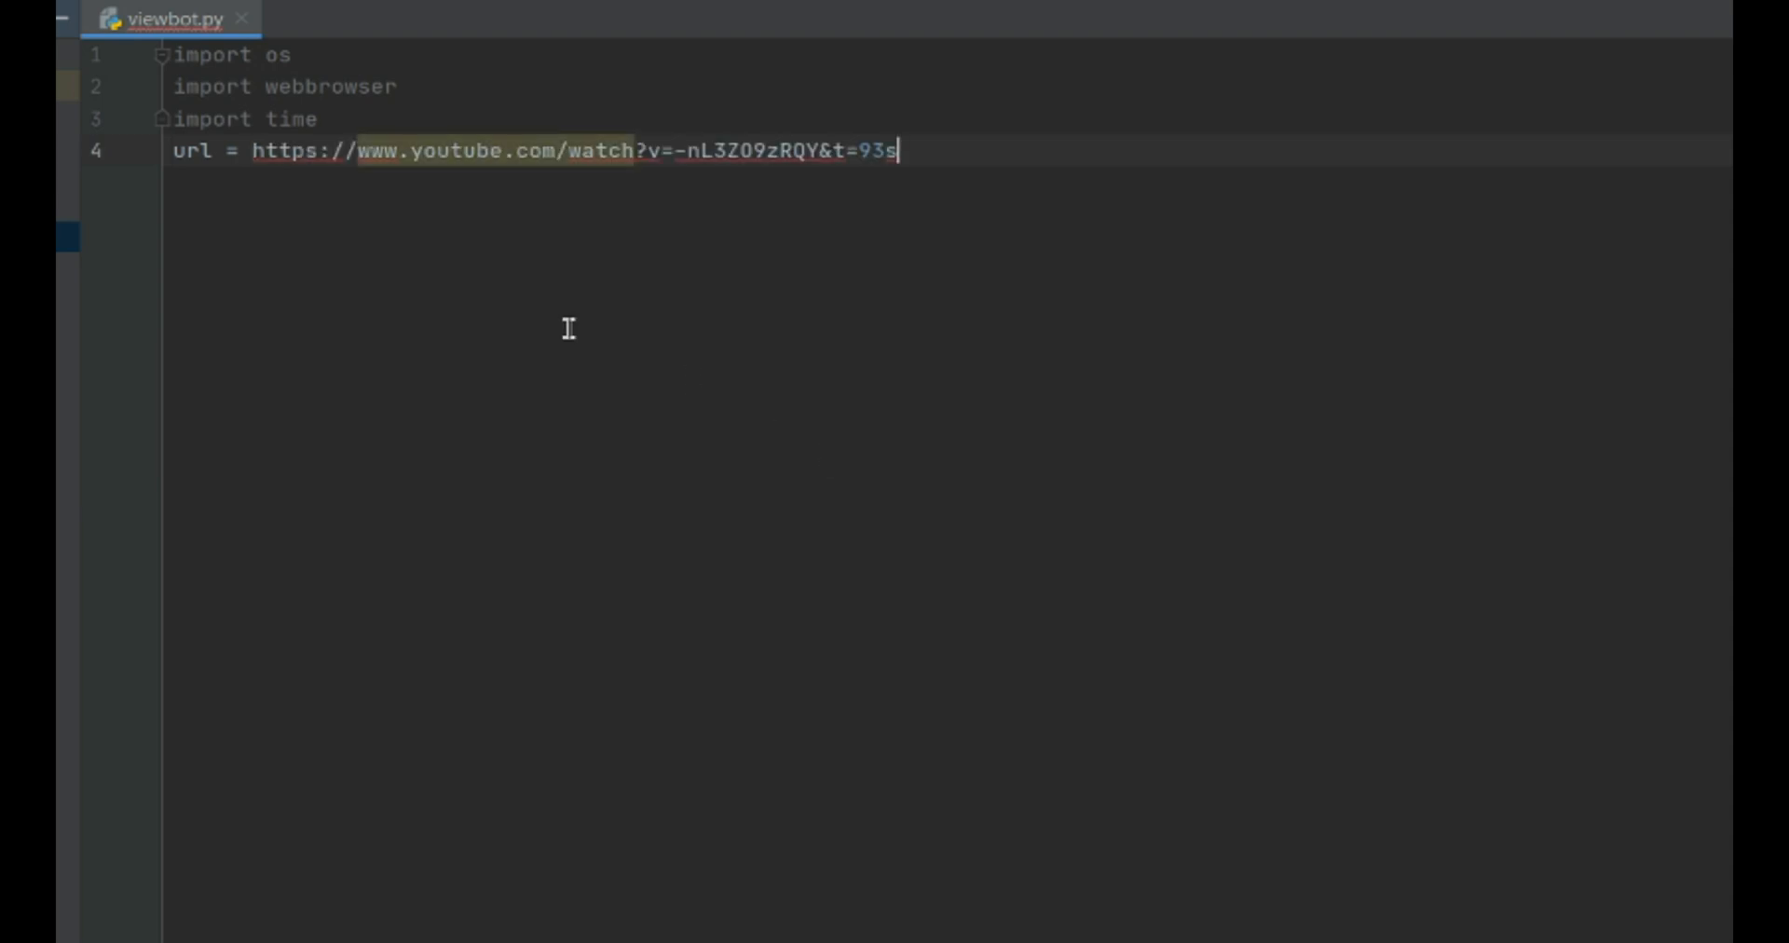
{"action": "mouse_move", "coordinate": [302, 293]}
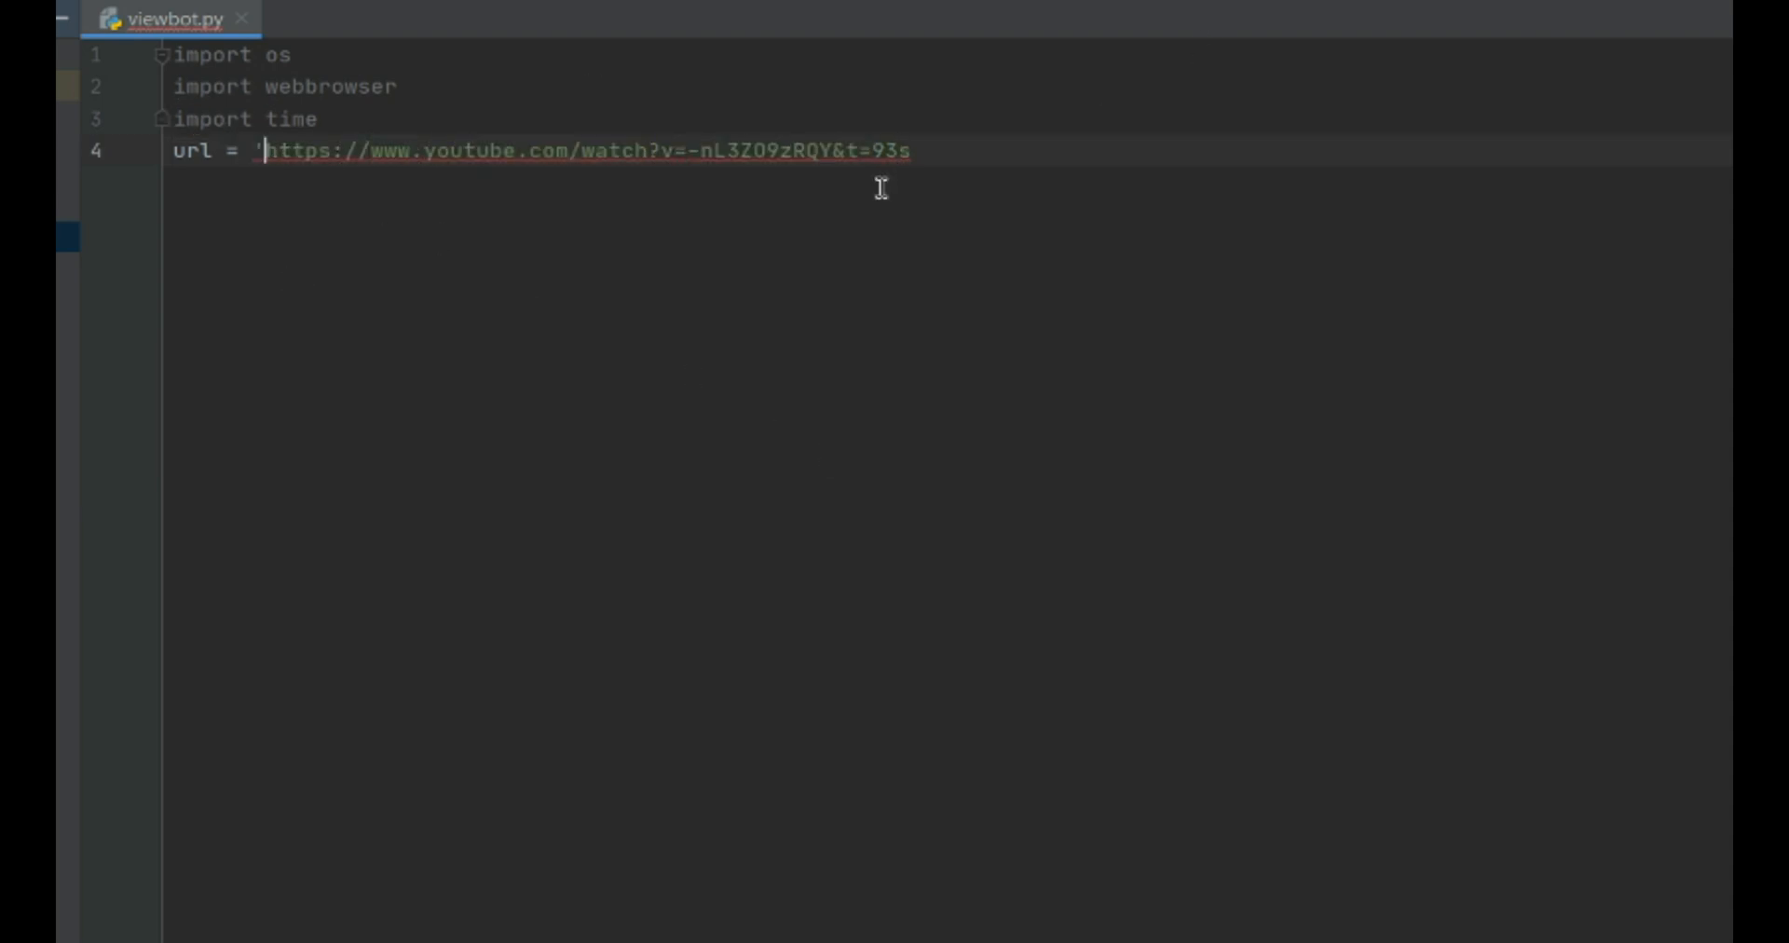
{"action": "type", "text": "'"}
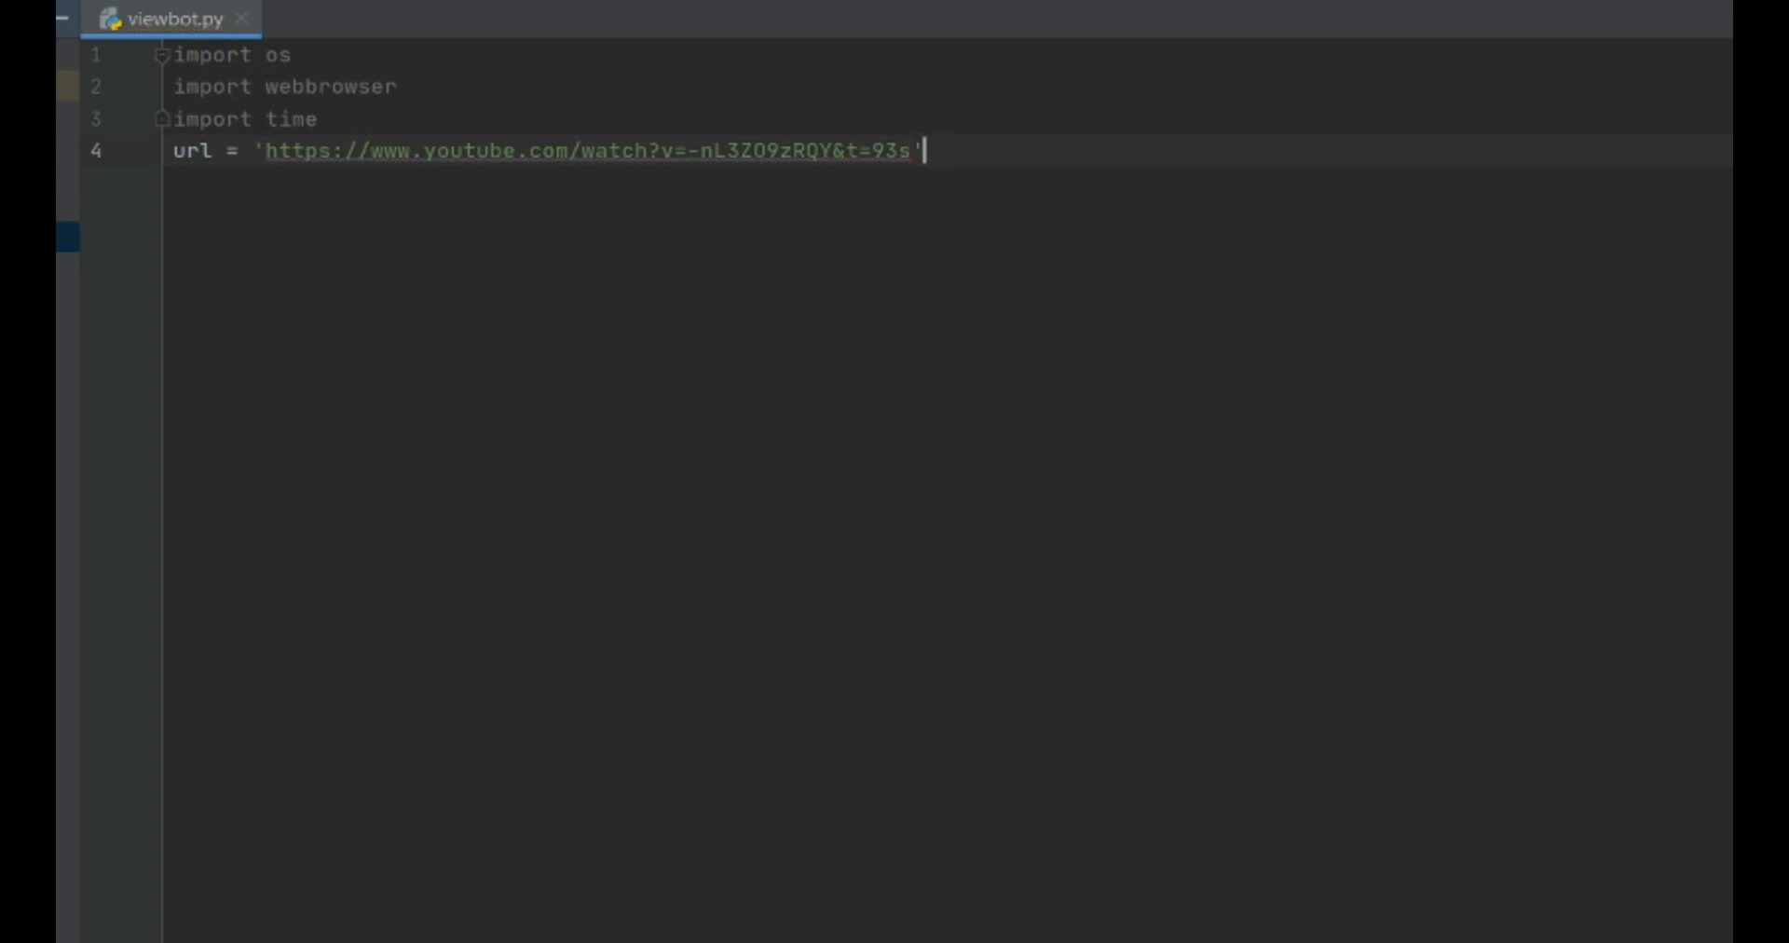
{"action": "key", "text": "enter"}
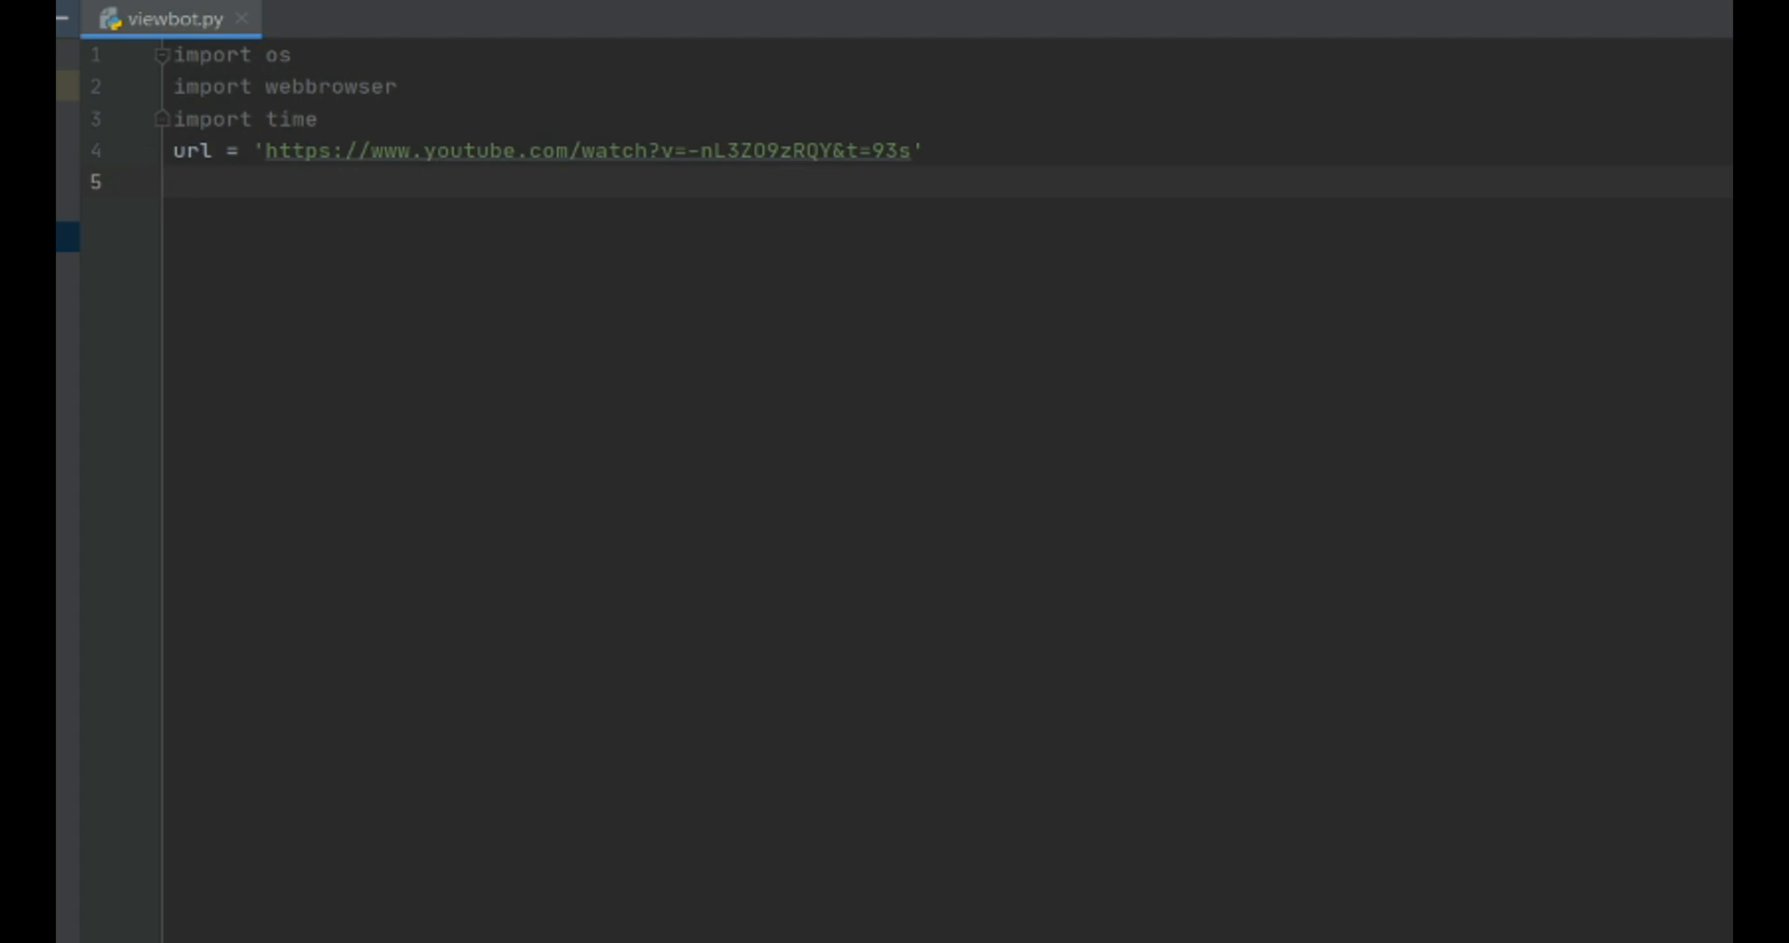
Step: Define seconds = 10 and views = 5 on the lines after url
{"action": "type", "text": "seco"}
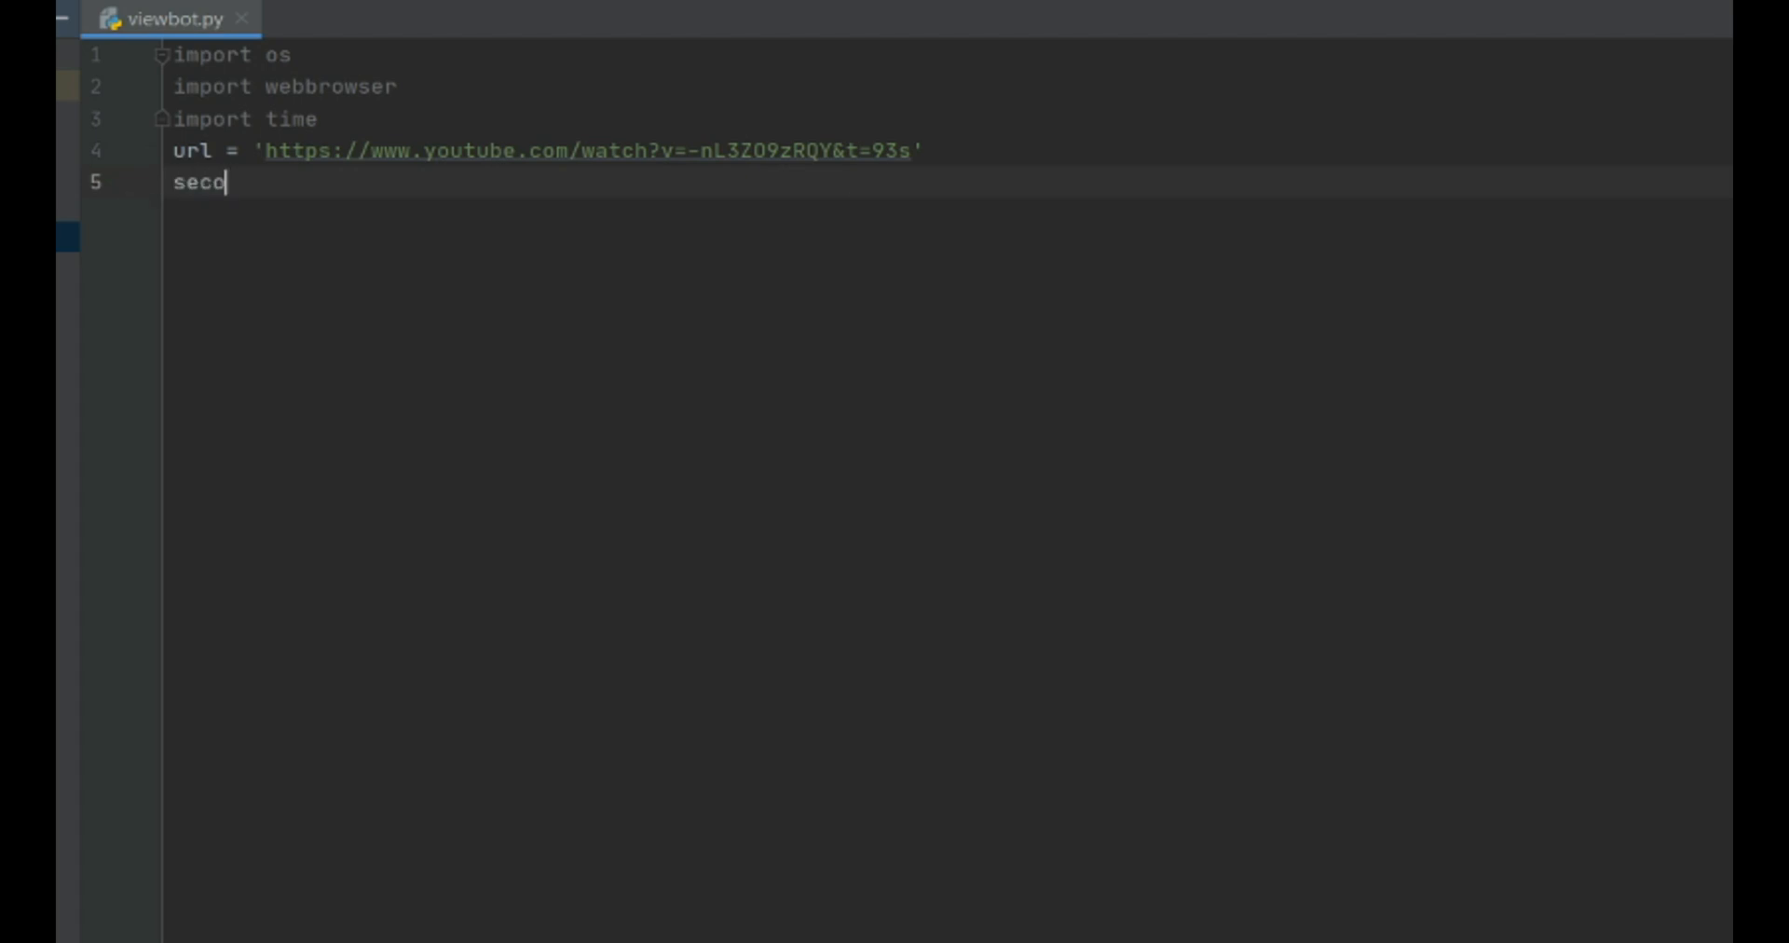
{"action": "type", "text": "nds = 10"}
{"action": "type", "text": "vi"}
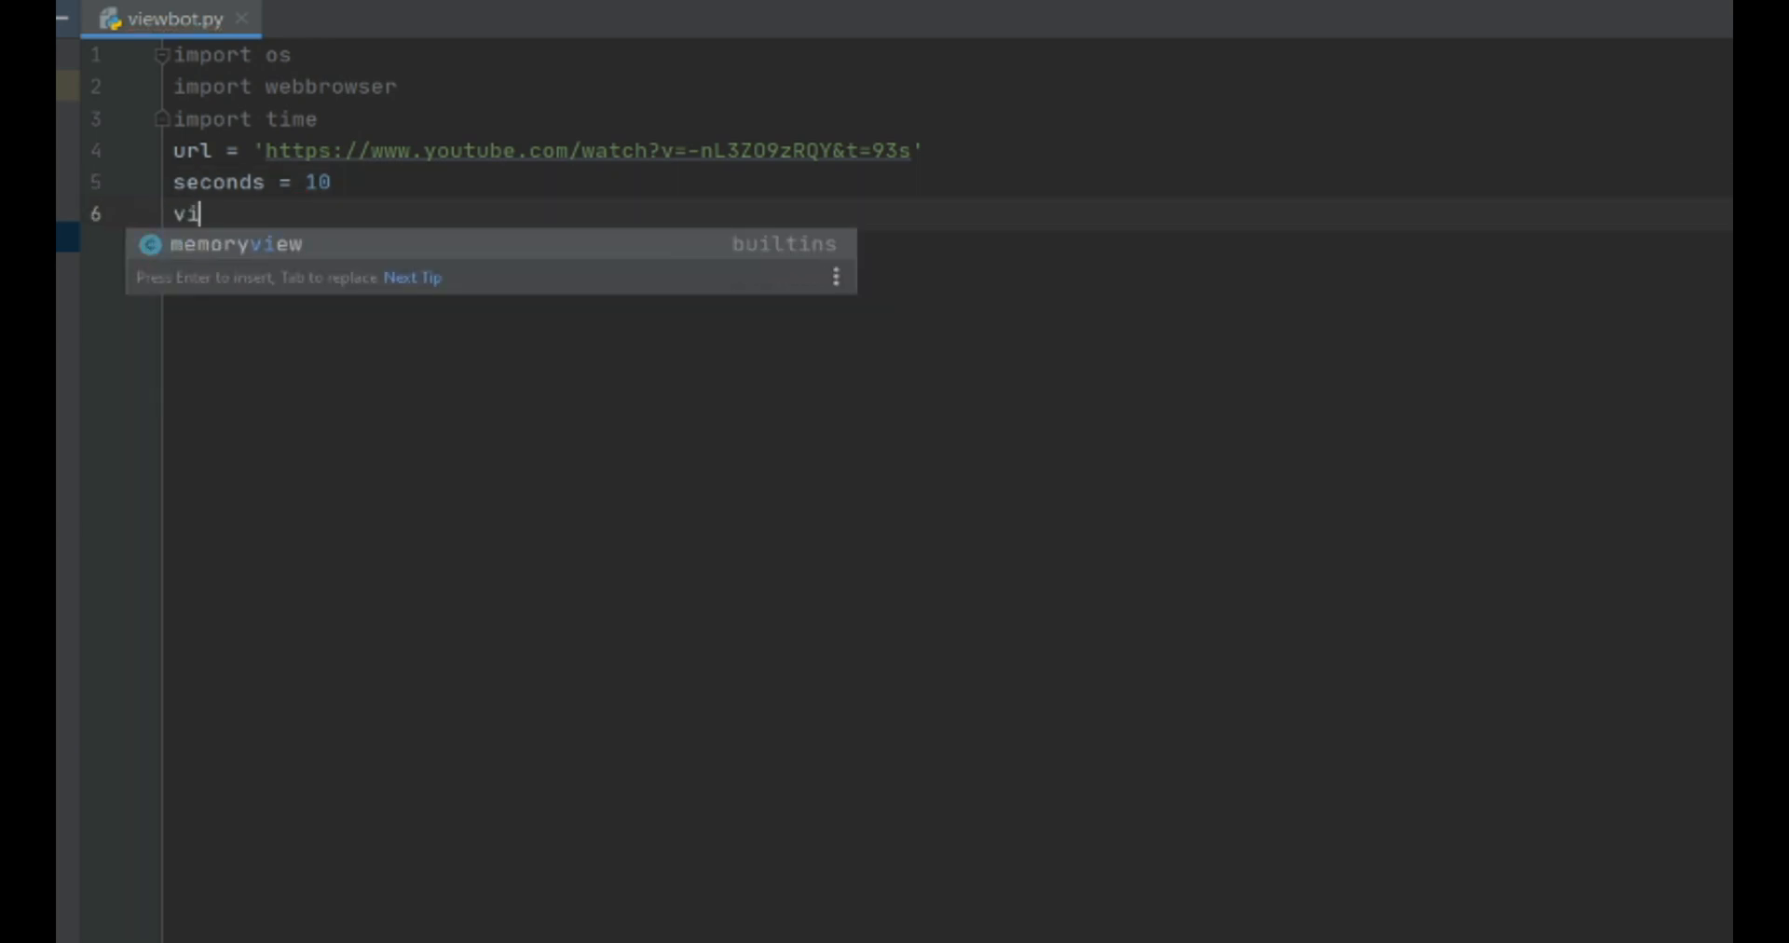
{"action": "type", "text": "ews ="}
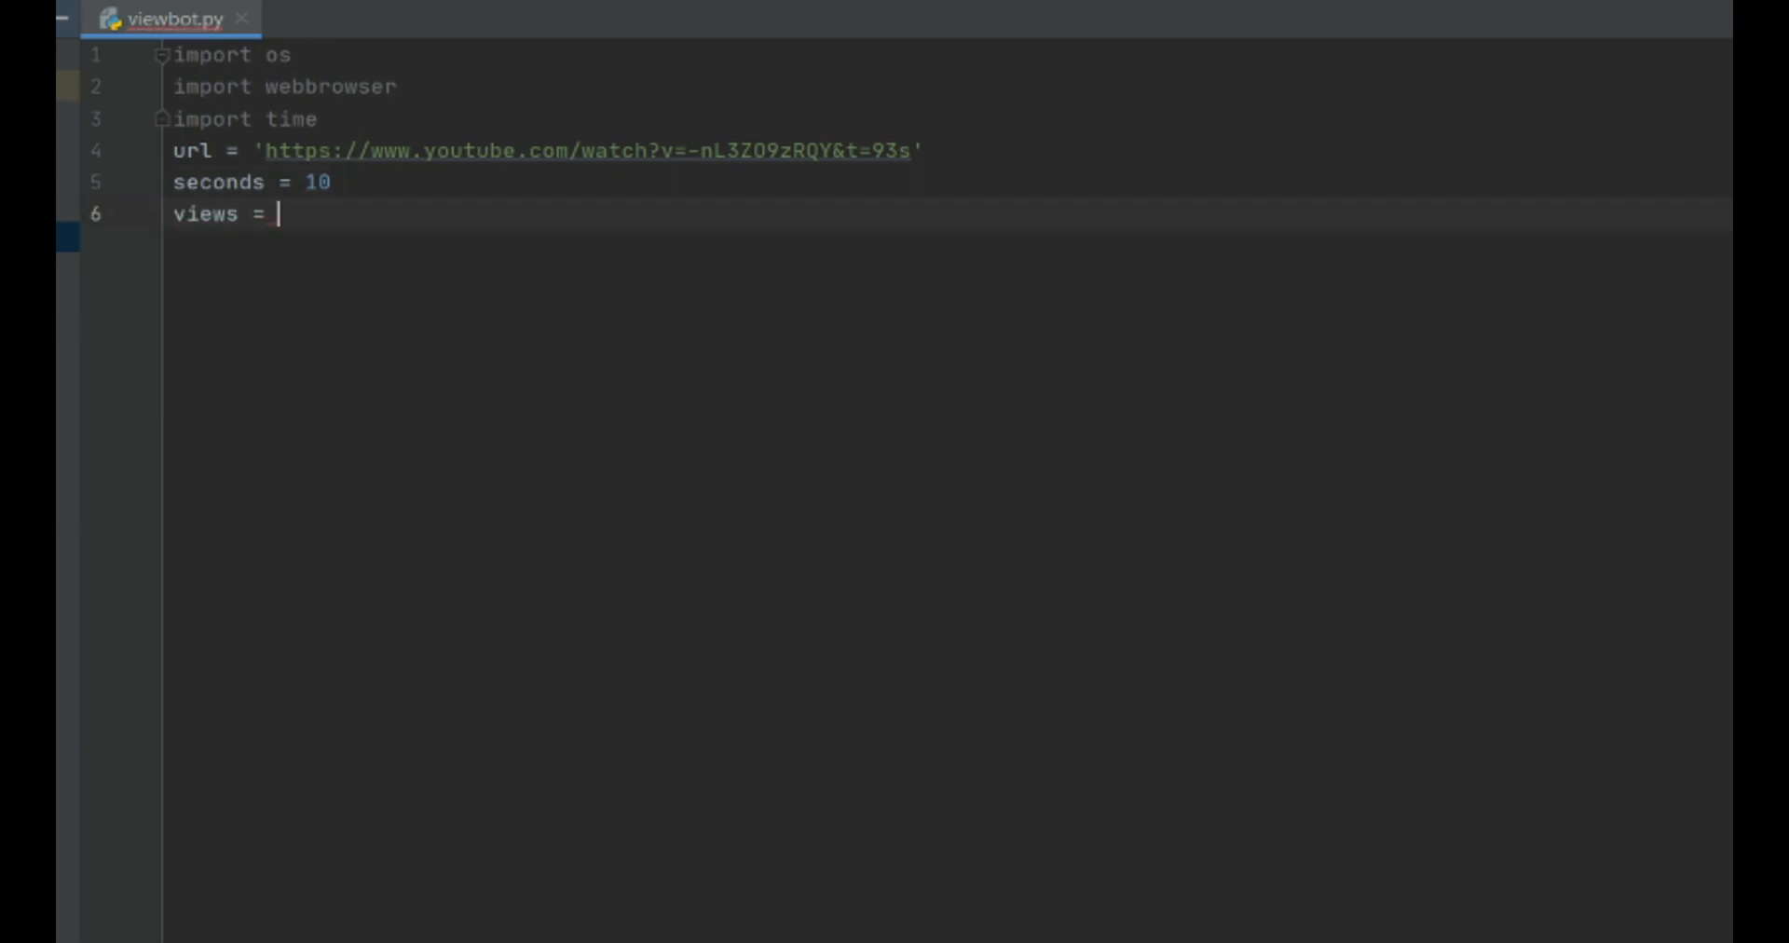
{"action": "type", "text": "5"}
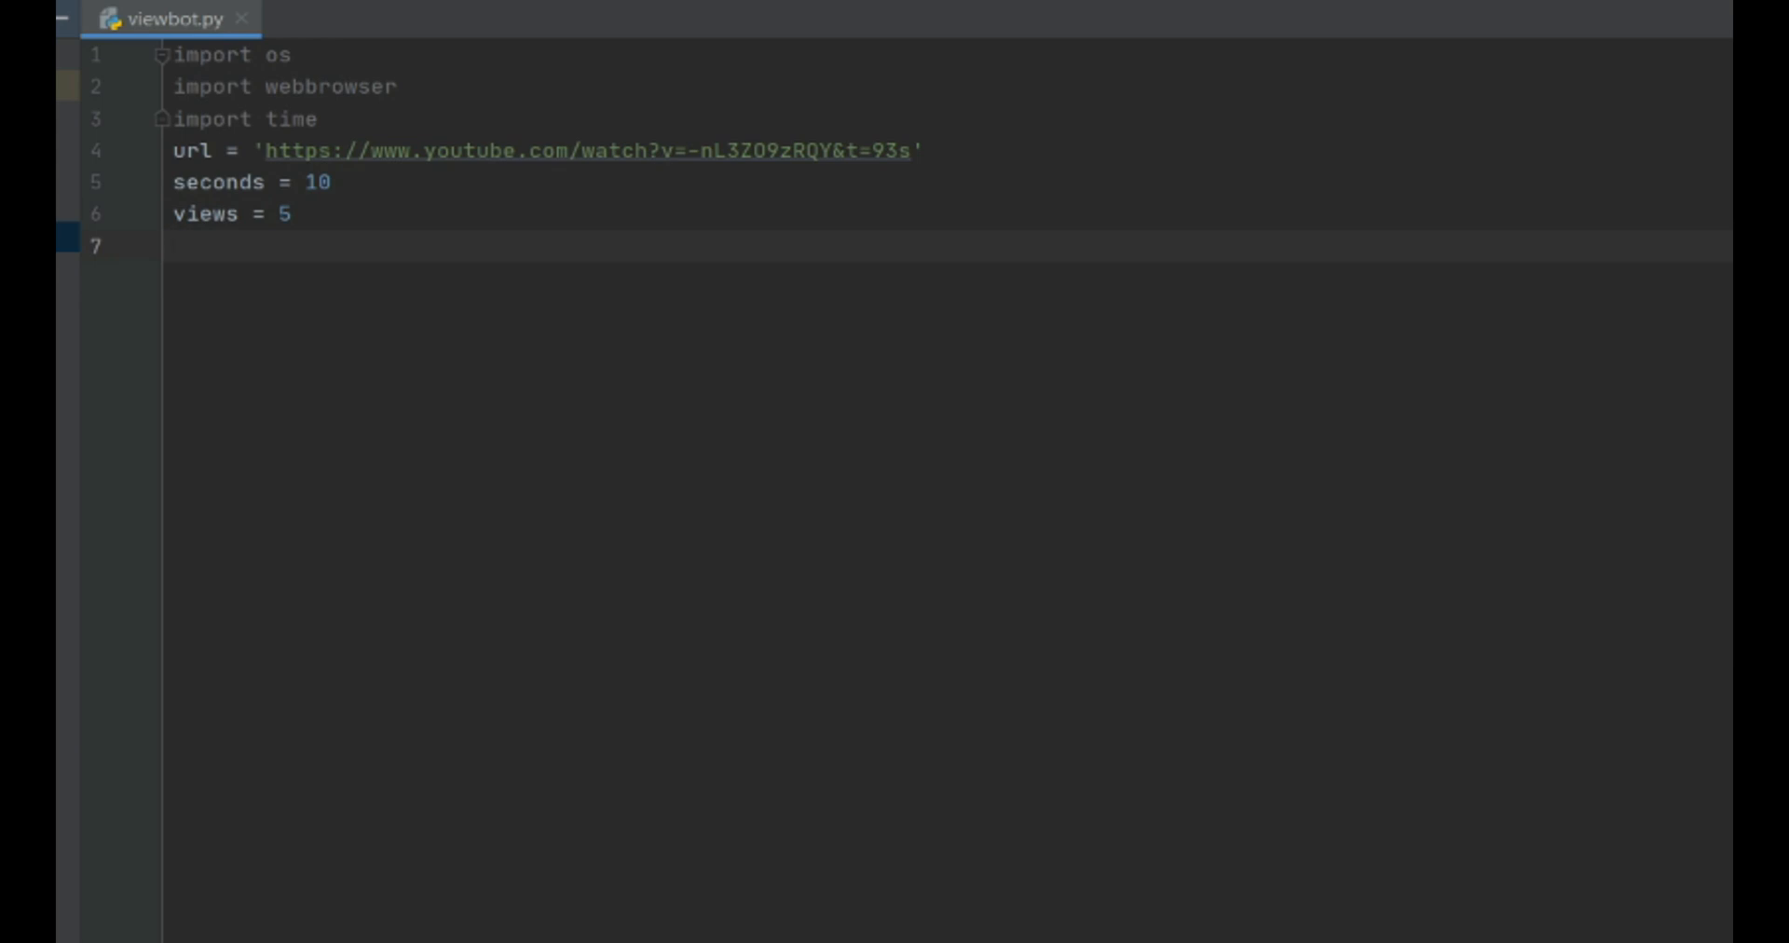
Step: Add counter = 0 and the loop header while counter != views:
{"action": "type", "text": "c"}
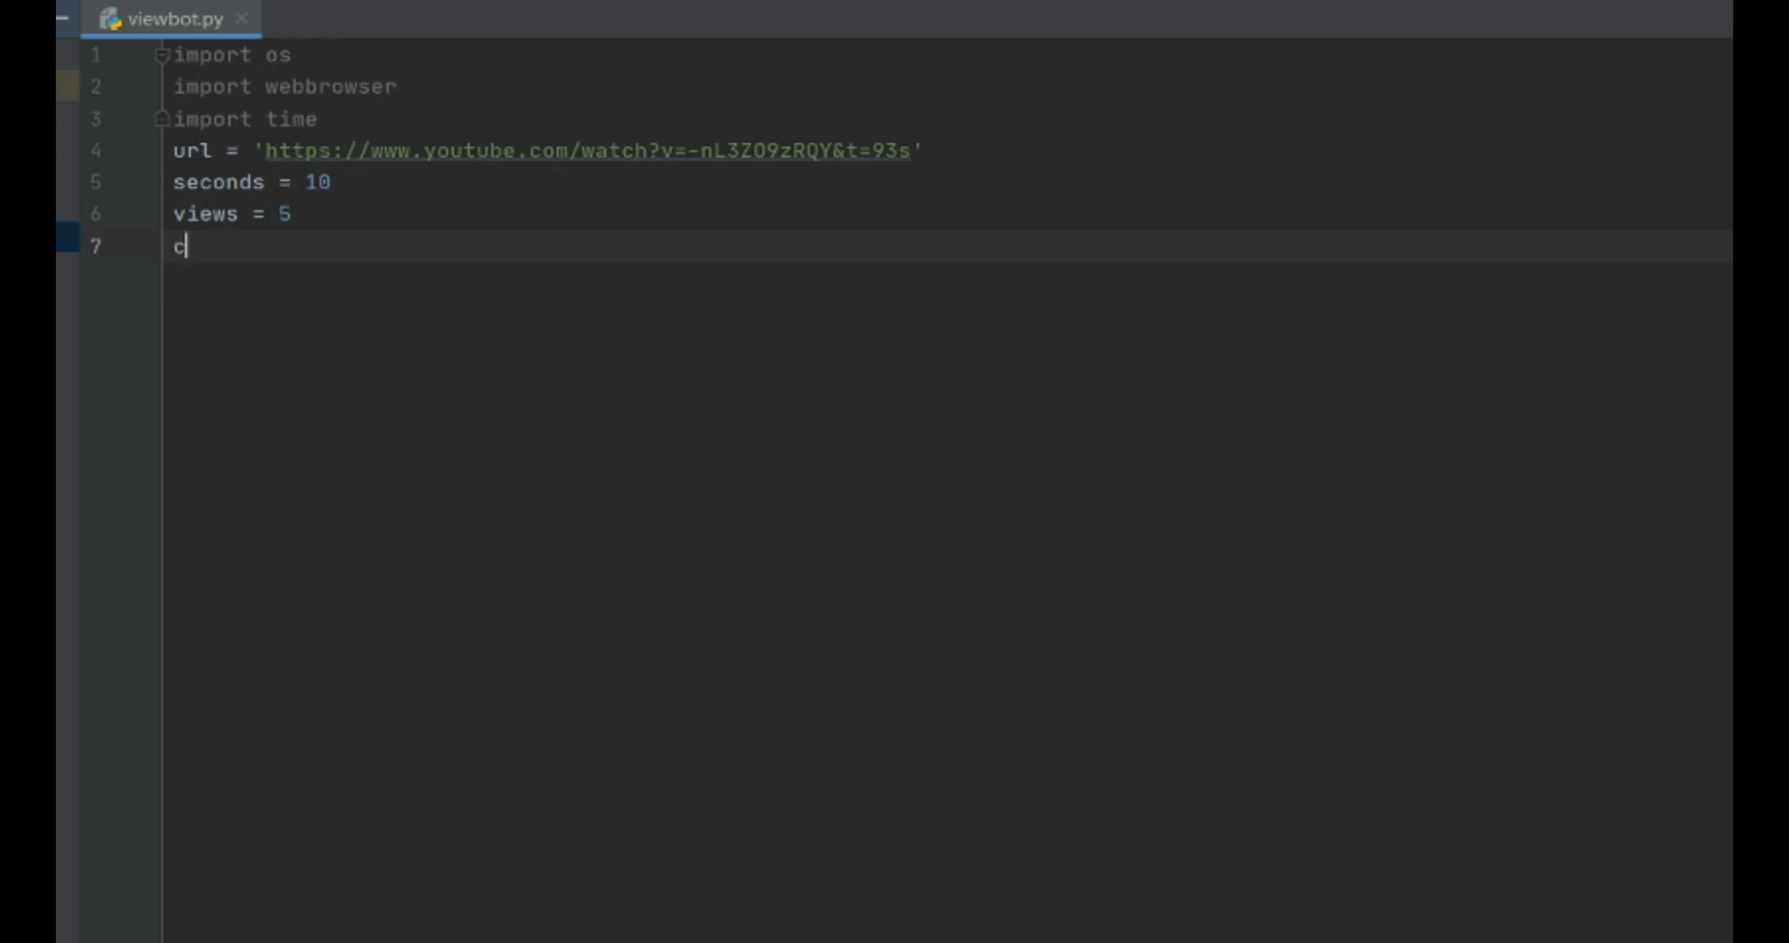
{"action": "type", "text": "oune"}
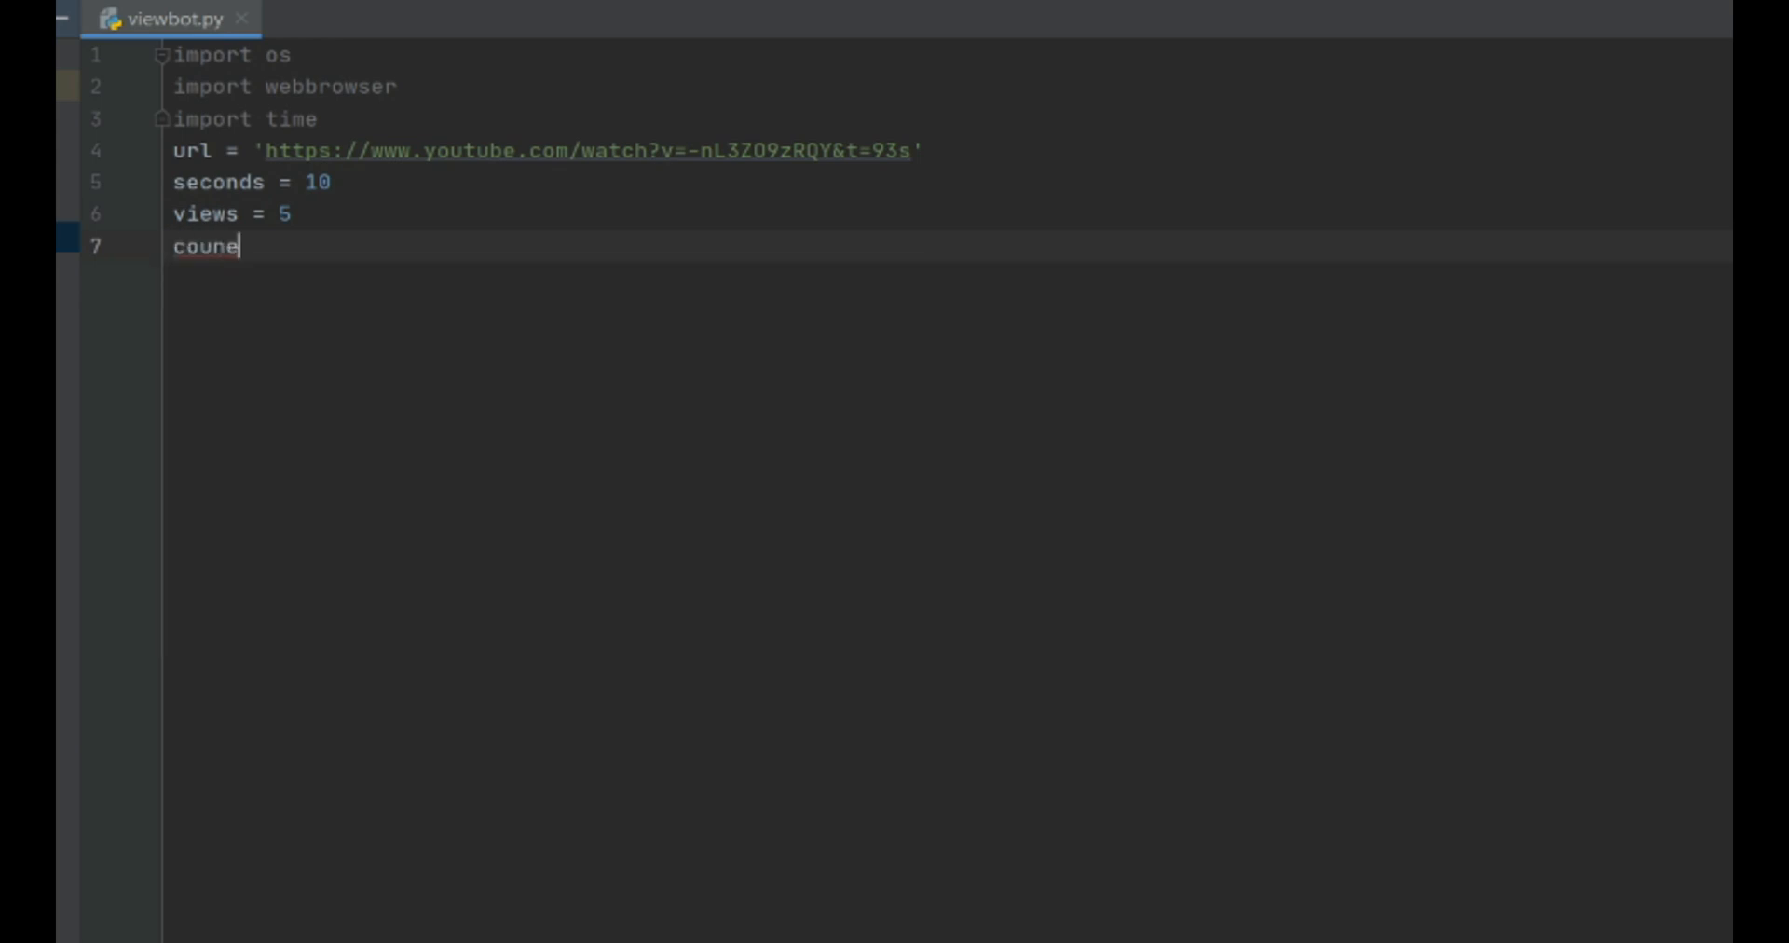
{"action": "type", "text": "ter"}
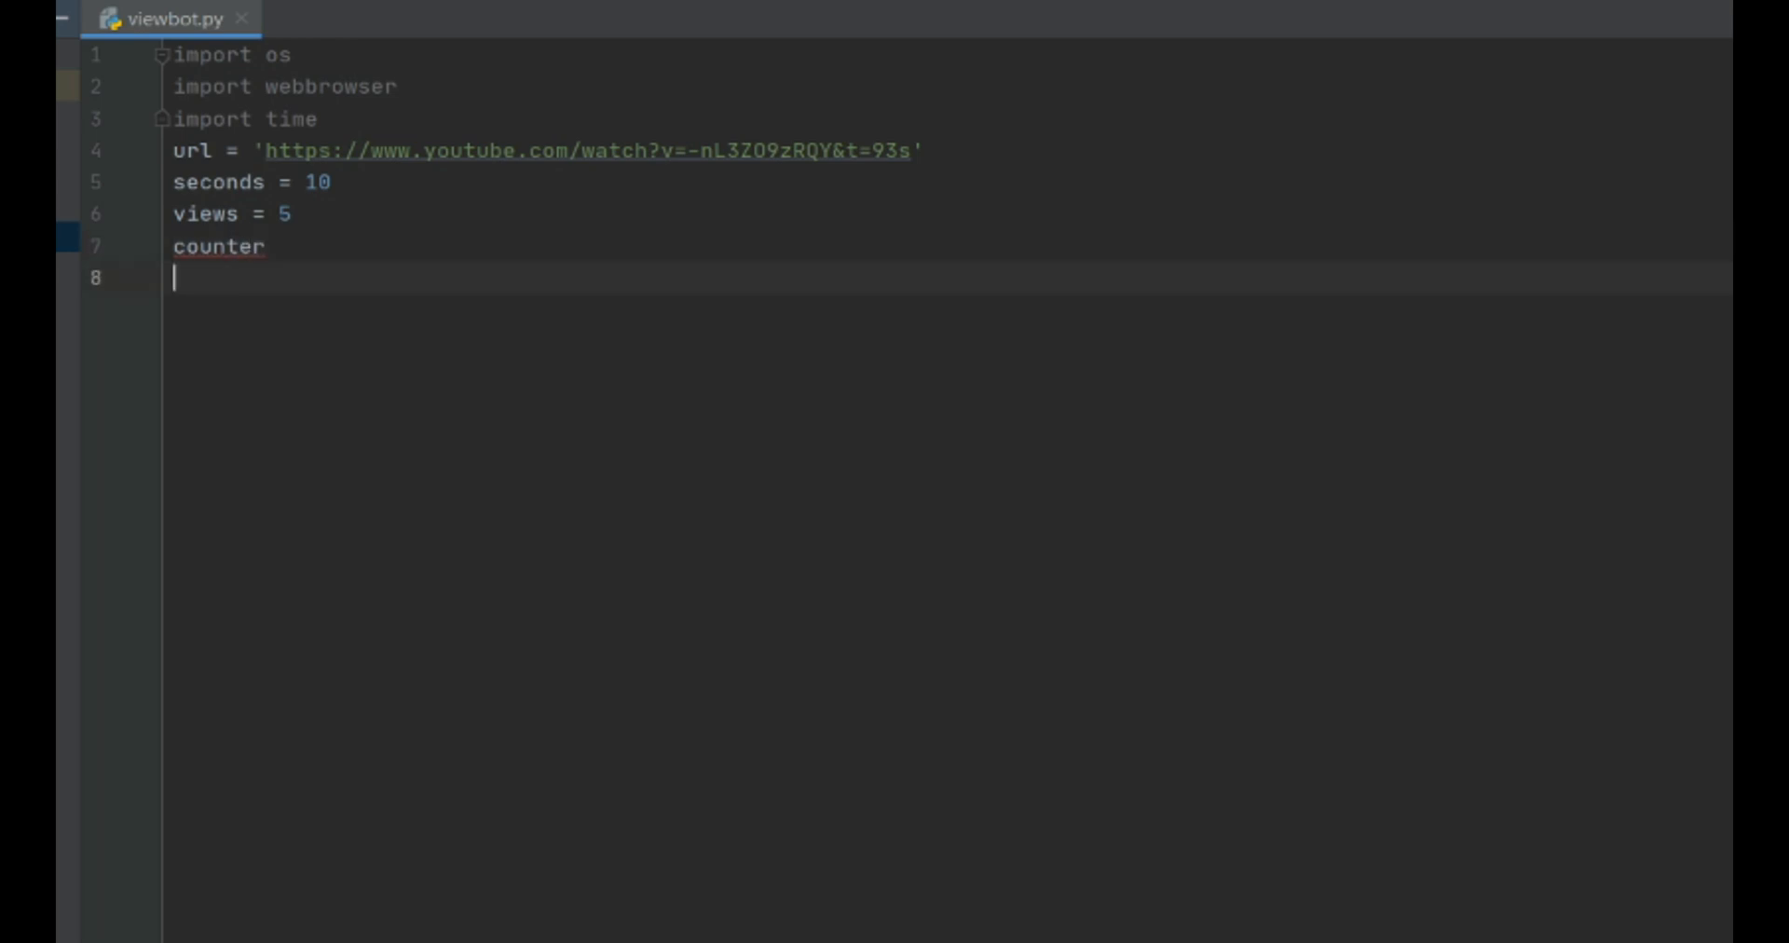
{"action": "type", "text": "= 0"}
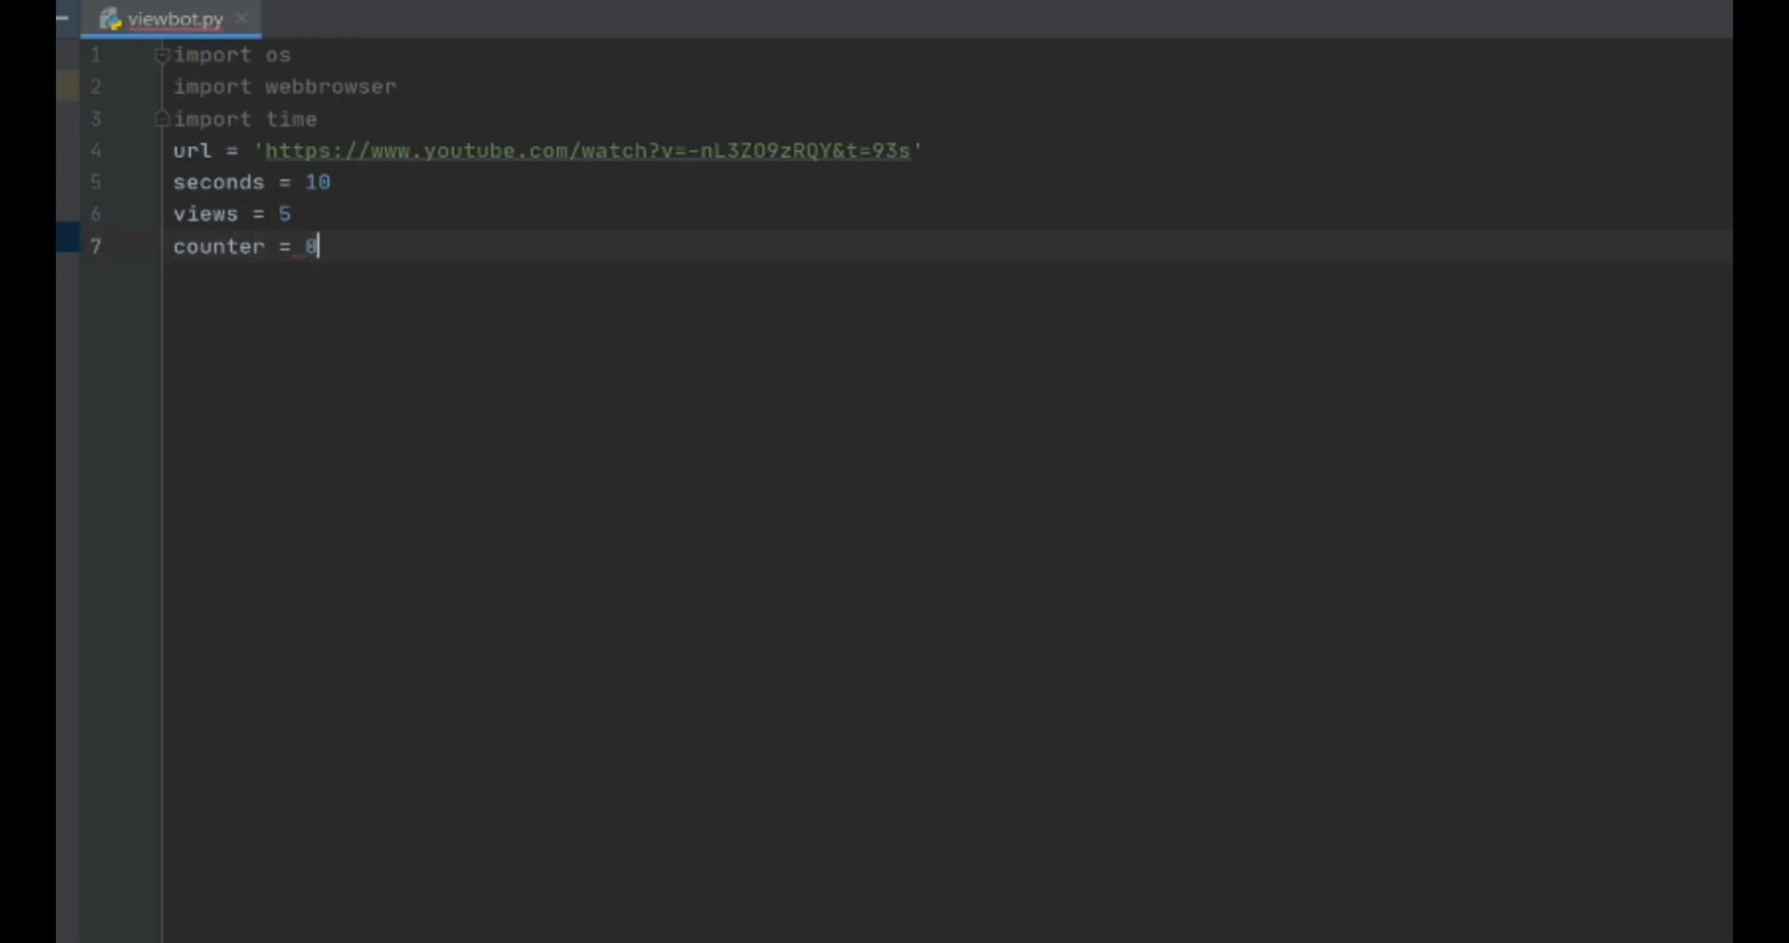
{"action": "type", "text": "while"}
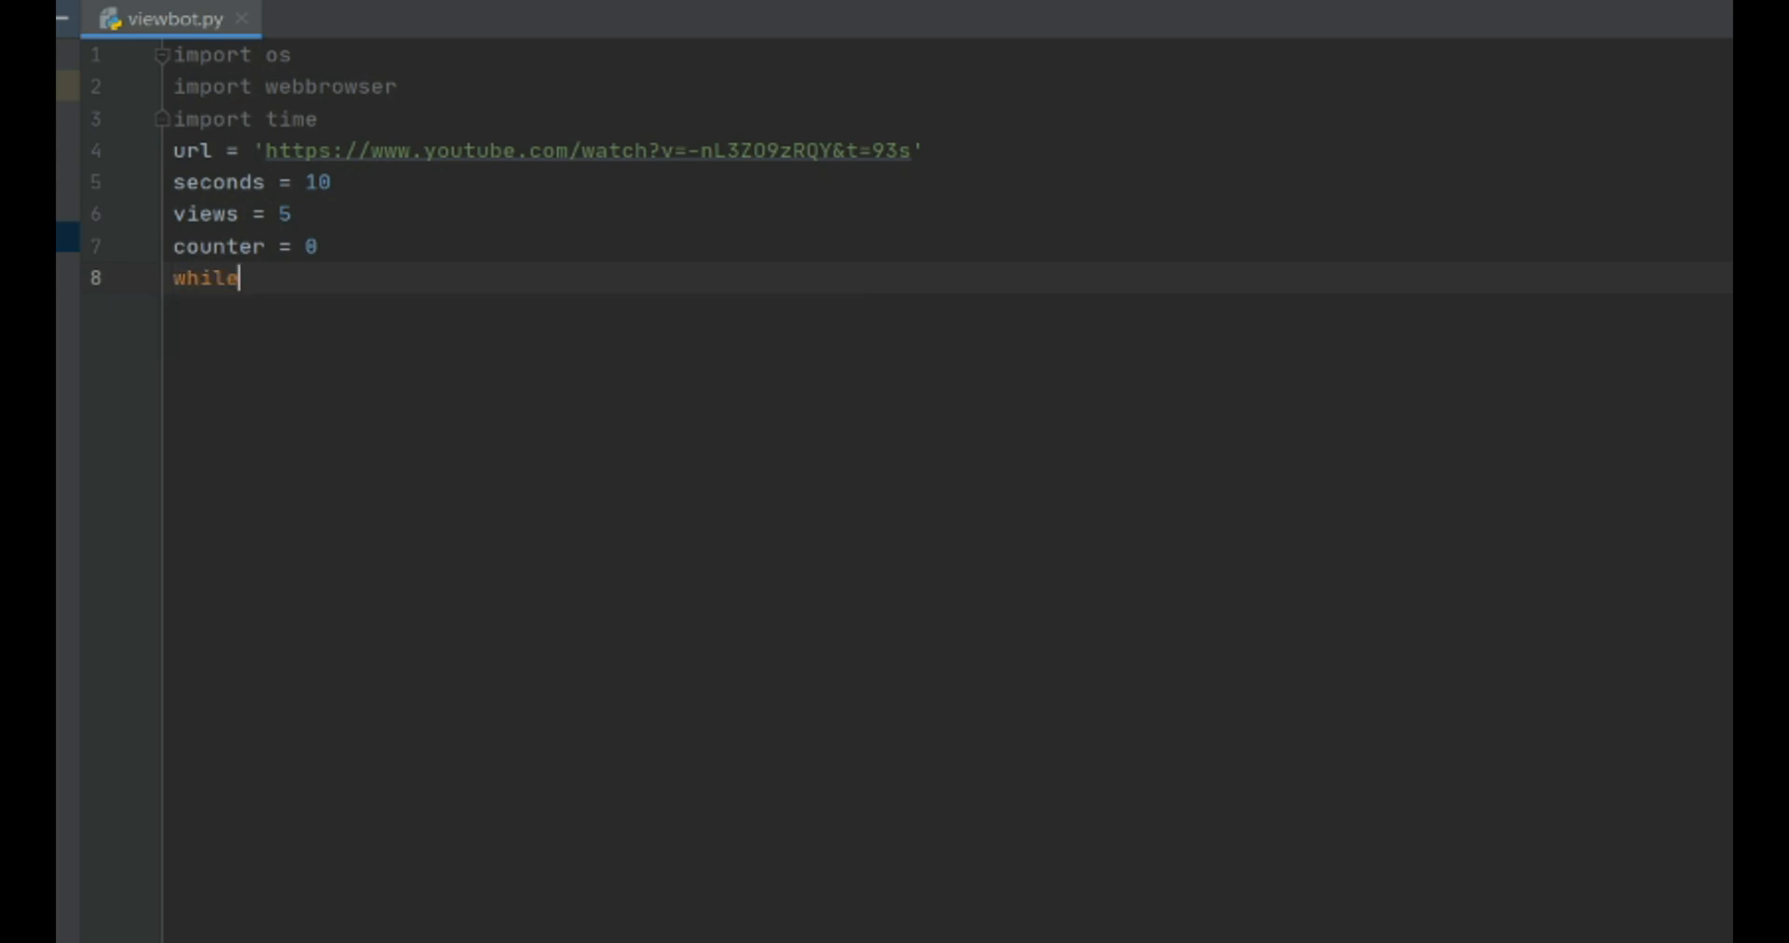
{"action": "type", "text": "counter !="}
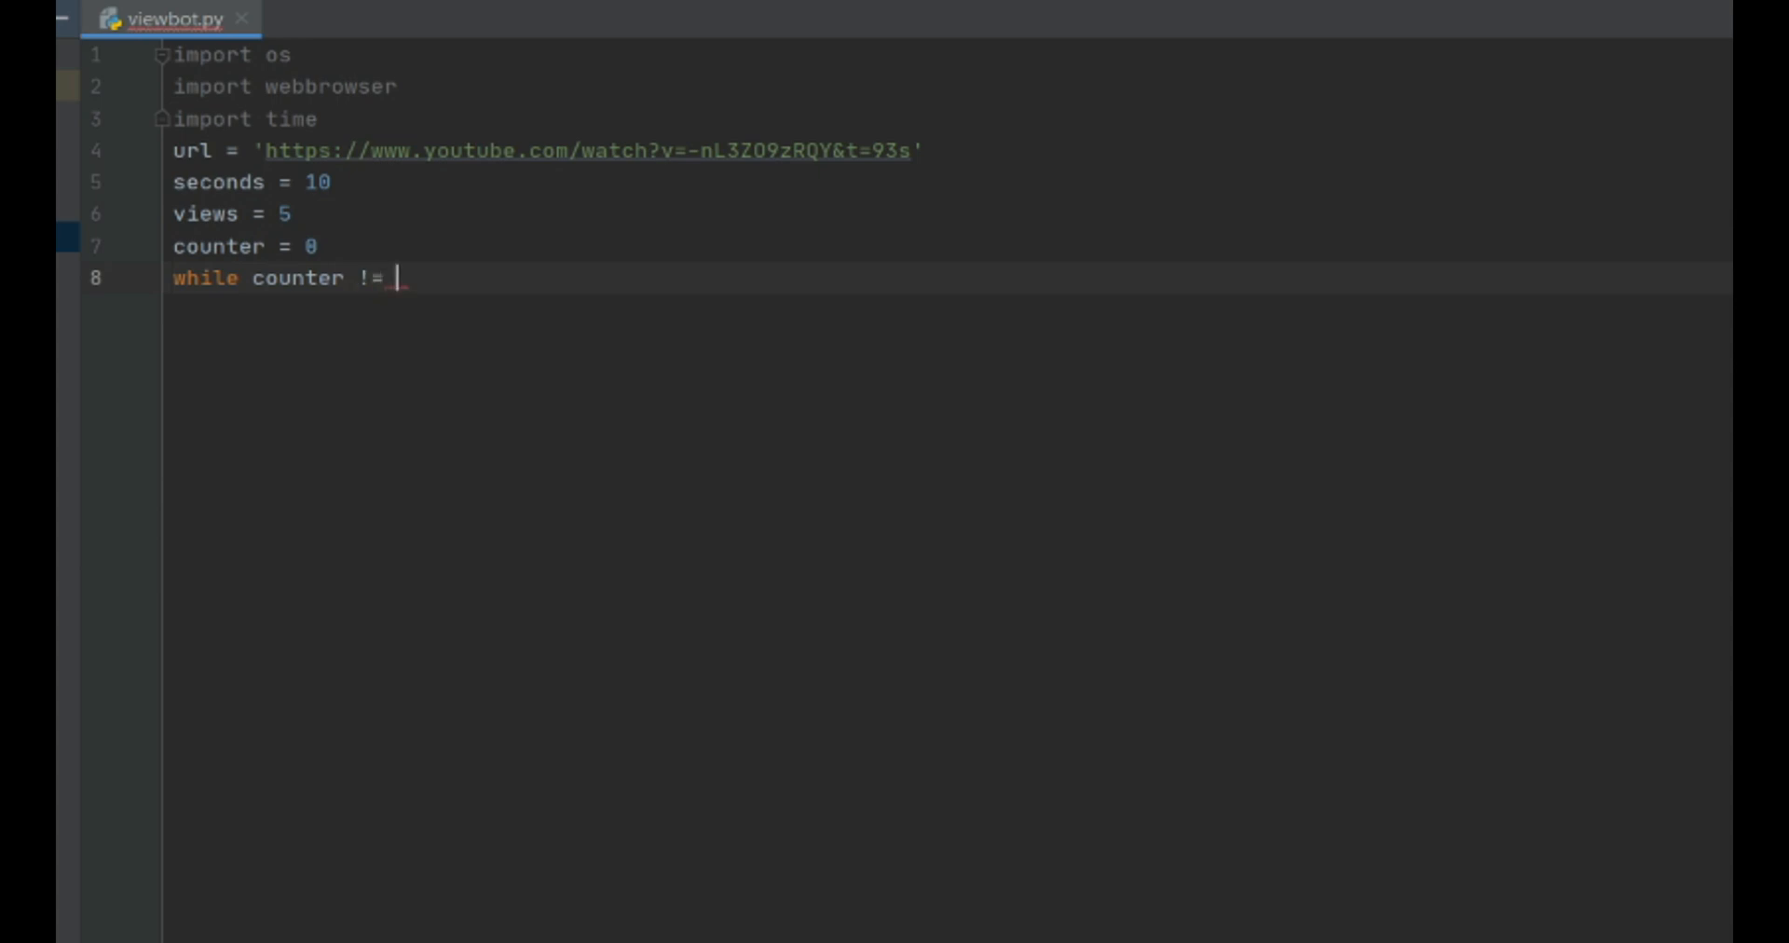
{"action": "type", "text": "views"}
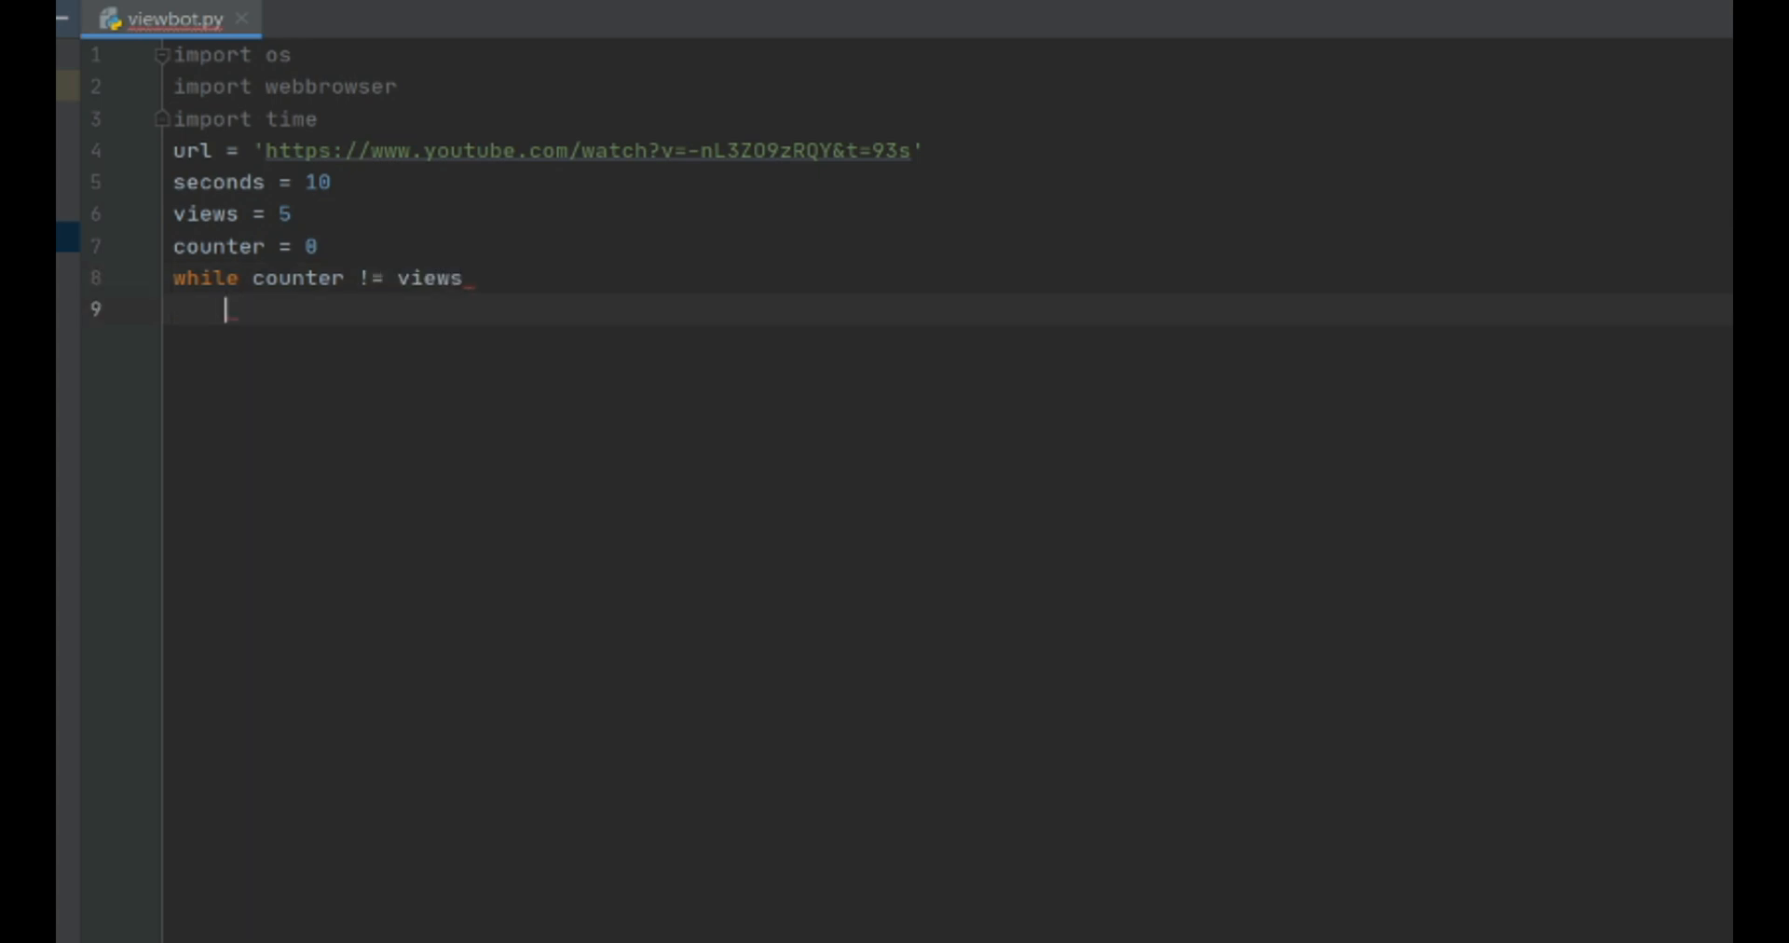
{"action": "type", "text": ":"}
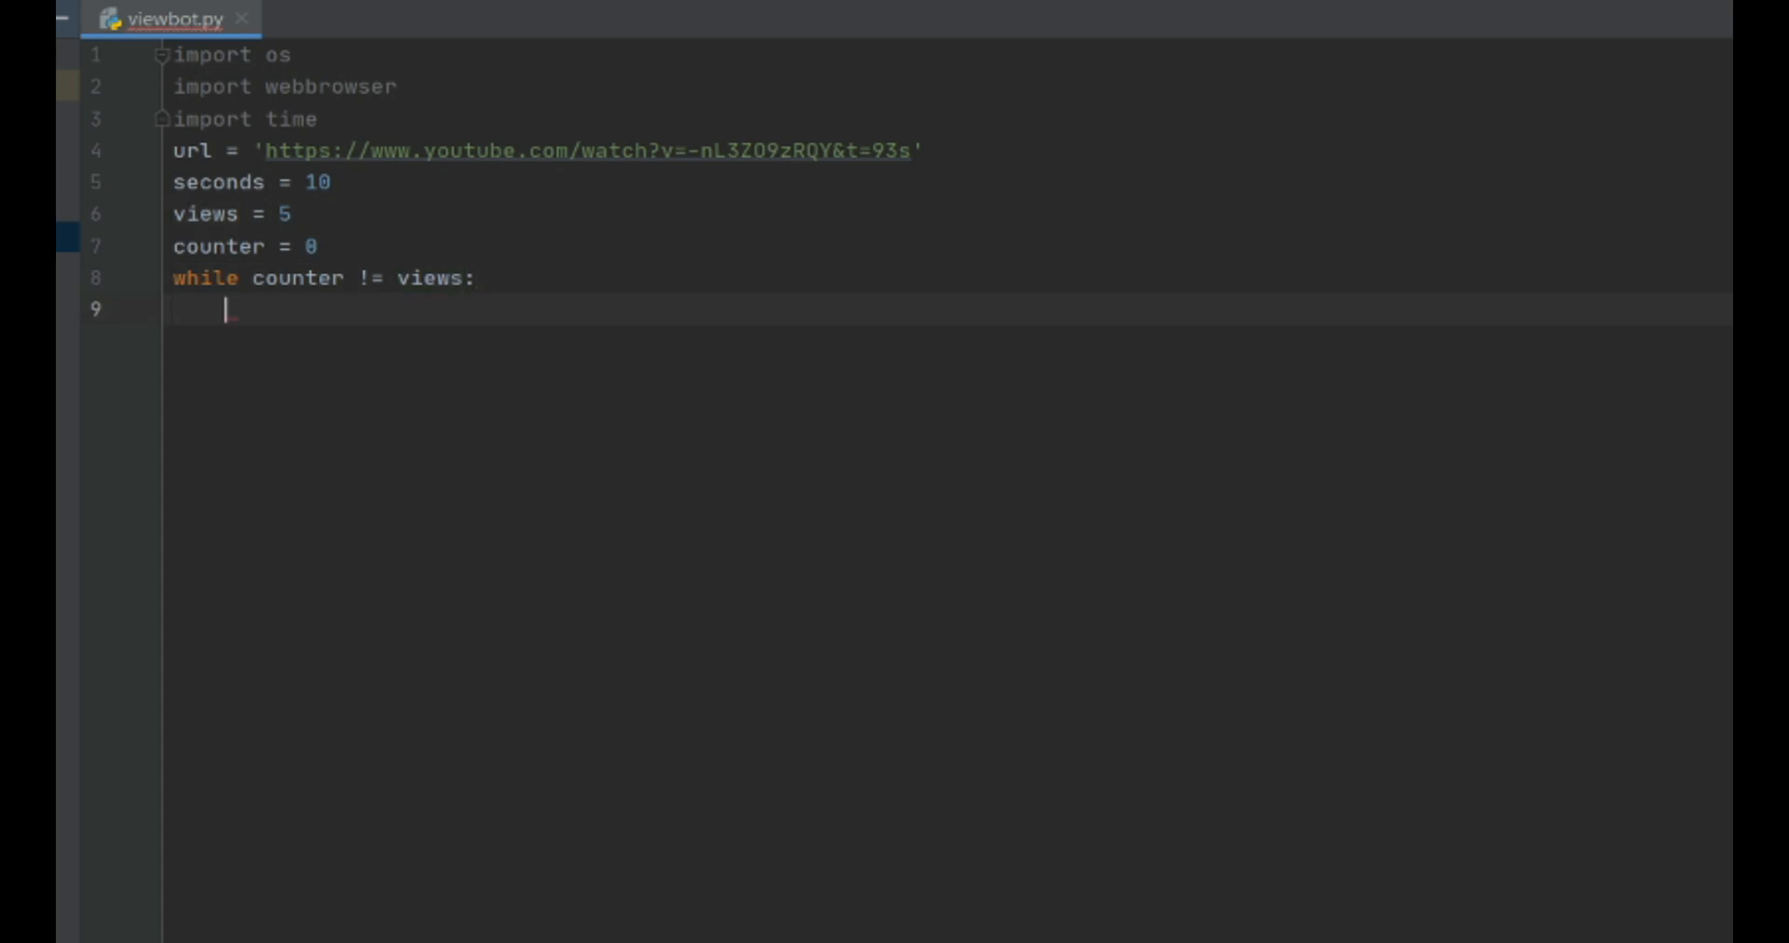
Step: Put webbrowser.open(url) and time.sleep(seconds) inside the loop
{"action": "type", "text": "webbrowser.open(url"}
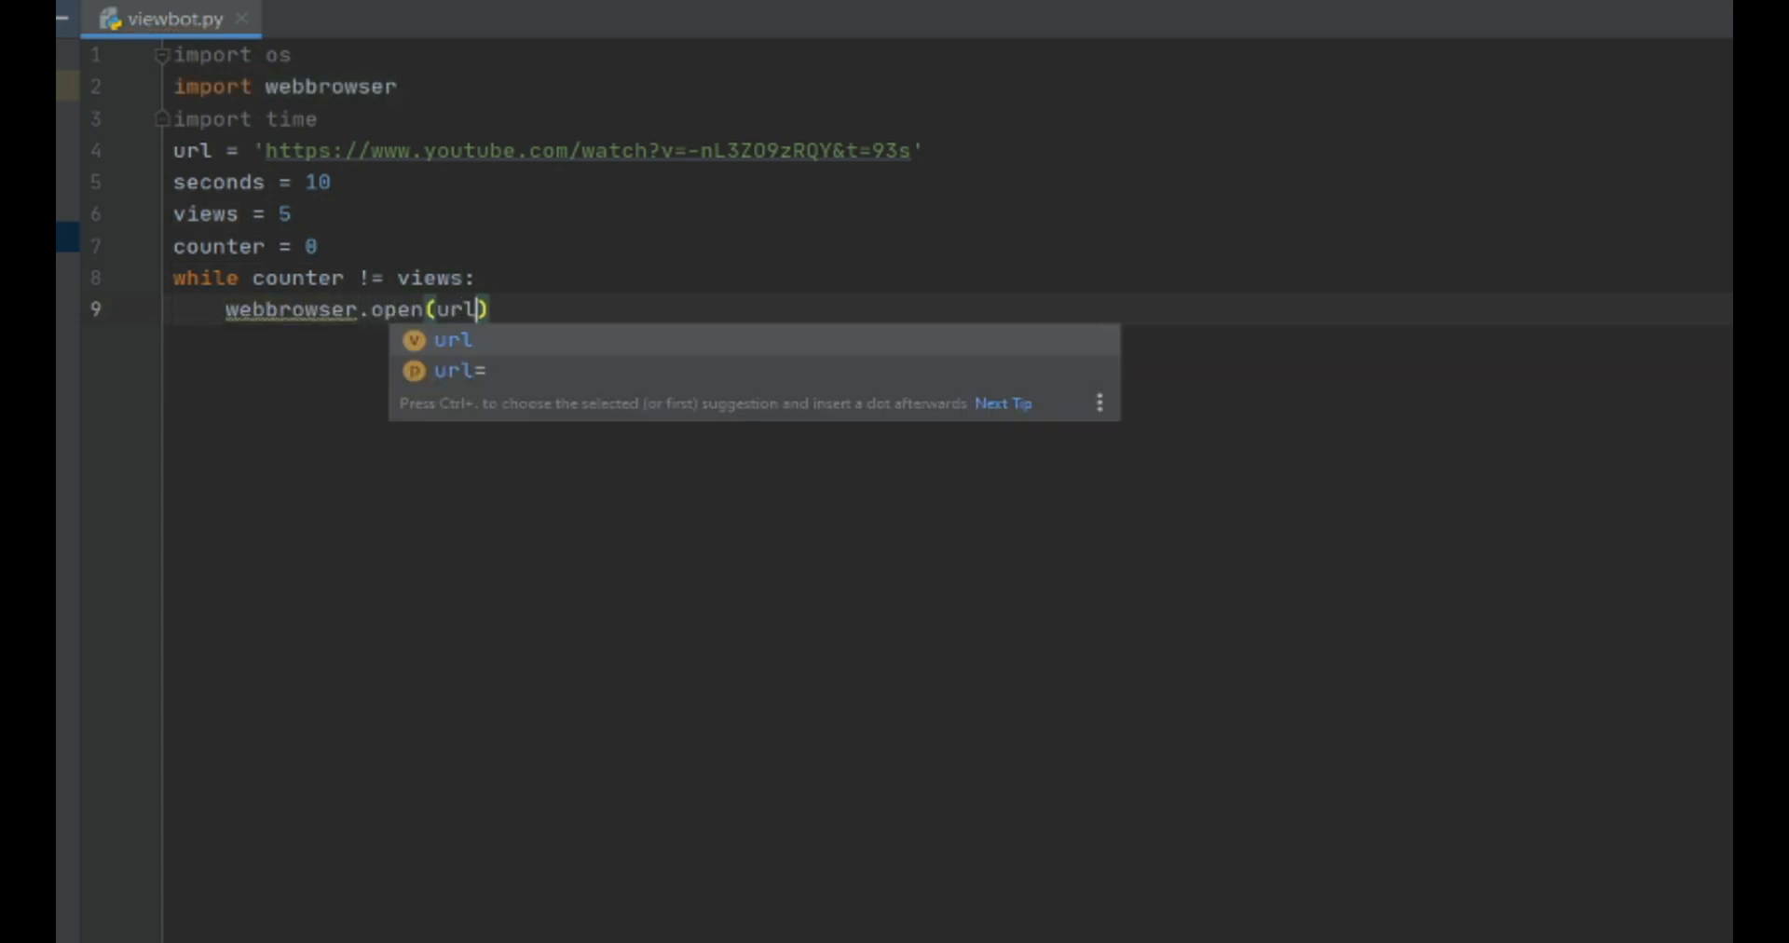
{"action": "key", "text": "Escape"}
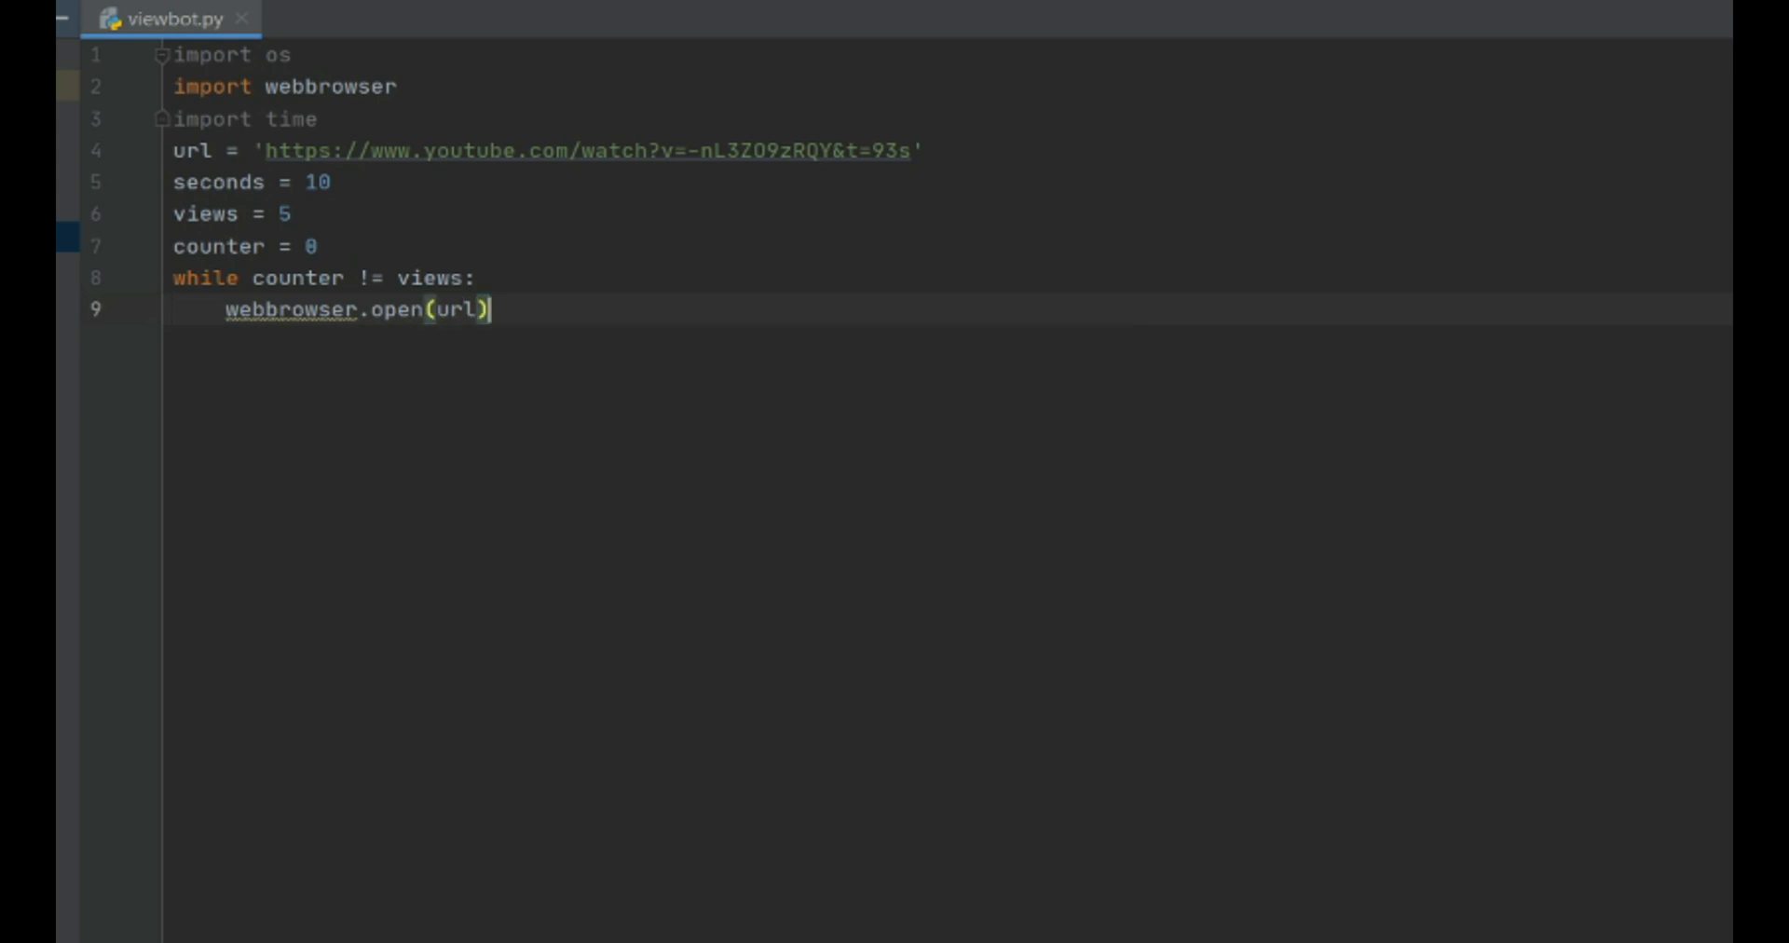
{"action": "type", "text": "time"}
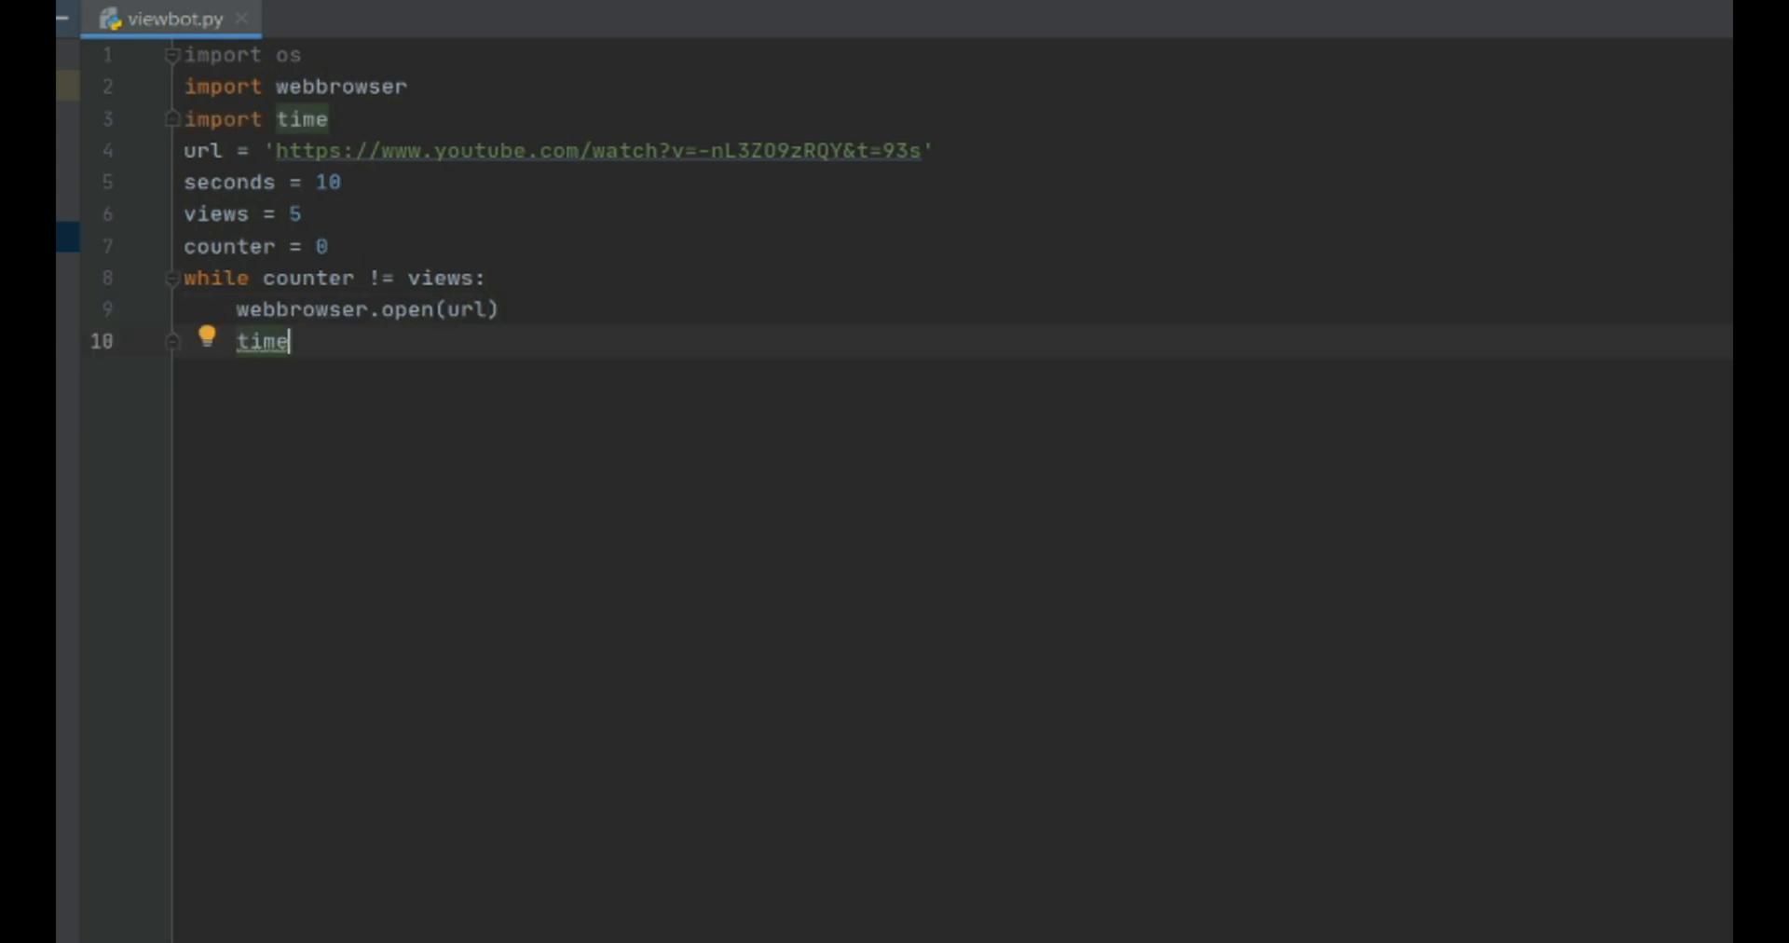
{"action": "type", "text": ".sleep(seconds"}
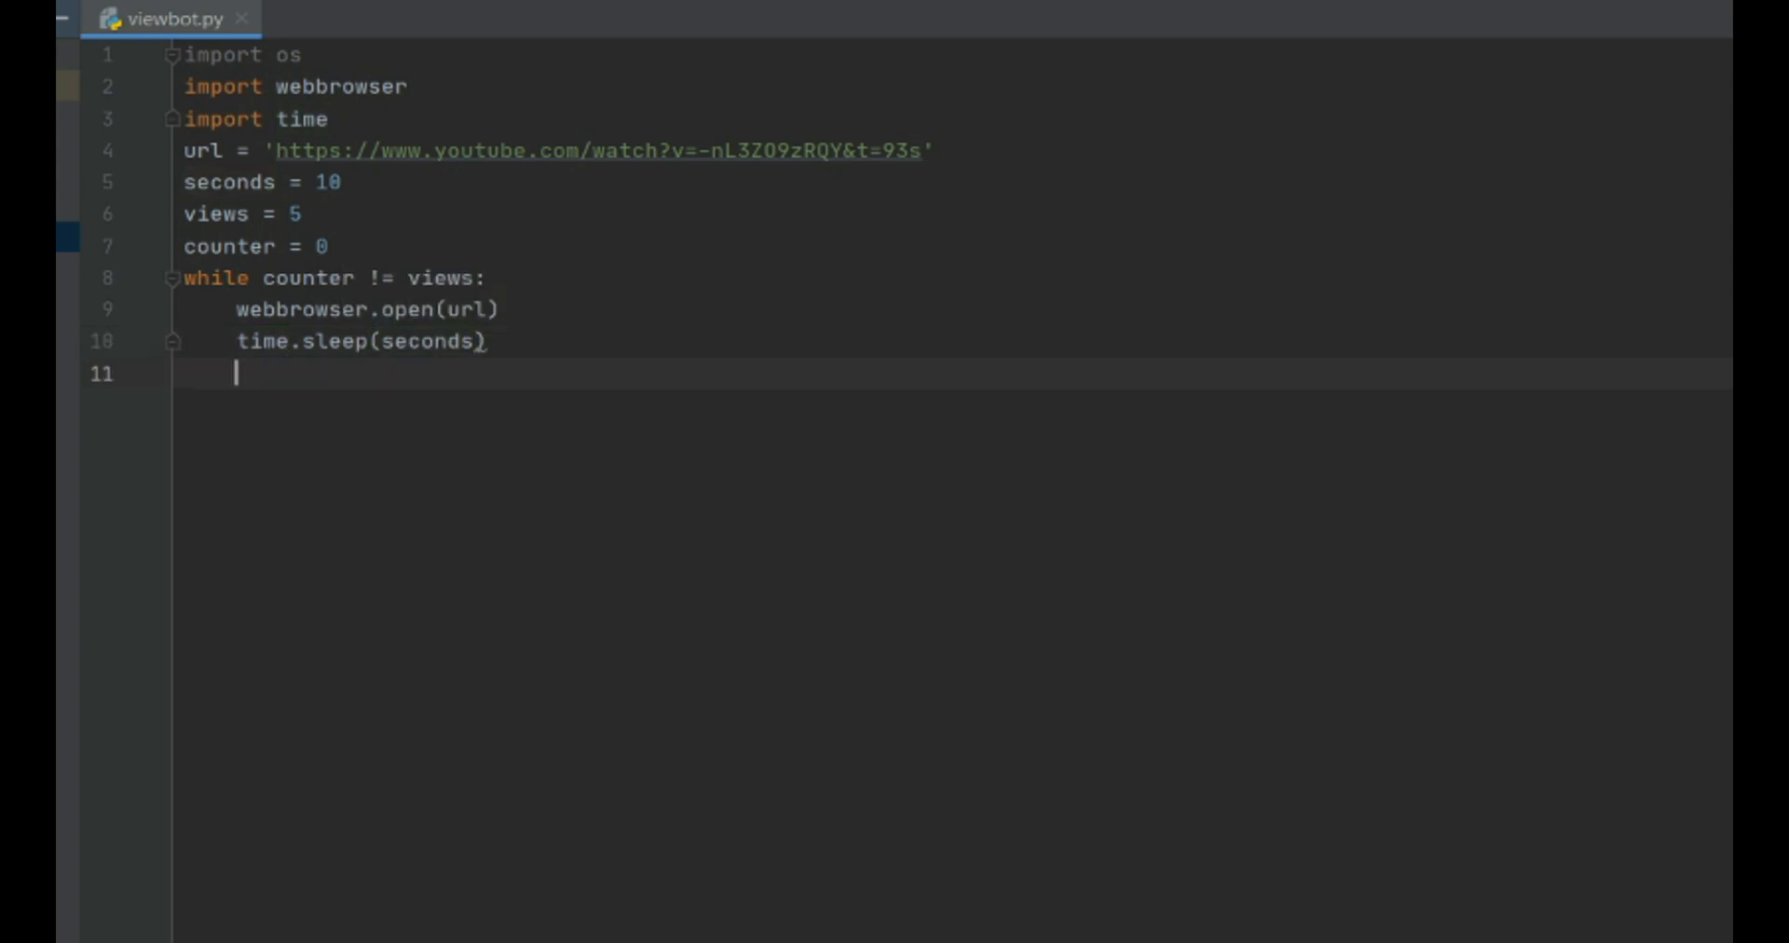
Step: Add os.system("taskkill /im chrome.exe /f") and counter += 1 to the loop
{"action": "type", "text": "os"}
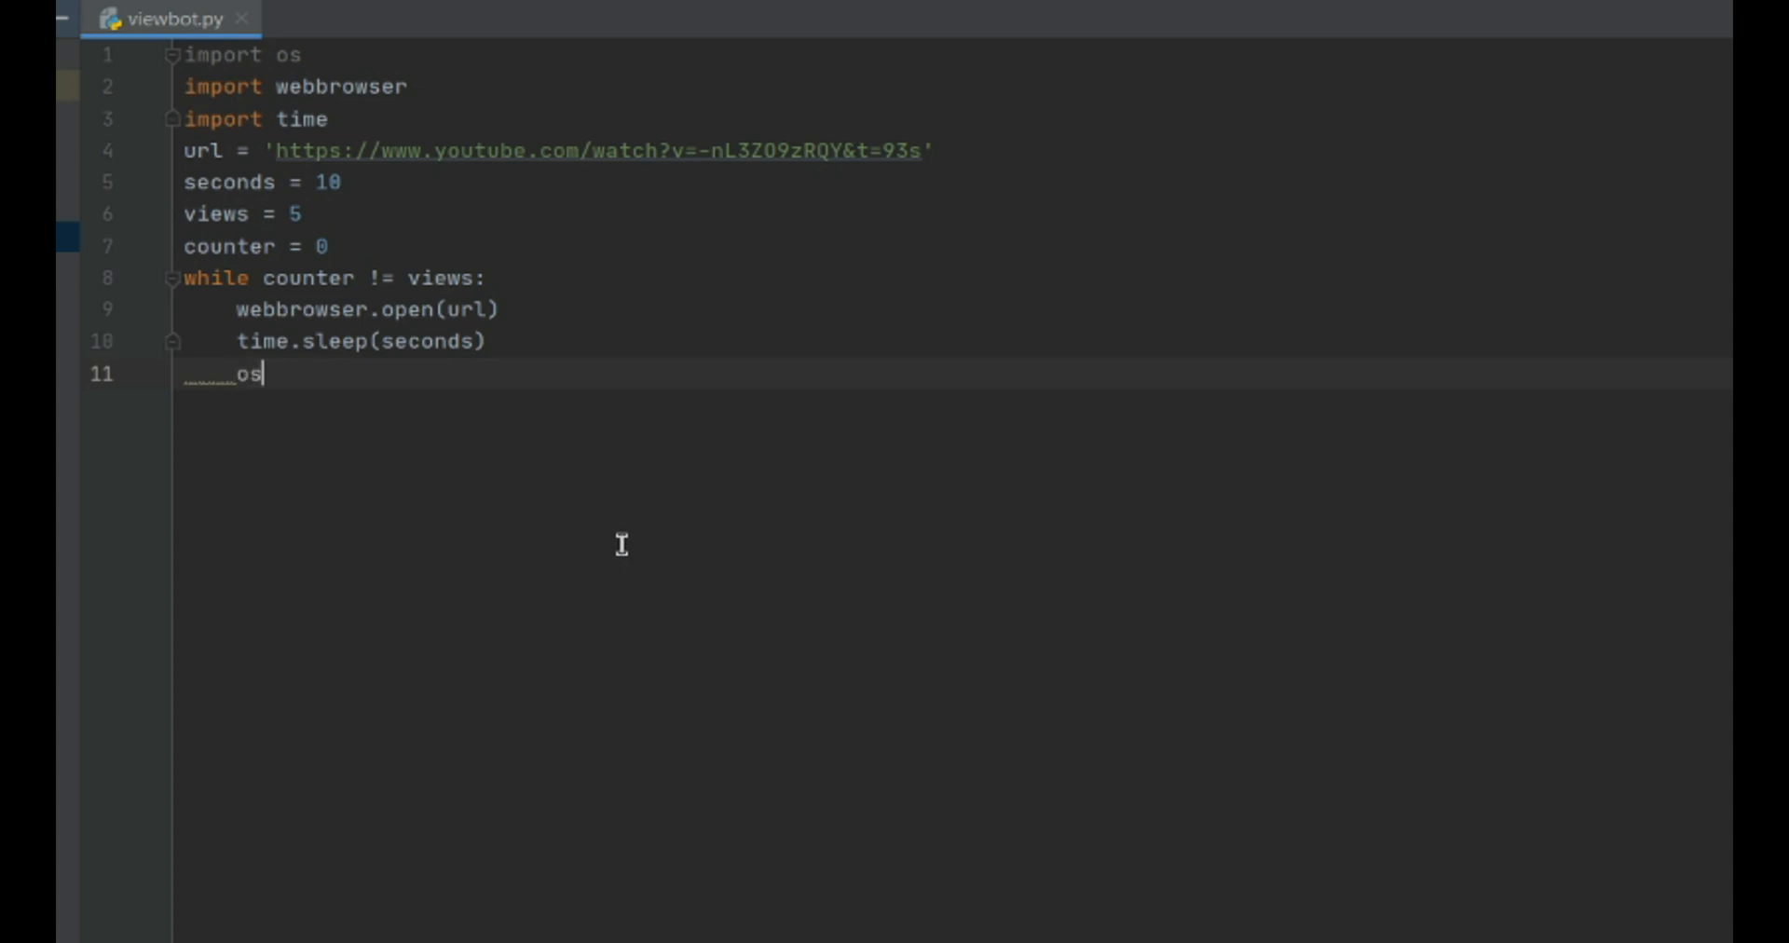
{"action": "type", "text": ".system("}
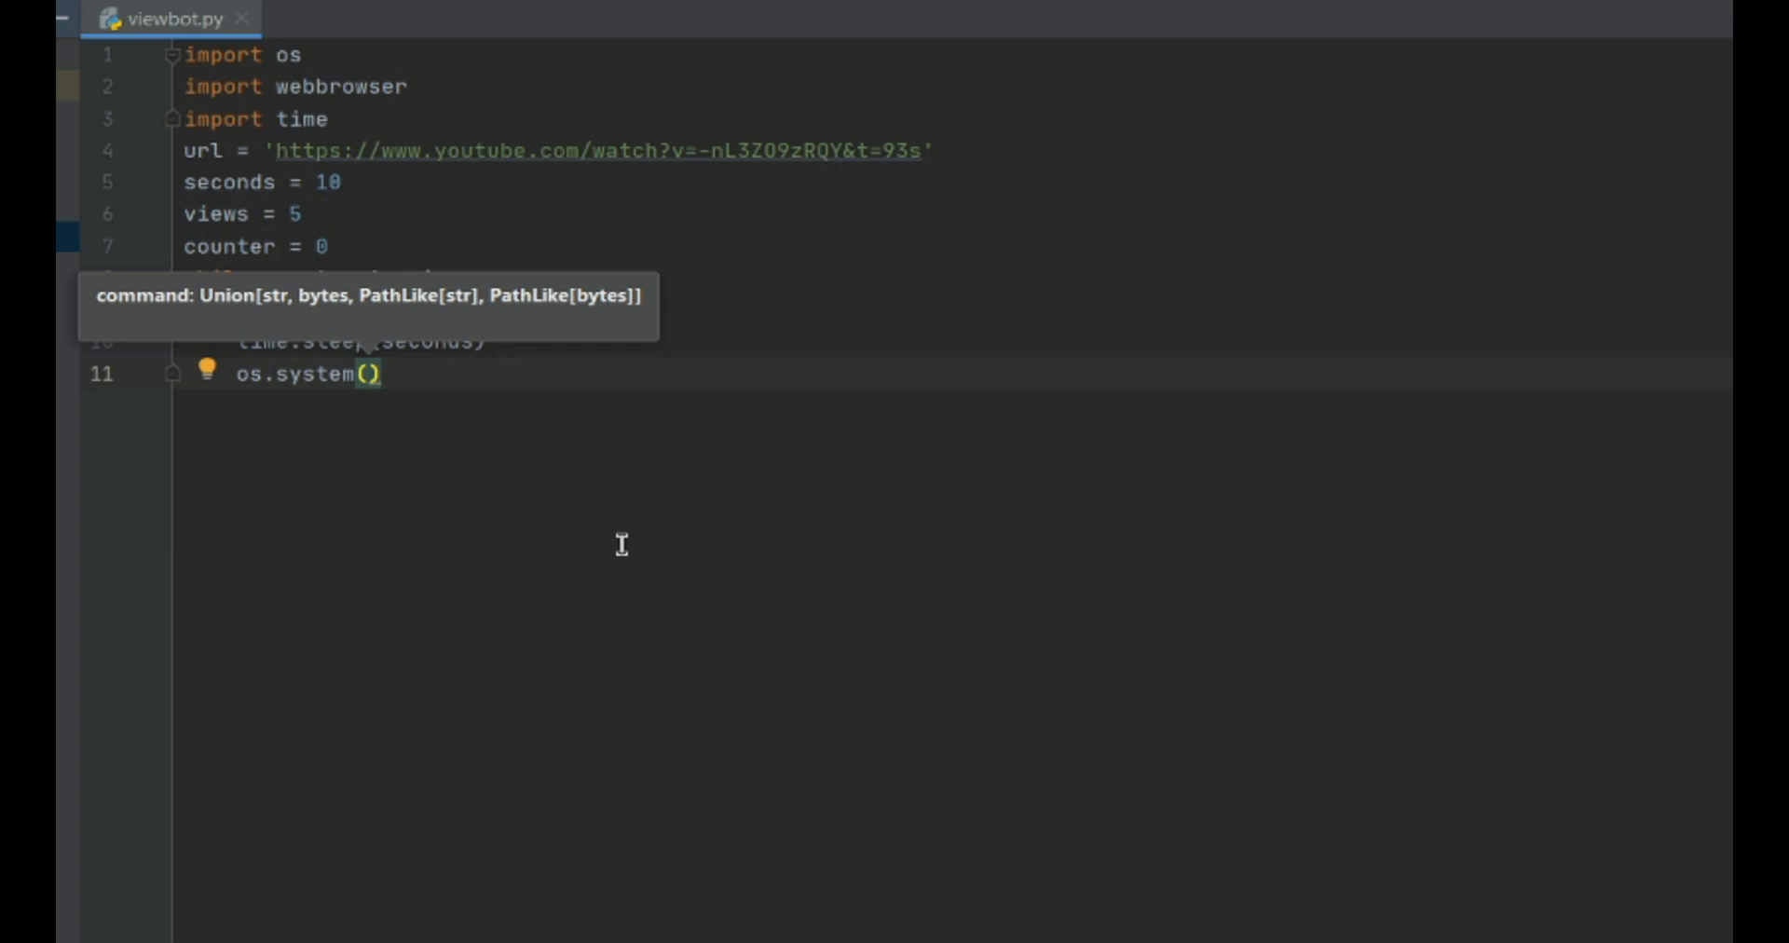
{"action": "type", "text": "\"taskkill"}
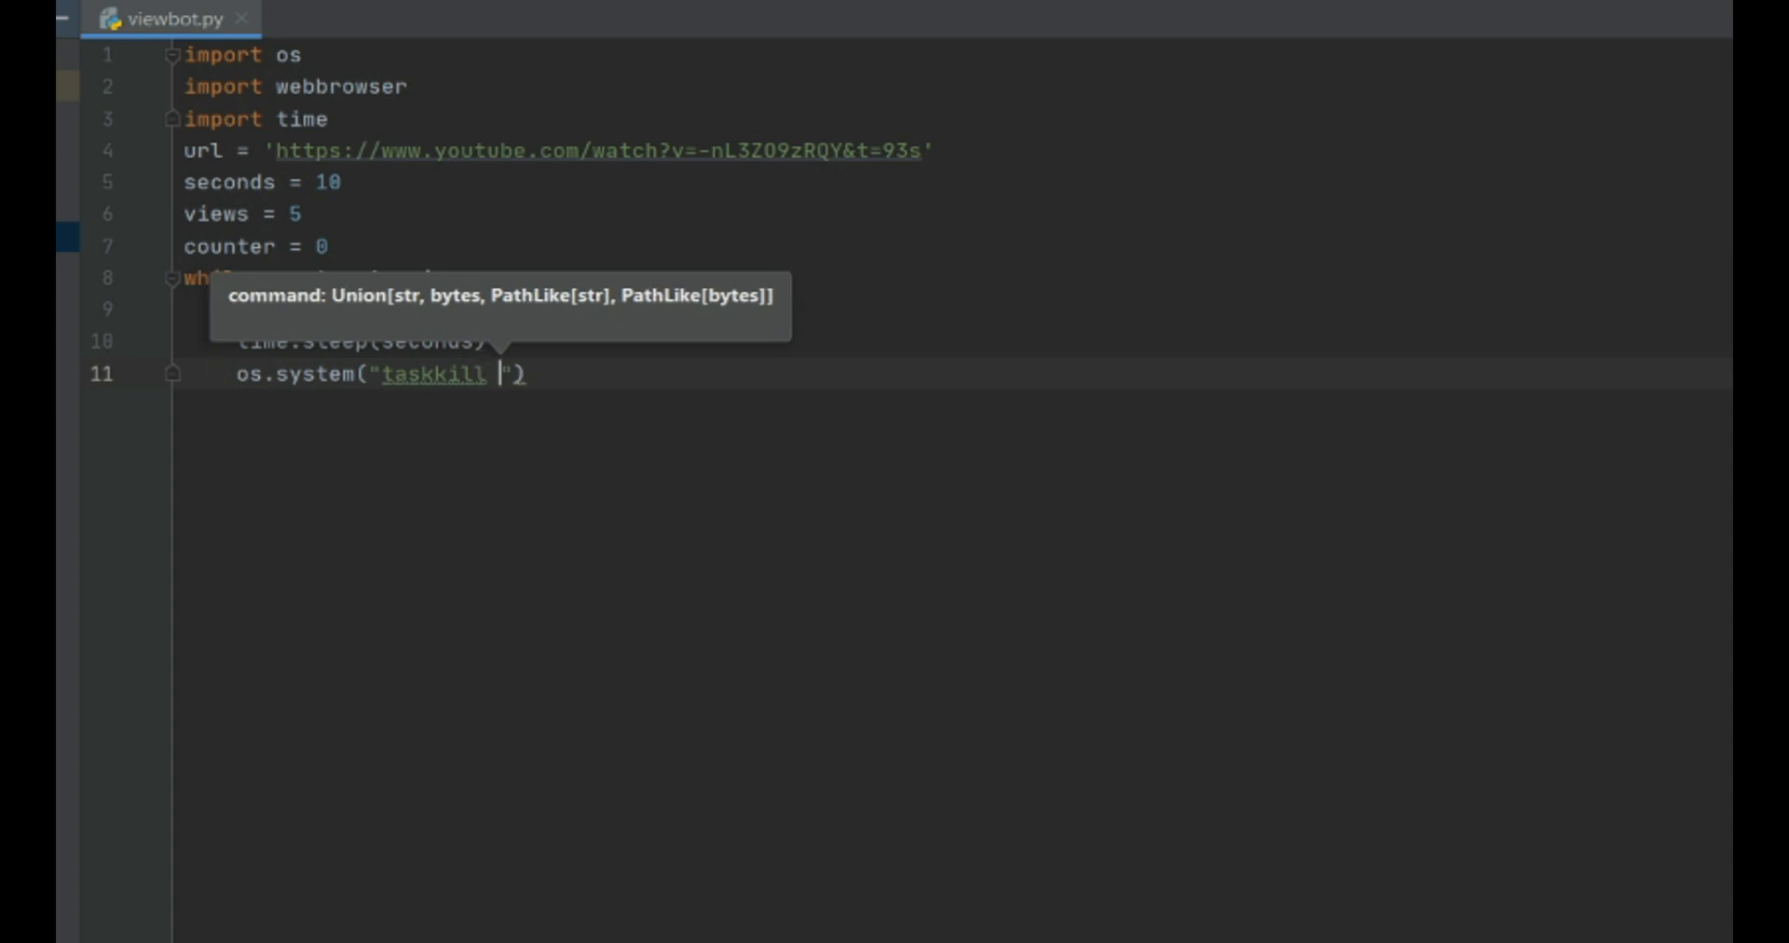
{"action": "type", "text": "/"}
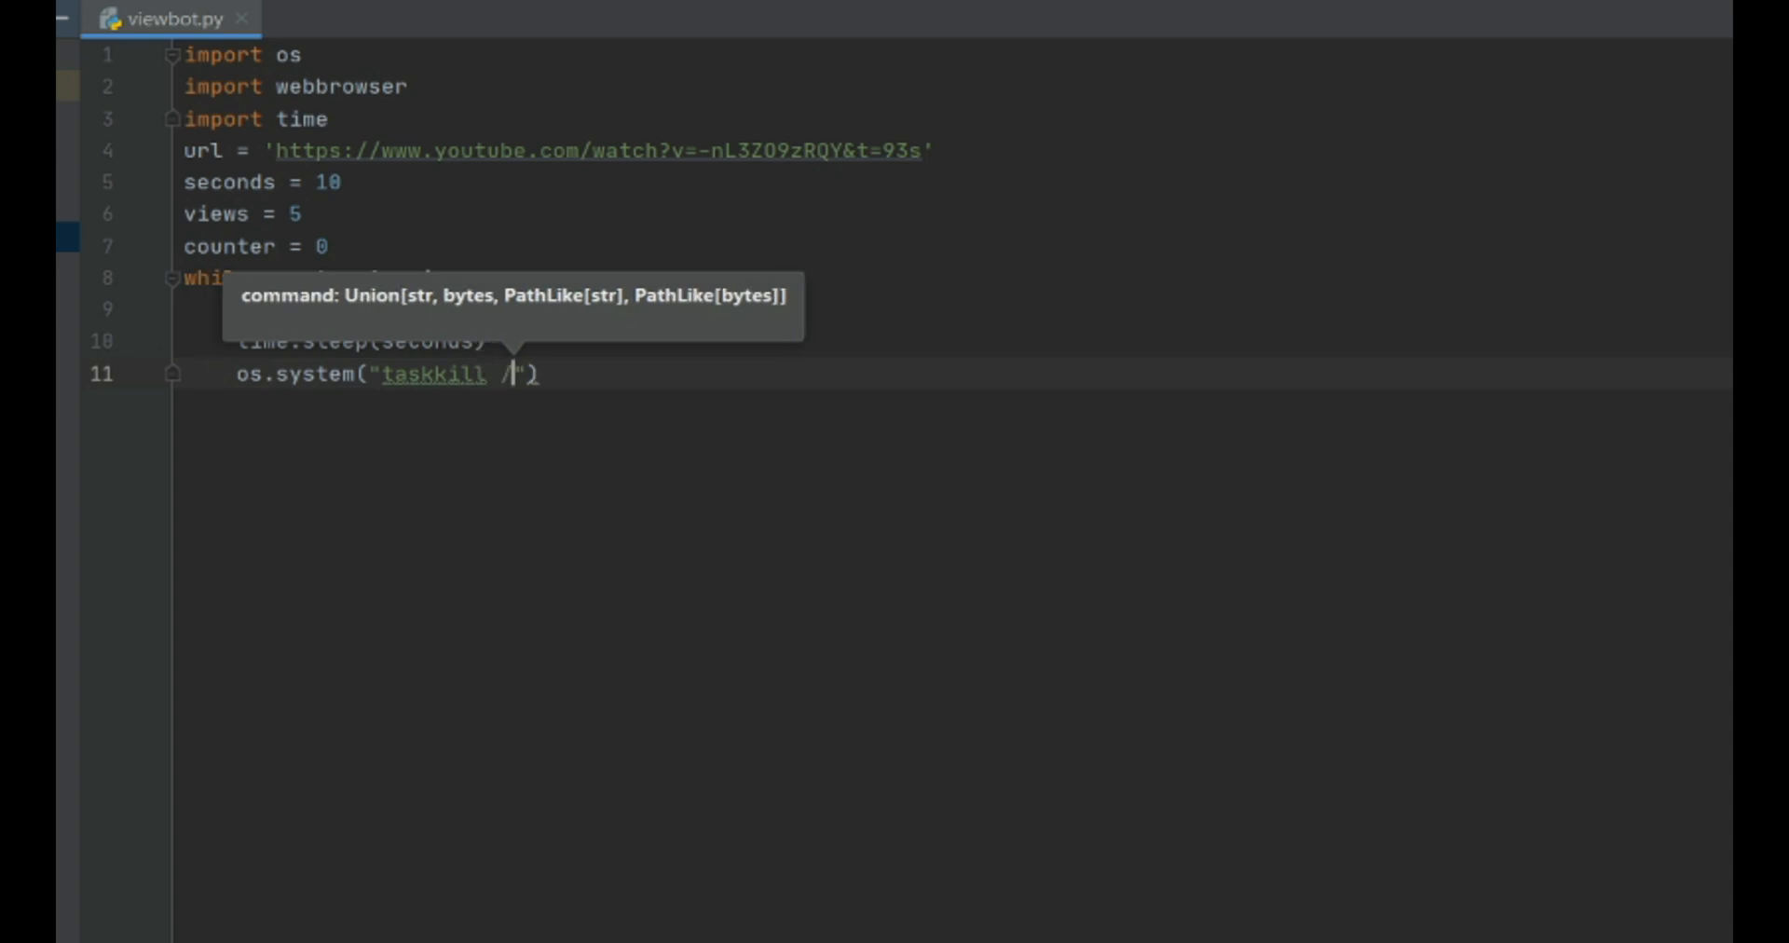
{"action": "type", "text": "im ch"}
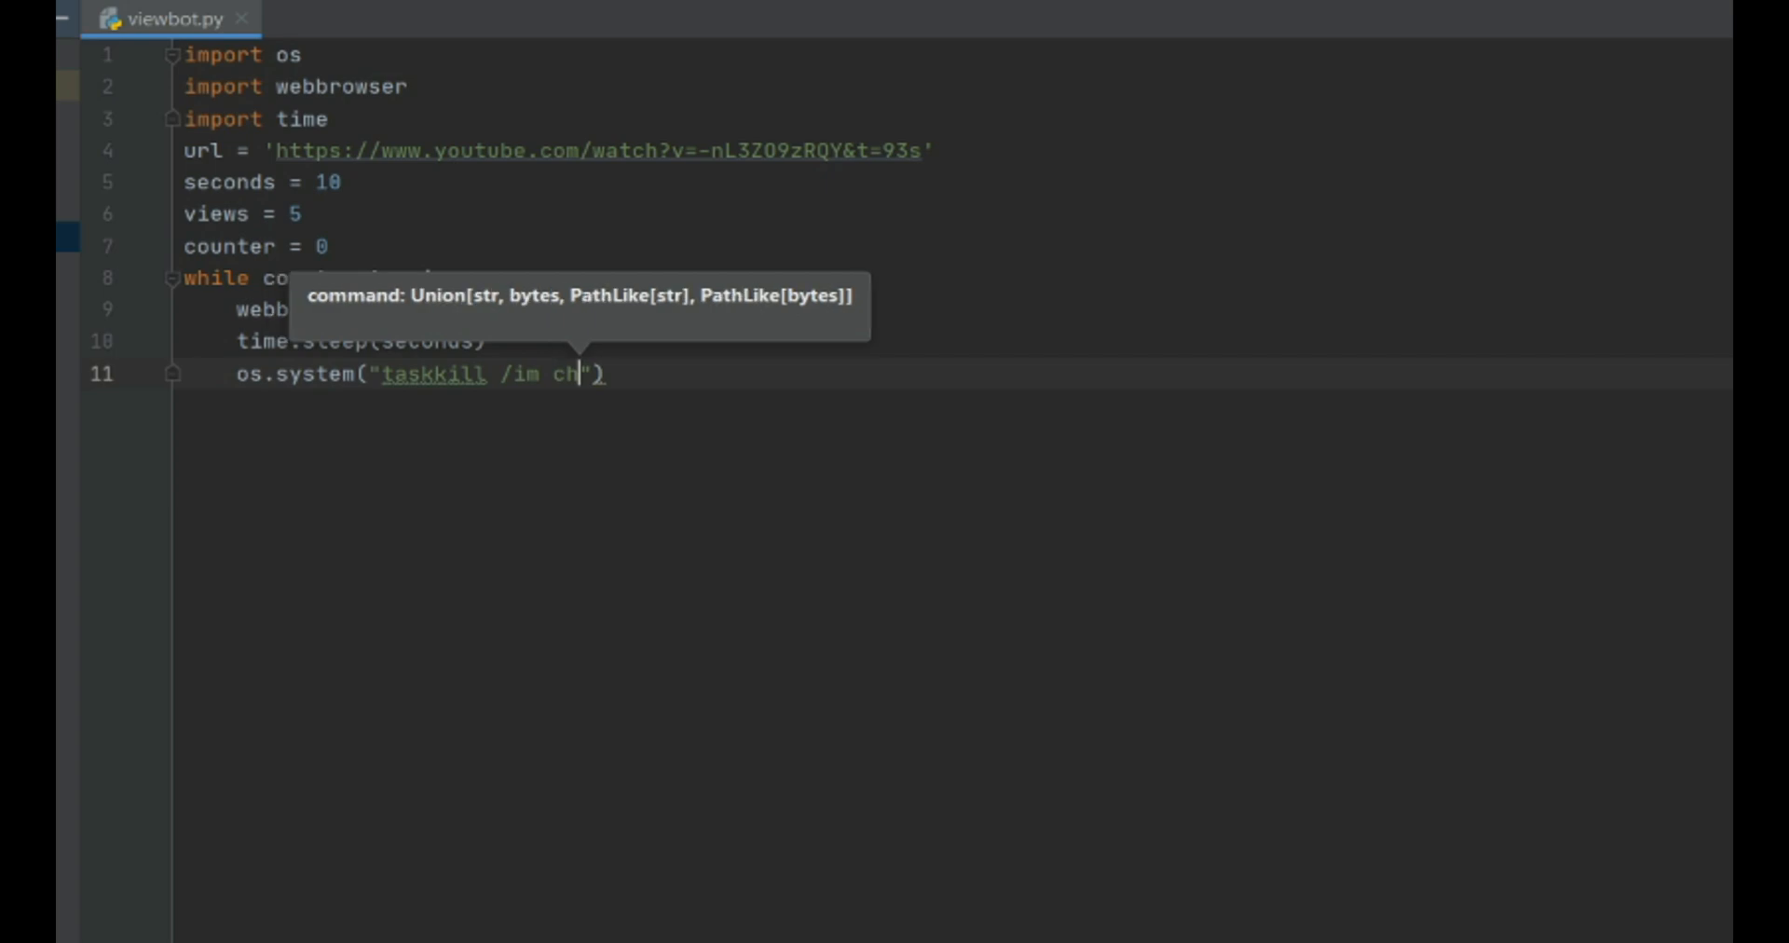
{"action": "type", "text": "rome.e"}
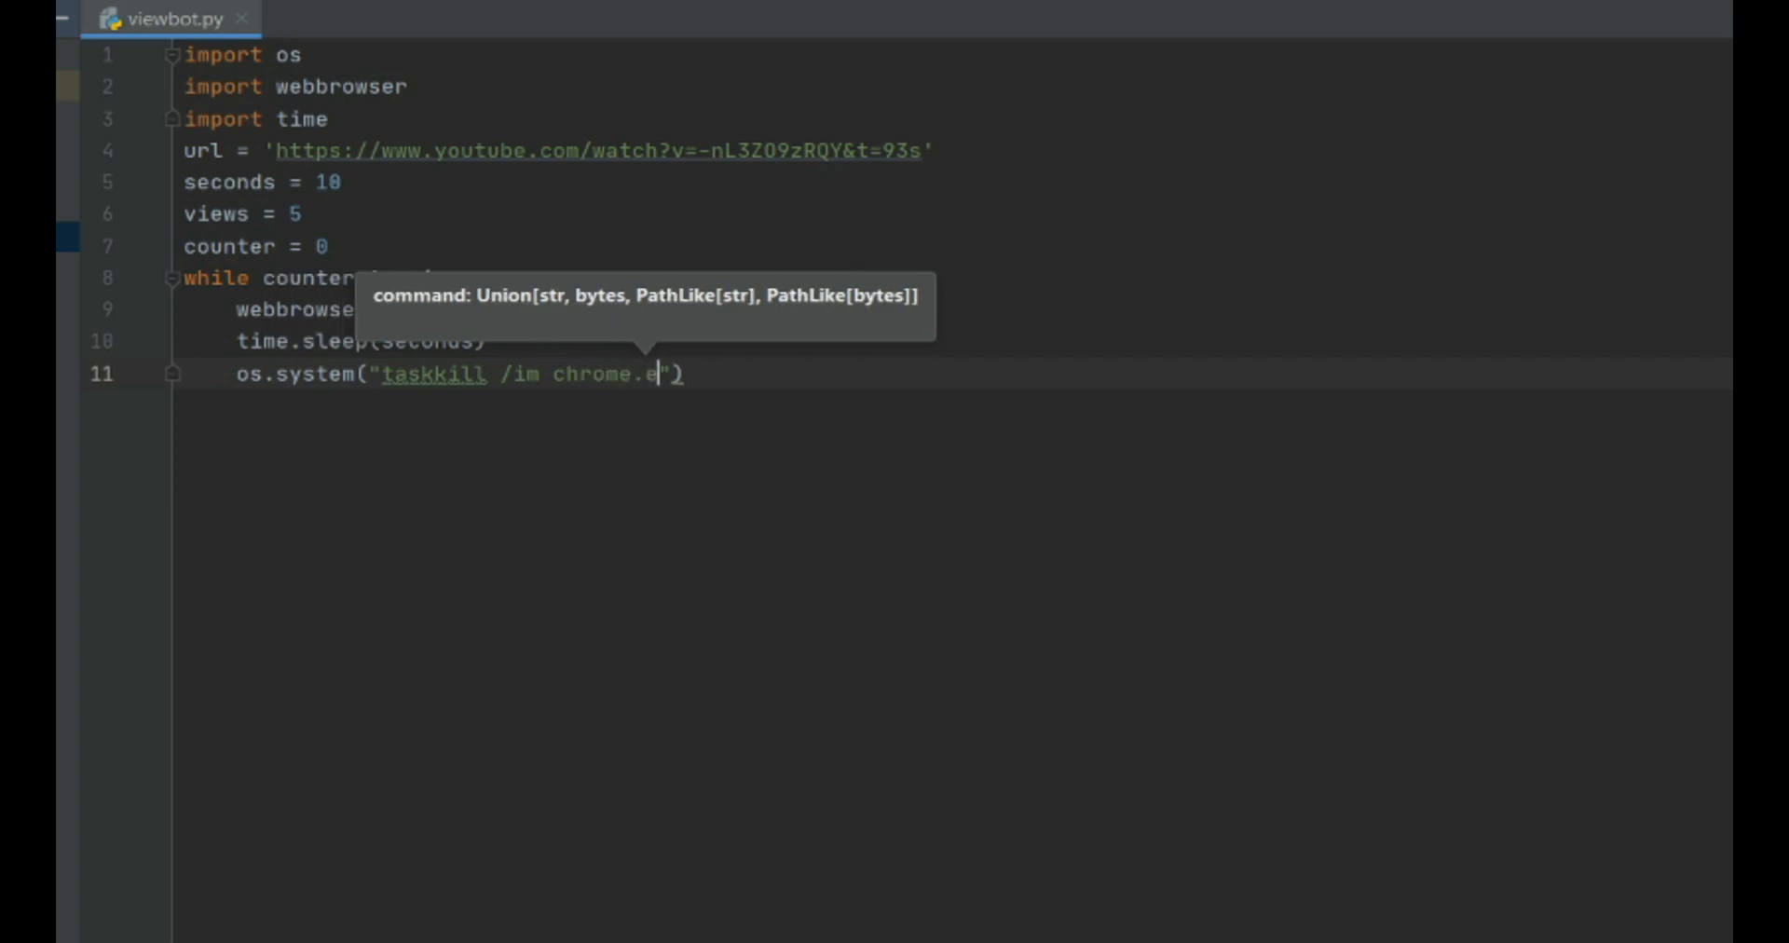
{"action": "type", "text": "xe /f"}
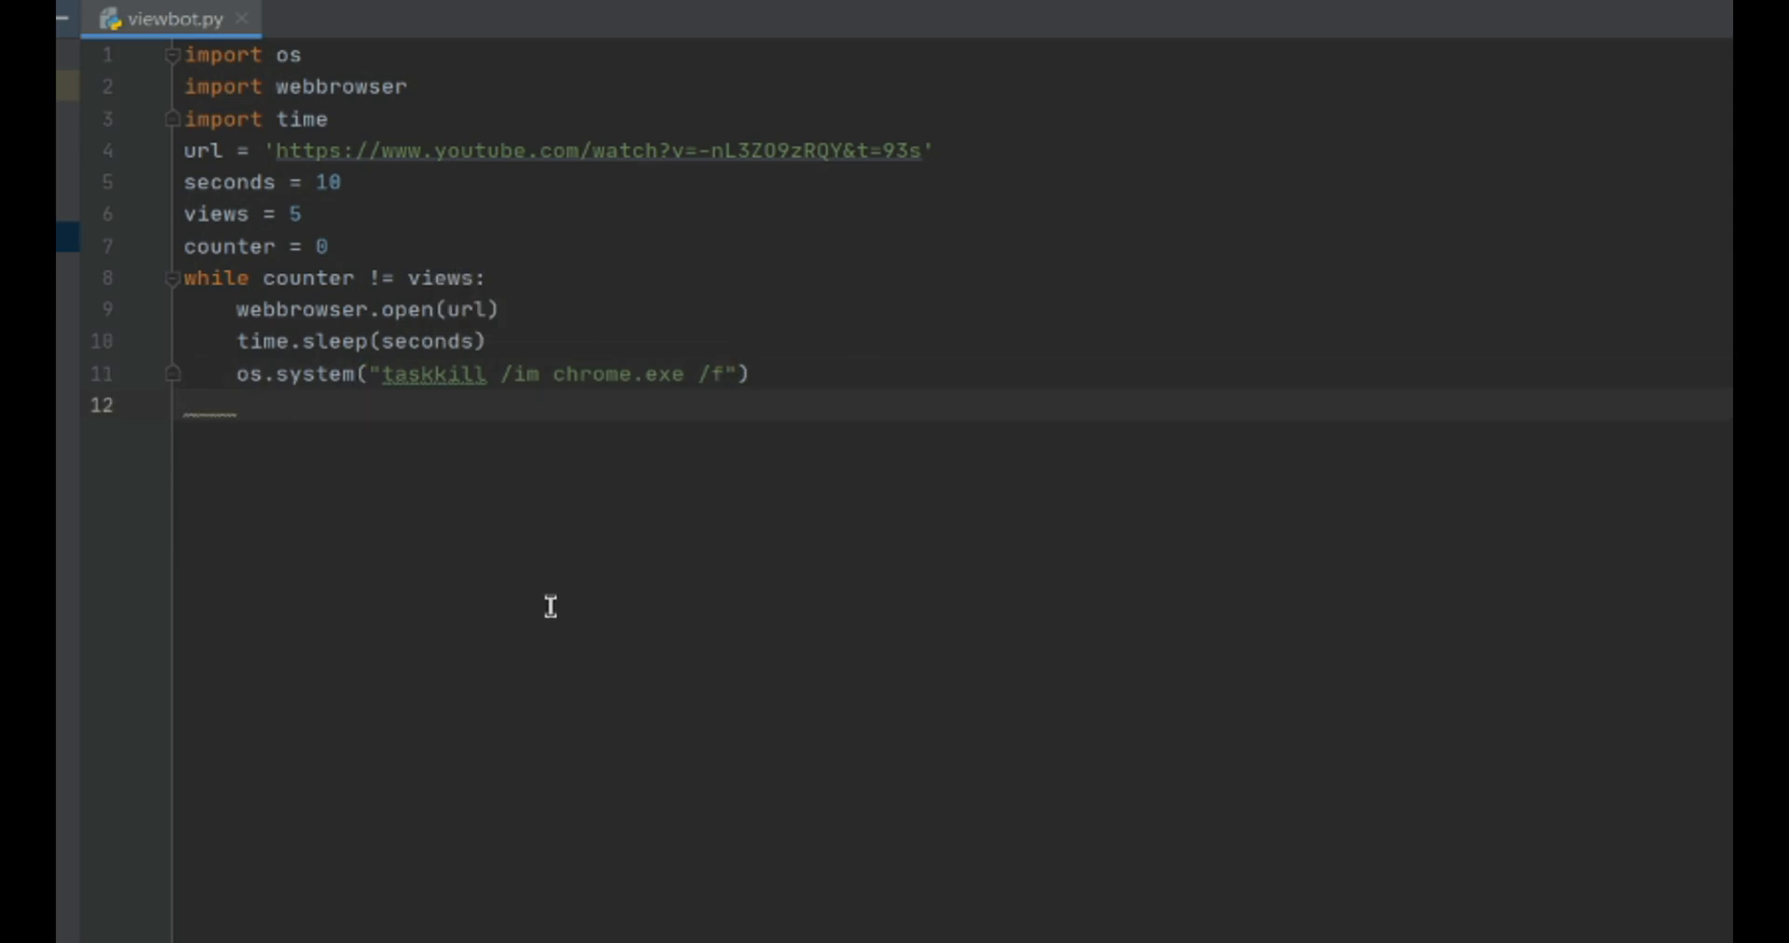
{"action": "type", "text": "counter"}
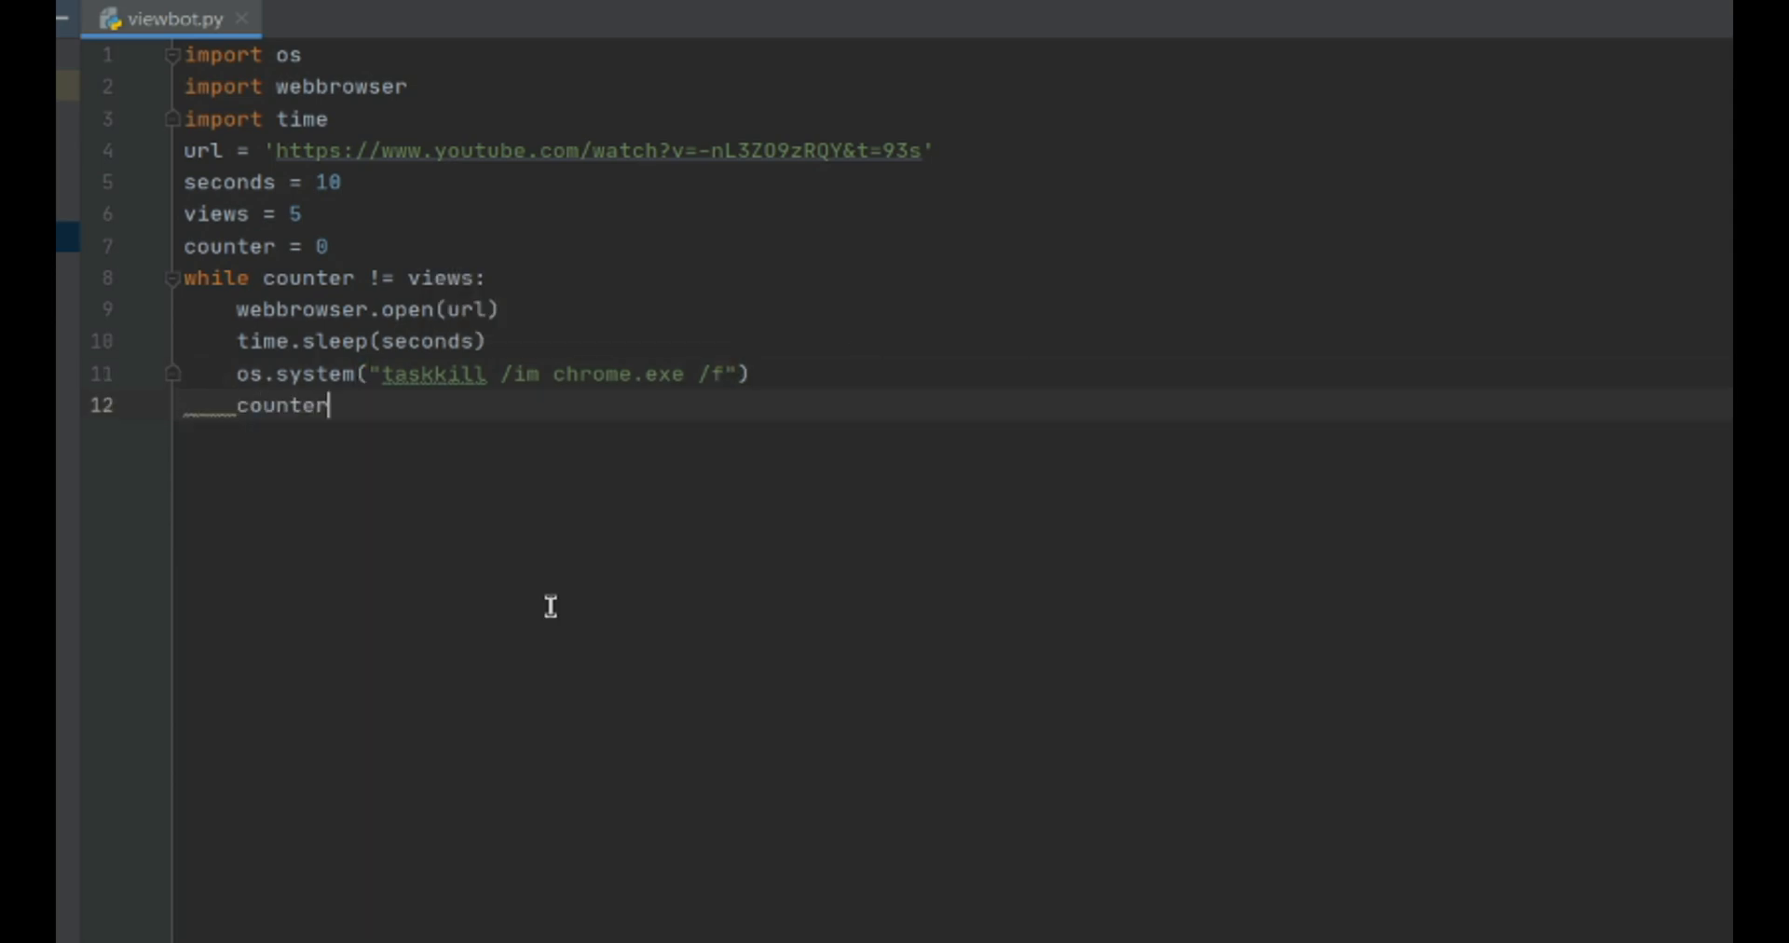
{"action": "type", "text": "+="}
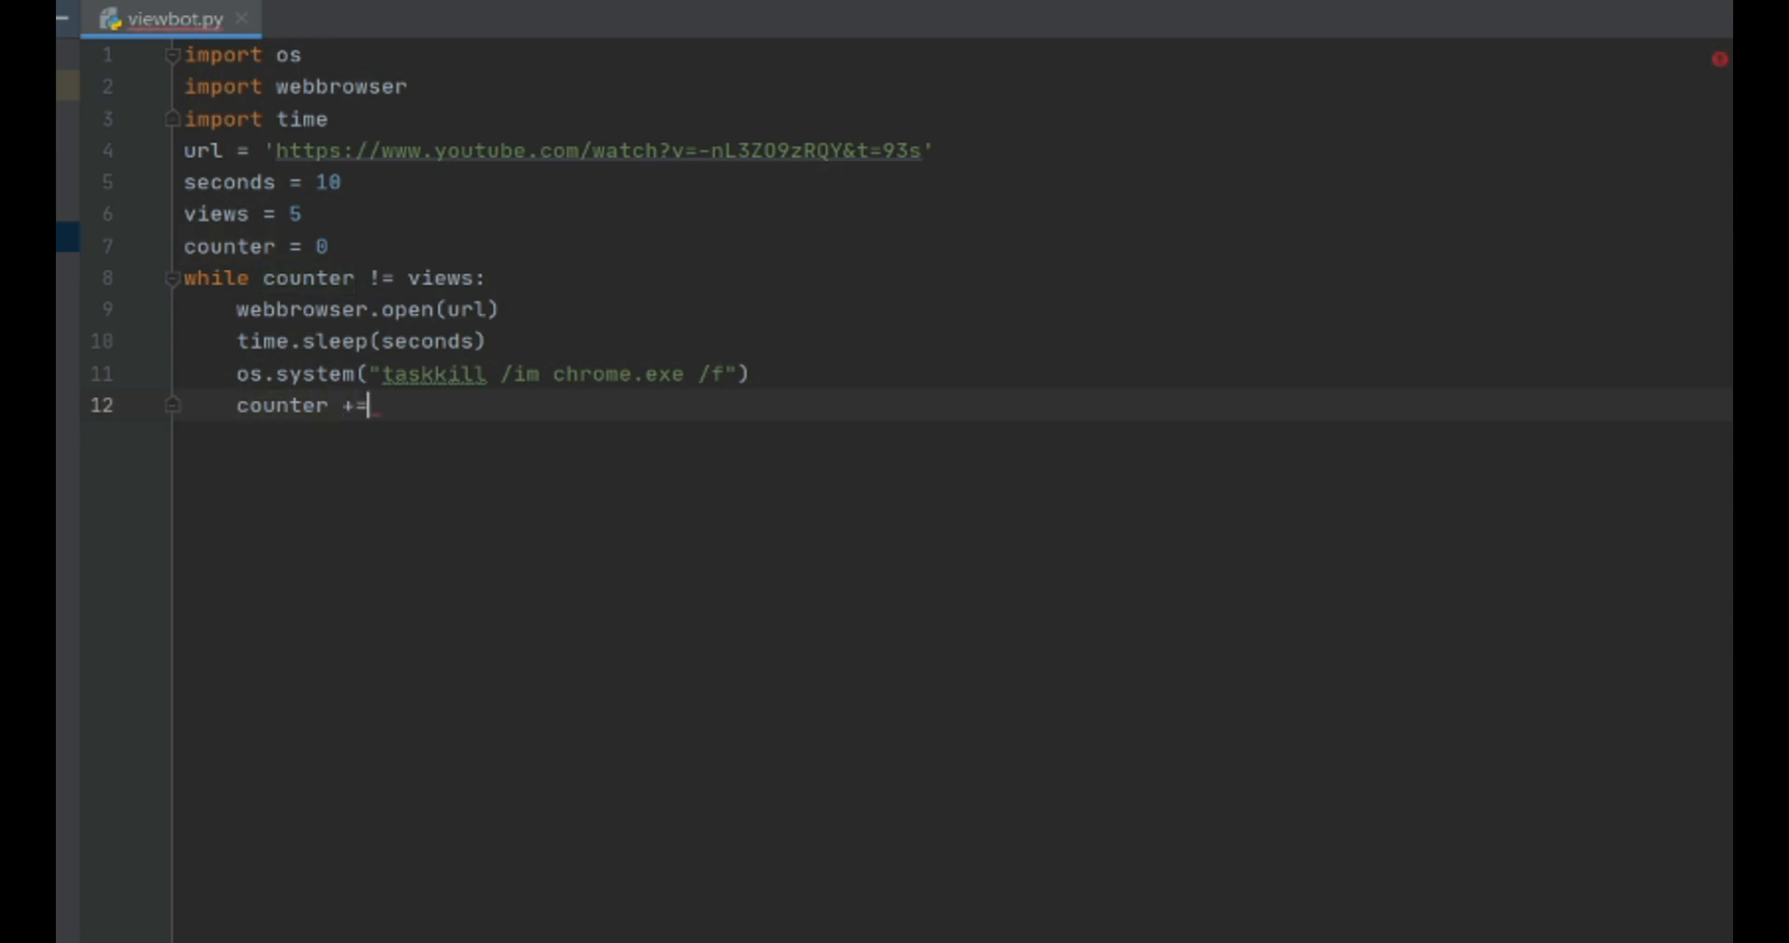
{"action": "type", "text": "1"}
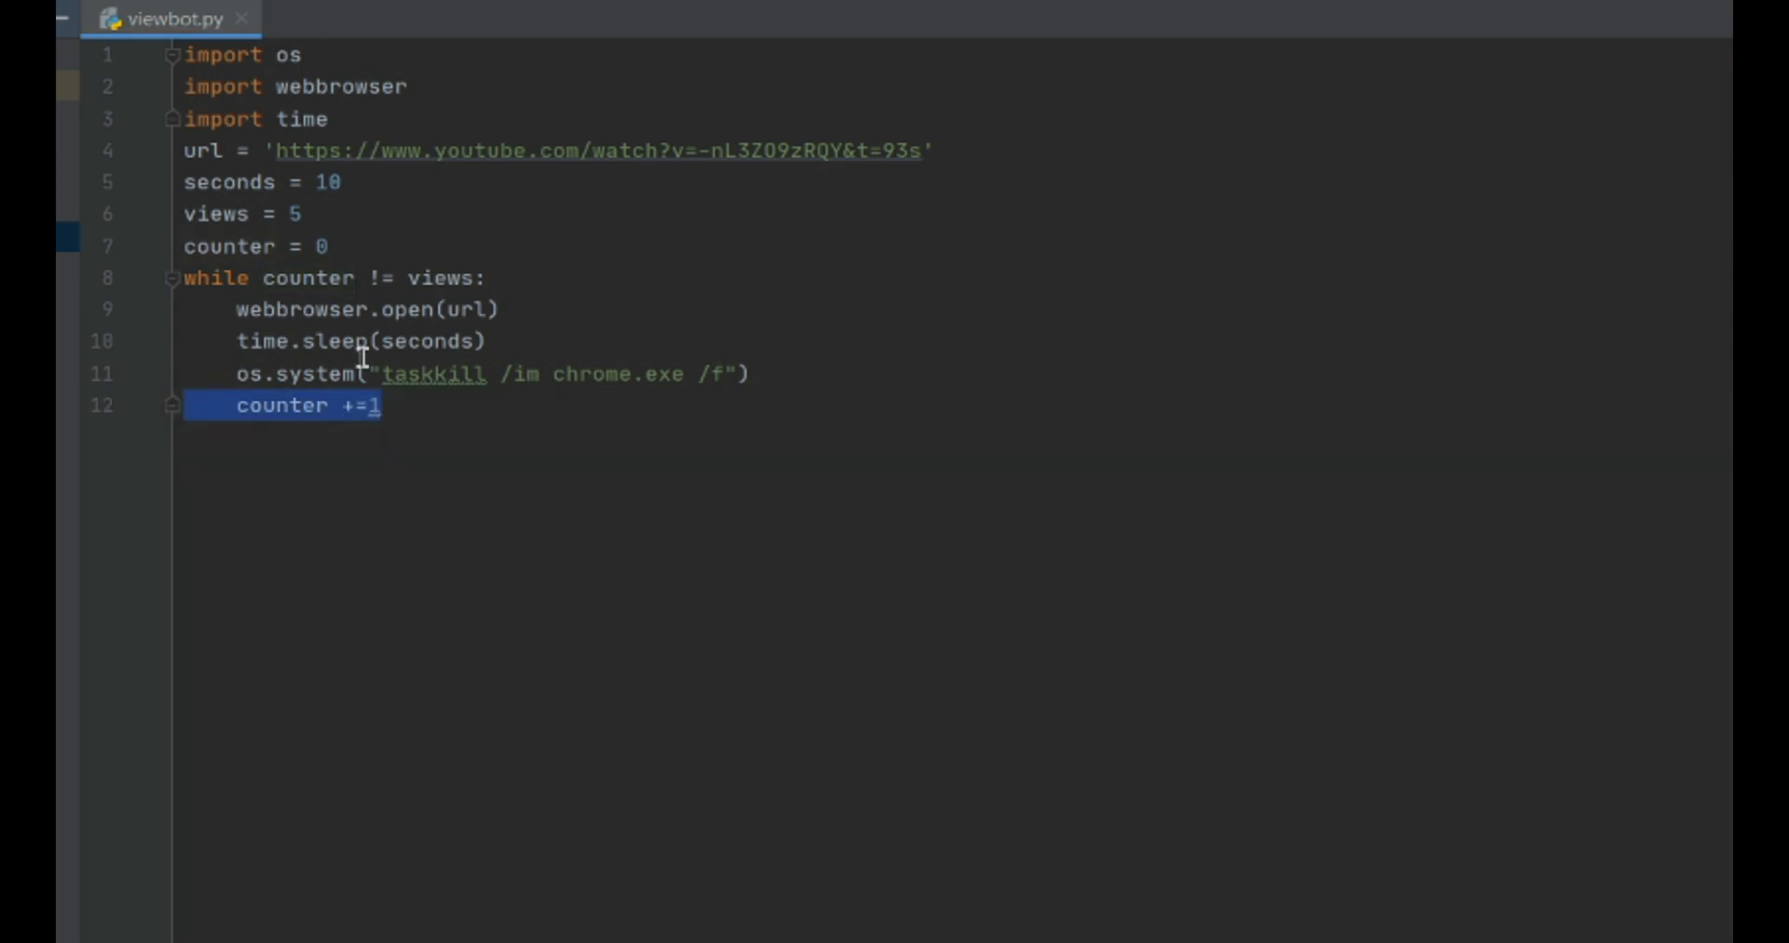
{"action": "mouse_move", "coordinate": [636, 744]}
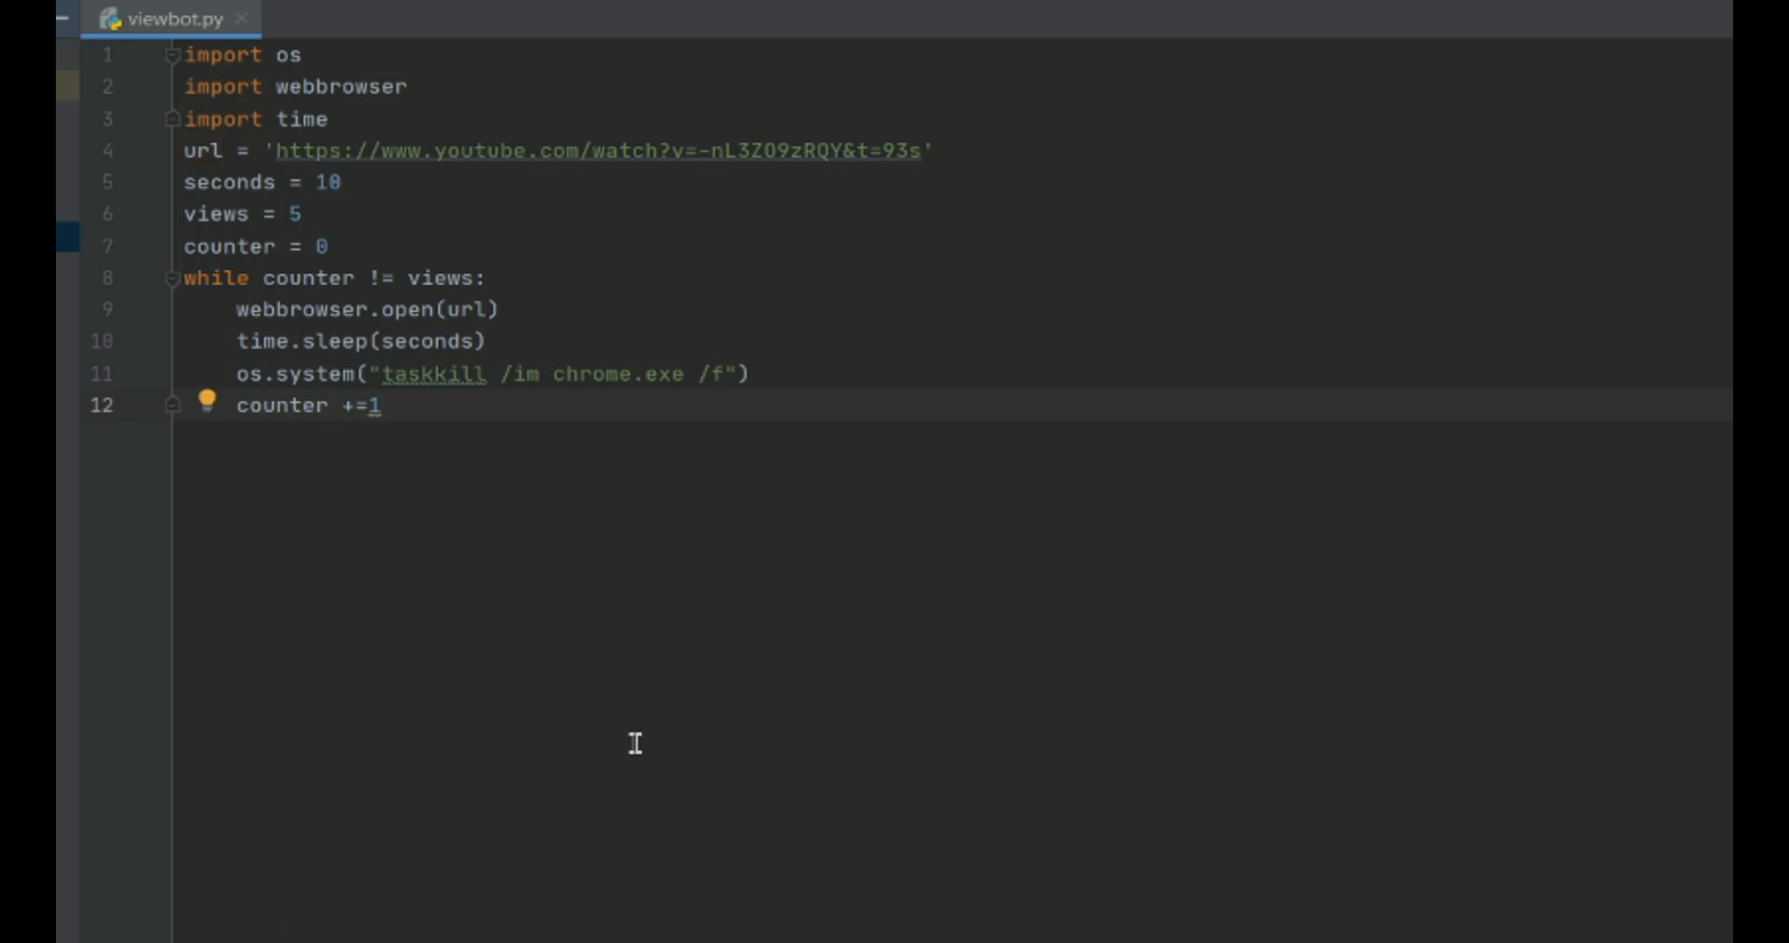
Step: Run viewbot.py and check the output listing terminated chrome.exe processes
{"action": "key", "text": "ctrl+a"}
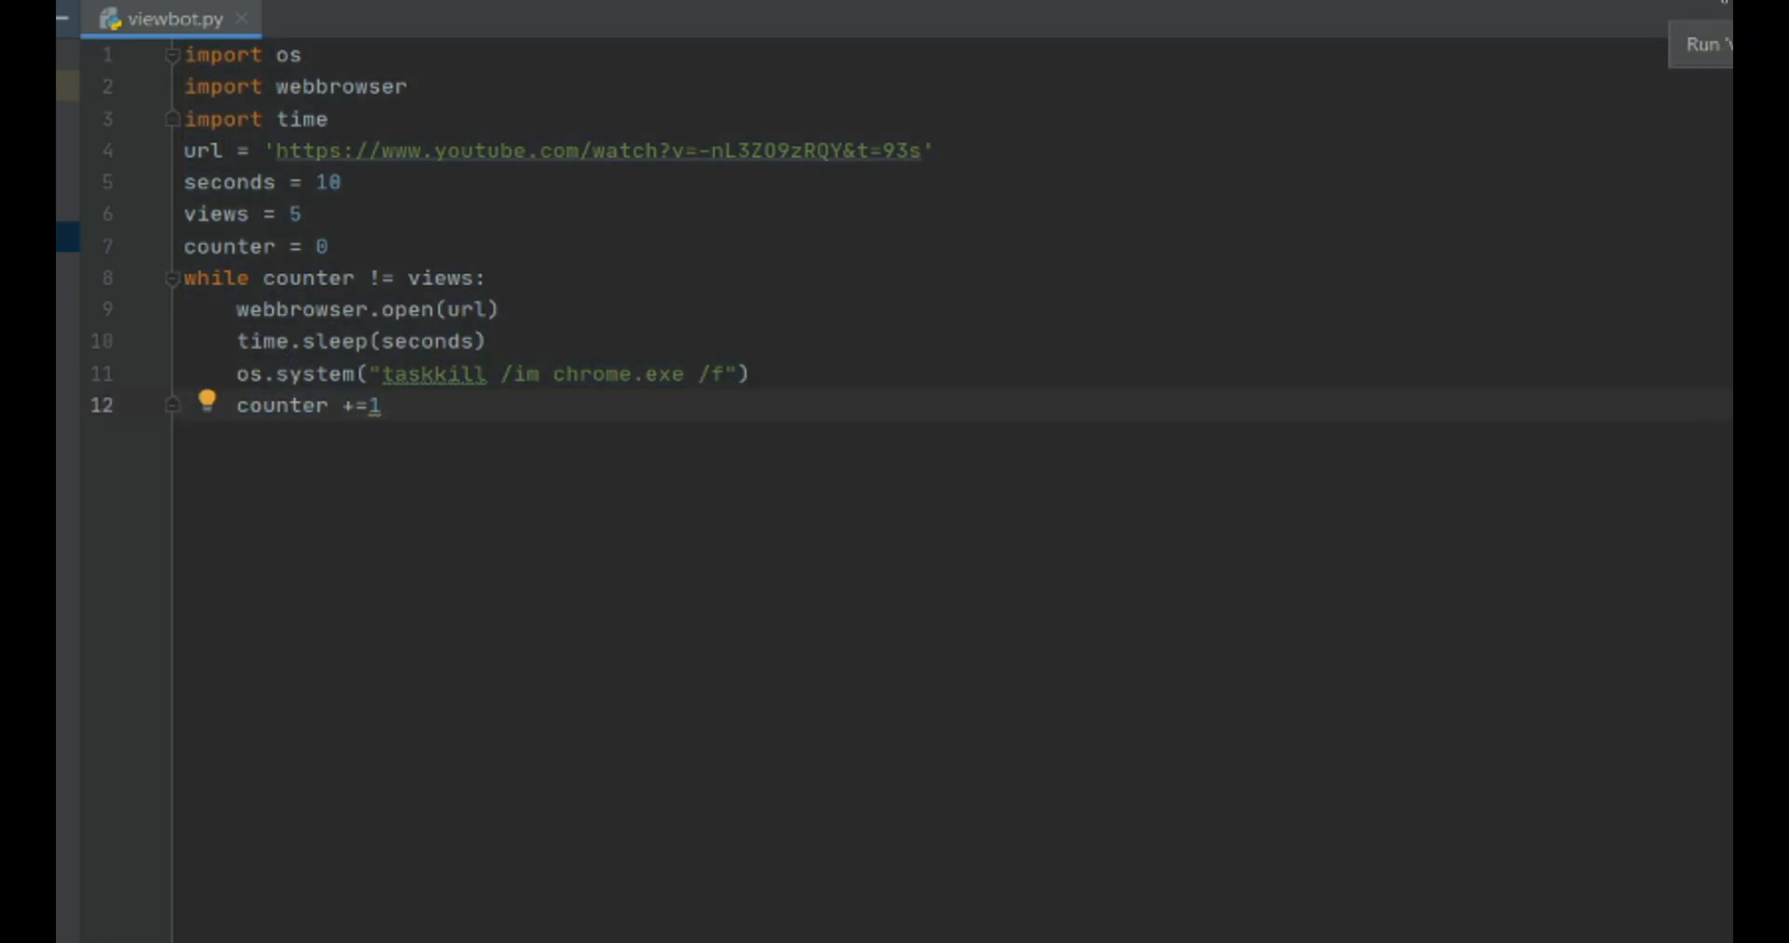
{"action": "left_click", "coordinate": [1699, 45]}
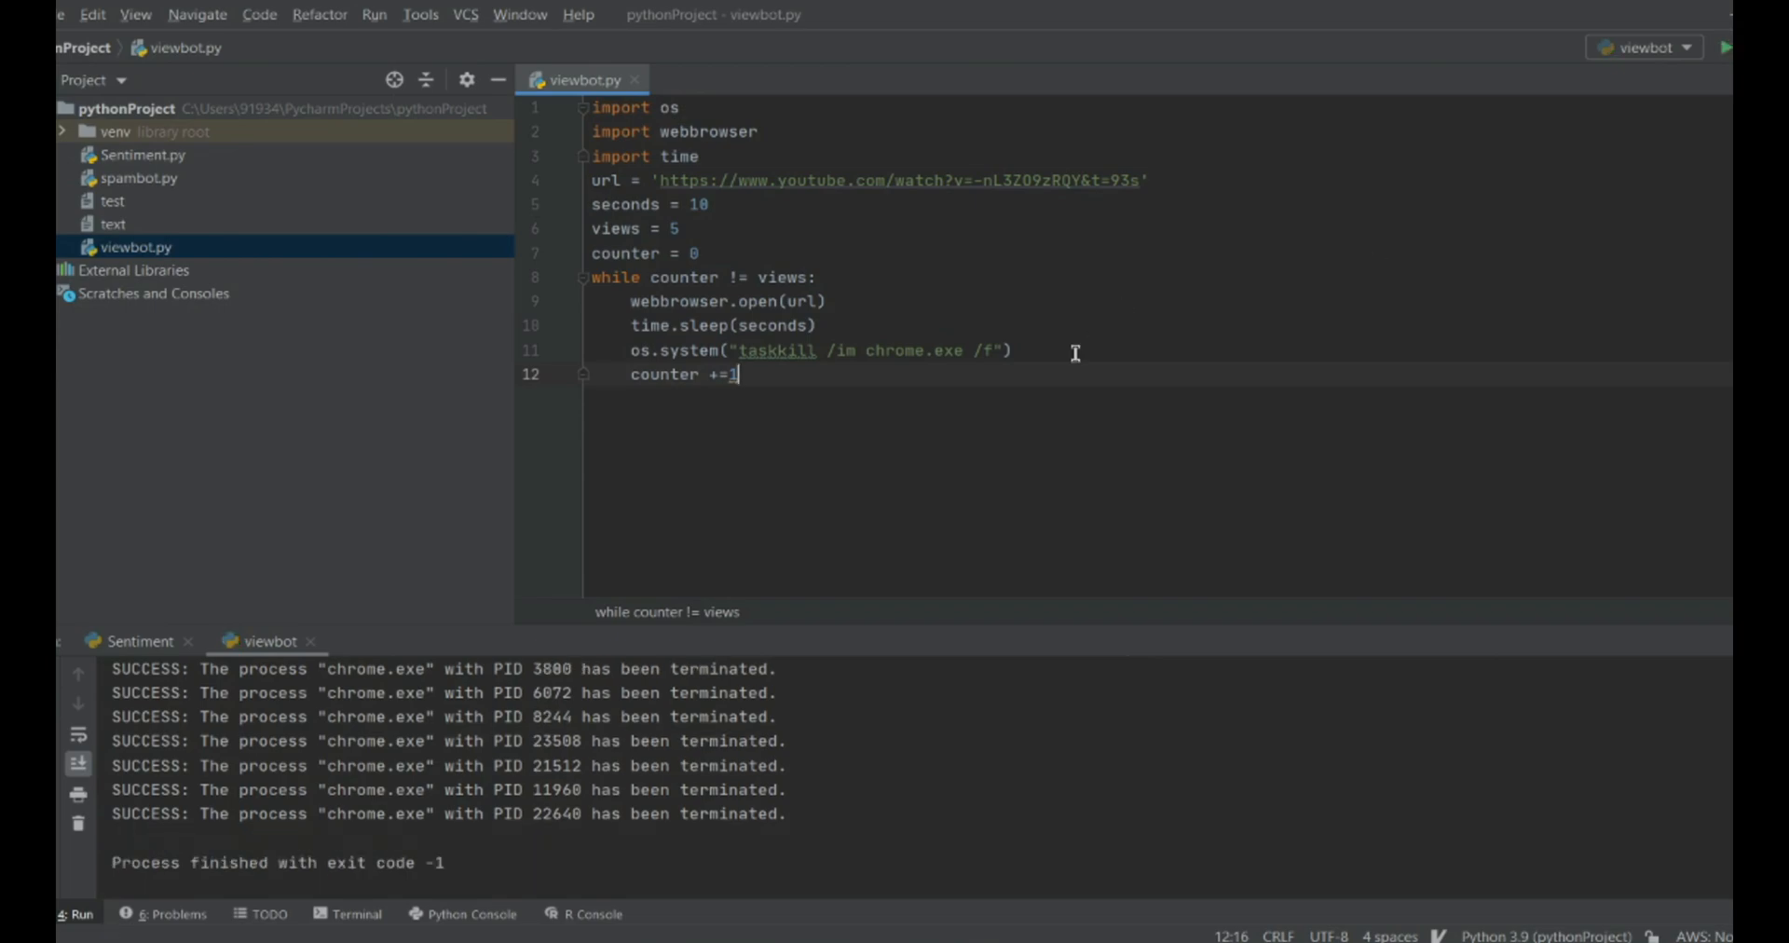
{"action": "mouse_move", "coordinate": [802, 428]}
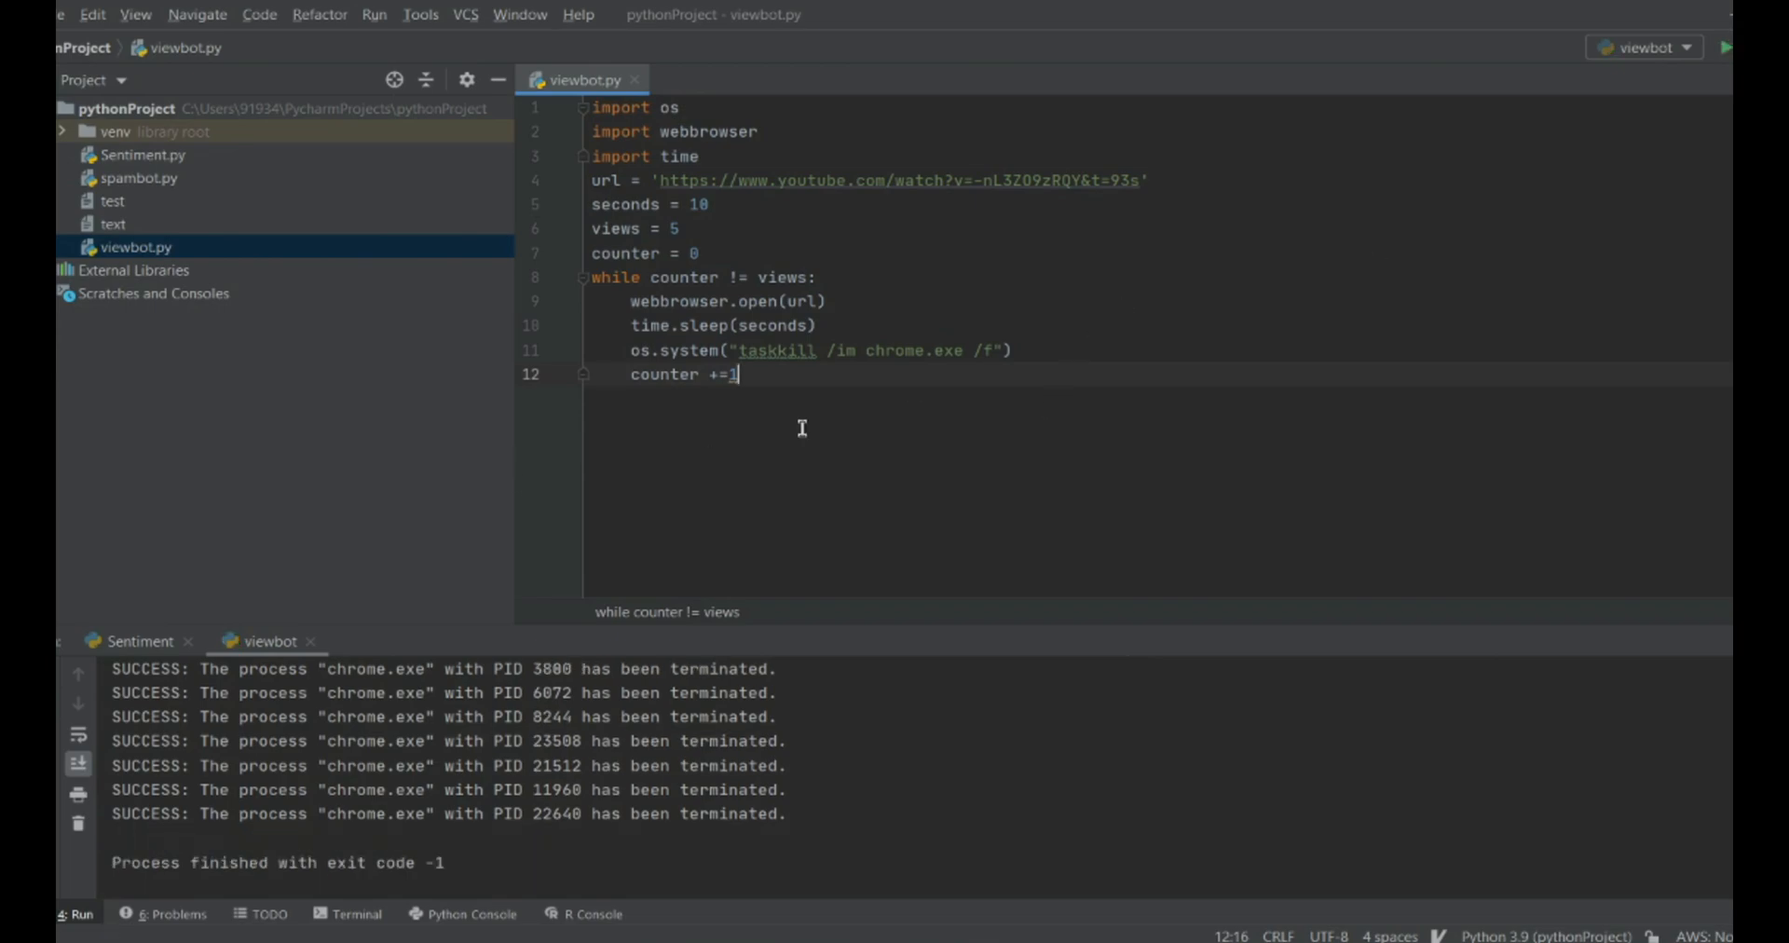
{"action": "left_click_drag", "start_coordinate": [730, 350], "coordinate": [738, 375]}
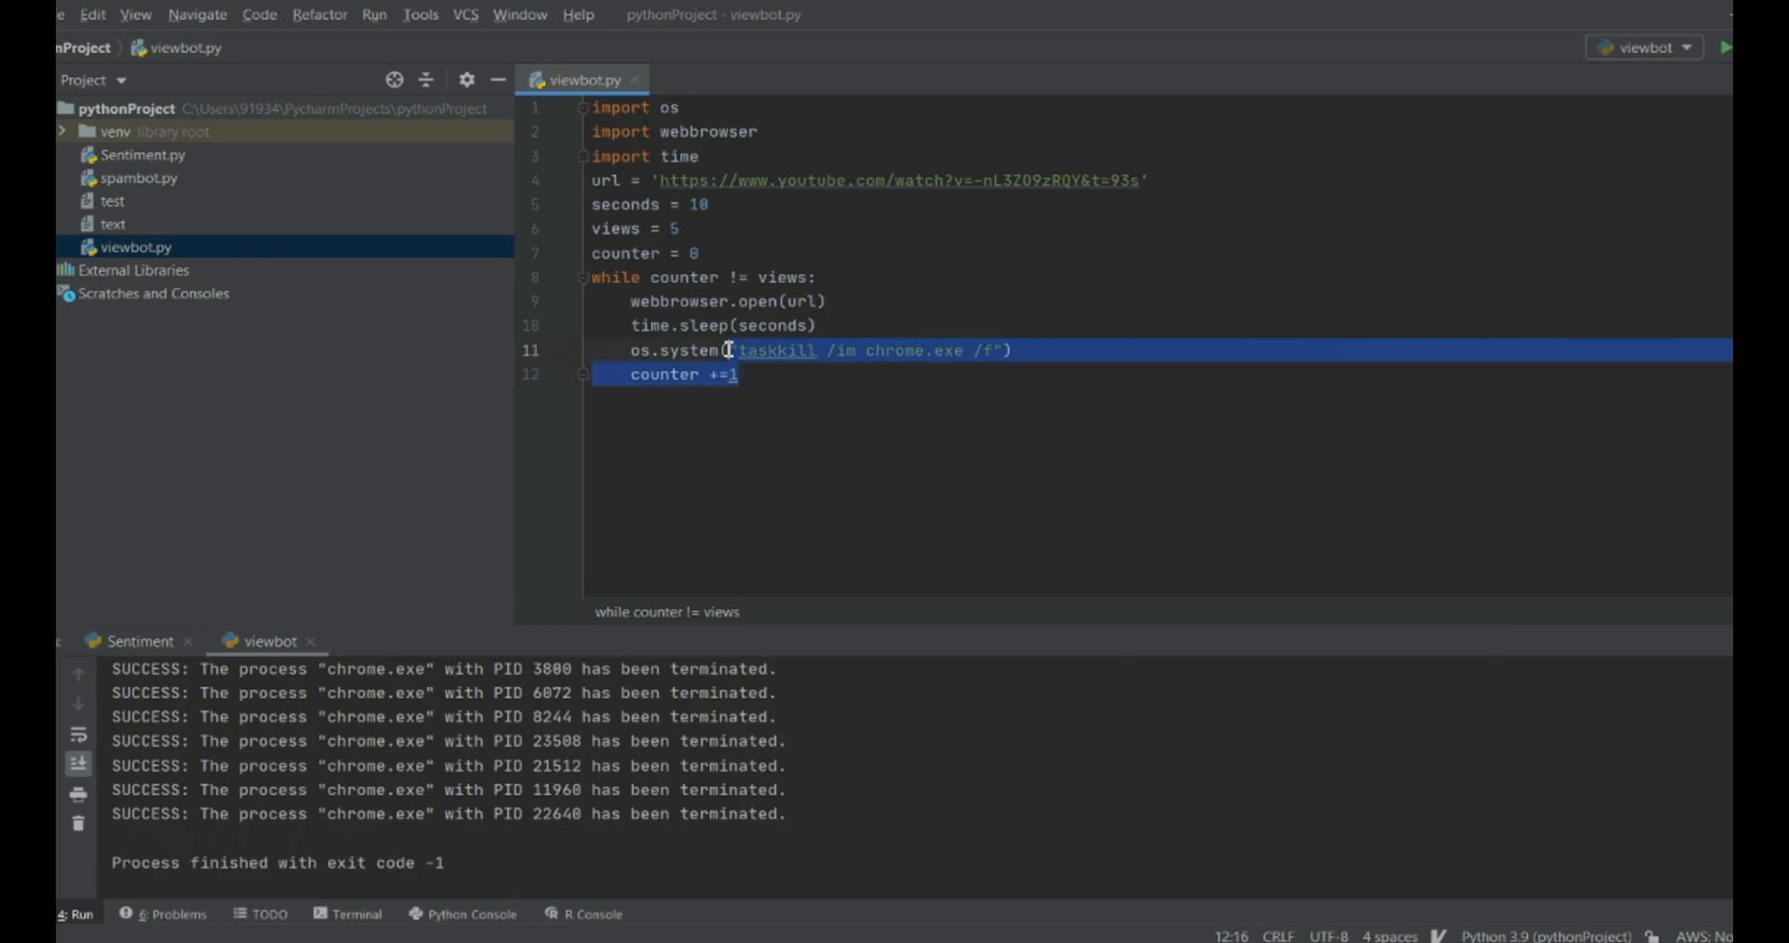